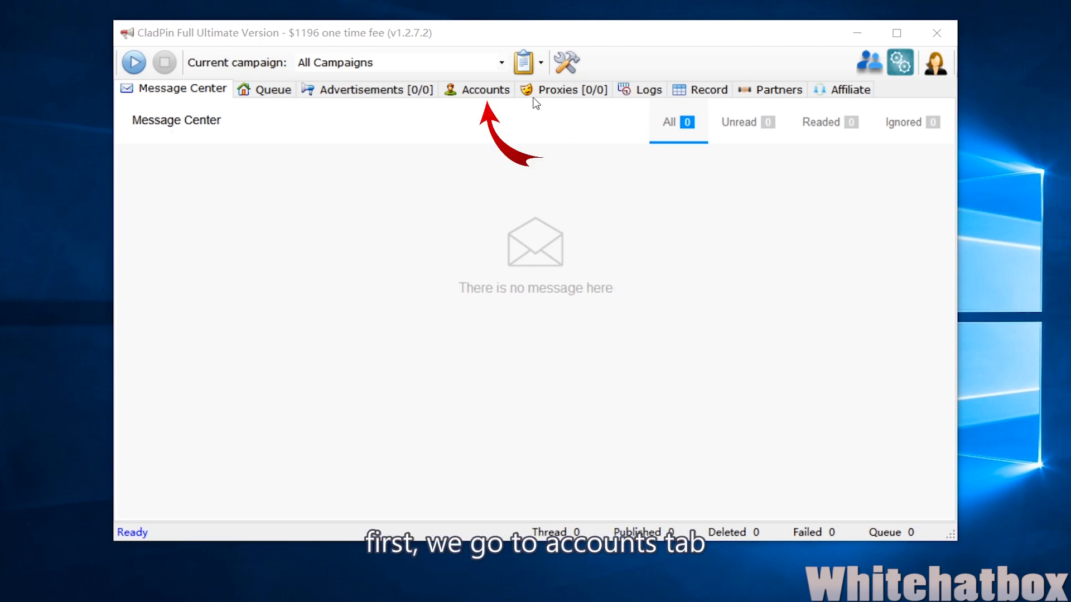
# Open Accounts › Kijiji.ca Accounts, showing the empty account list and verification settings.
pyautogui.click(485, 89)
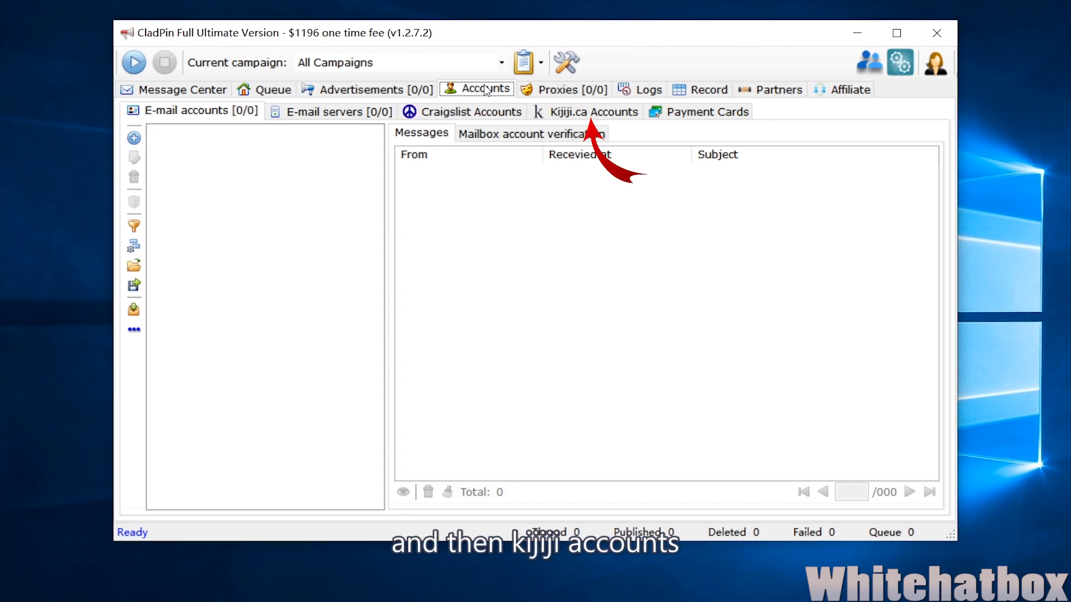
pyautogui.click(593, 111)
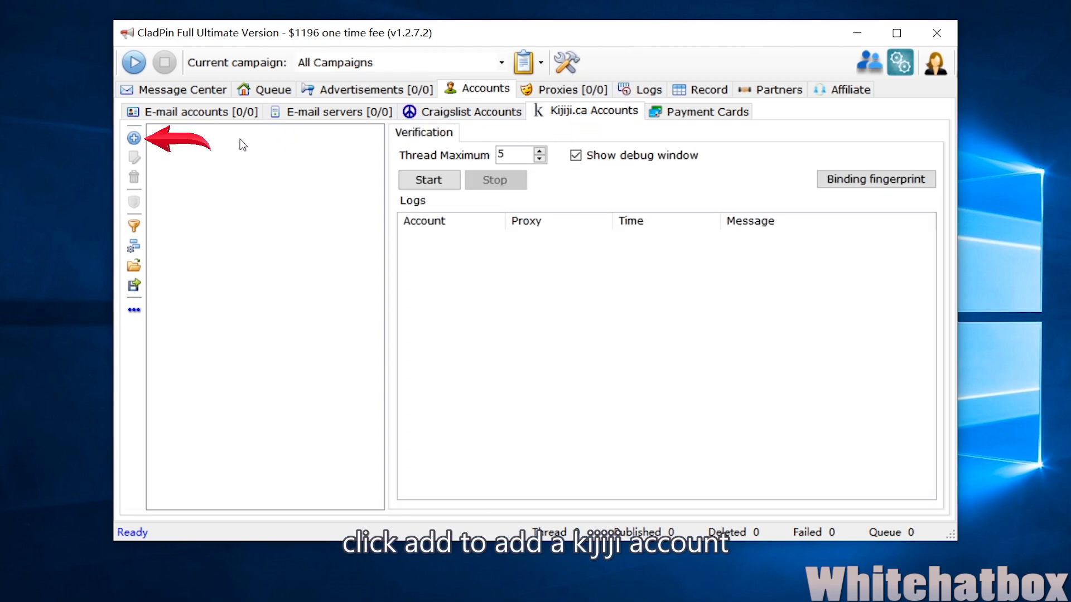
pyautogui.click(133, 138)
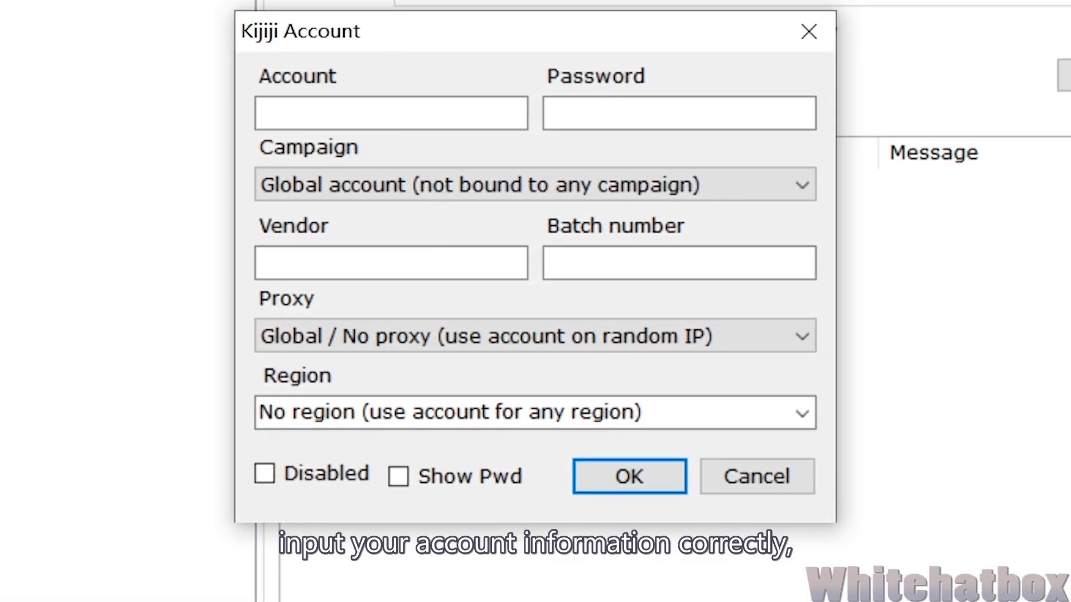
pyautogui.click(391, 113)
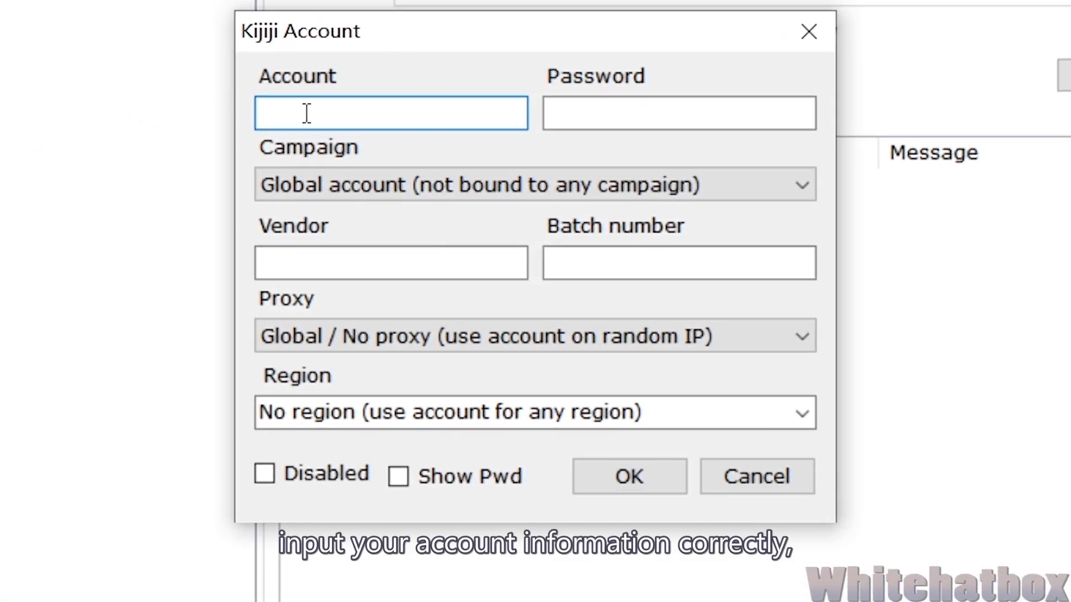
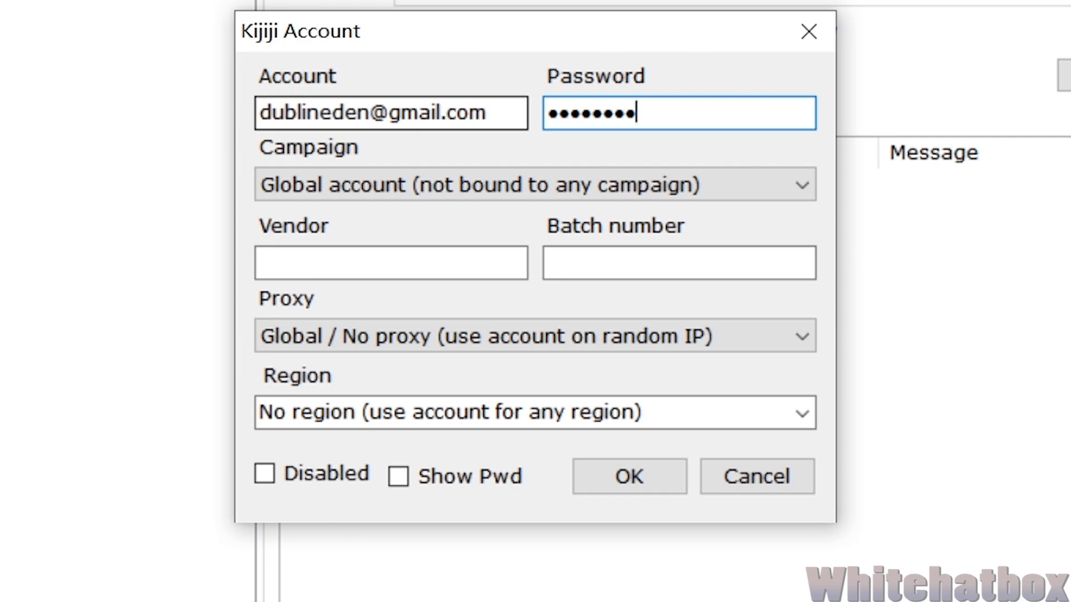
# Enter vendor 'ie' and batch number mm19-0110 for the account.
pyautogui.click(390, 263)
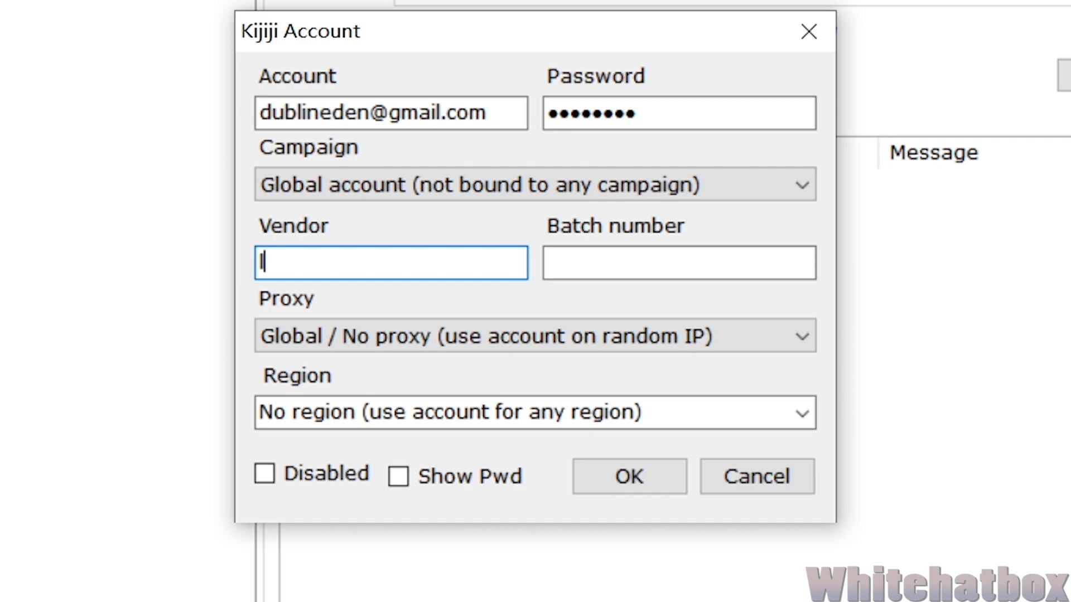
pyautogui.write('ie')
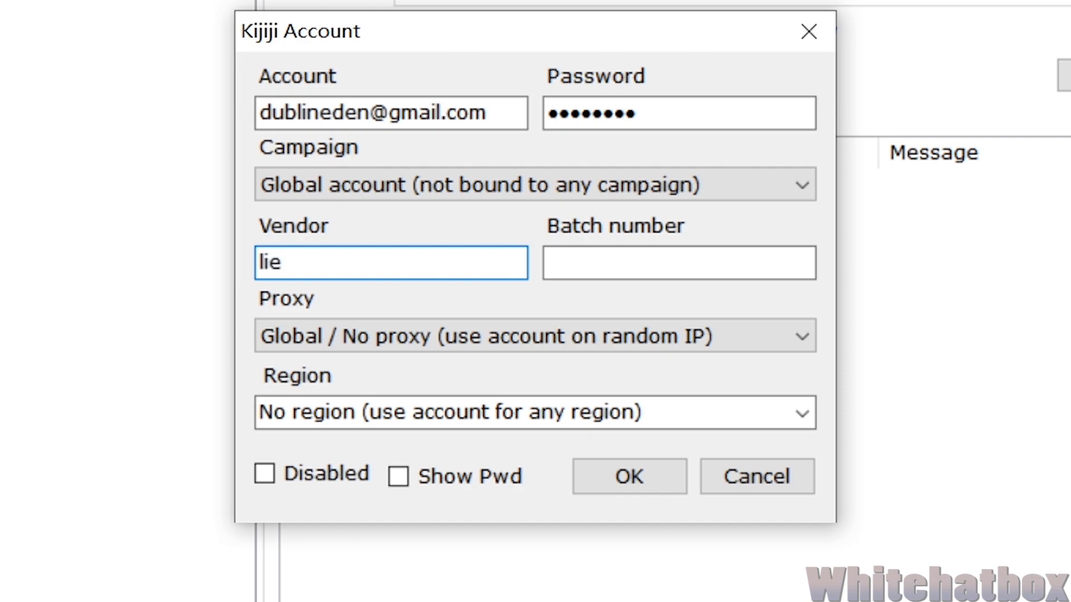
pyautogui.moveTo(604, 294)
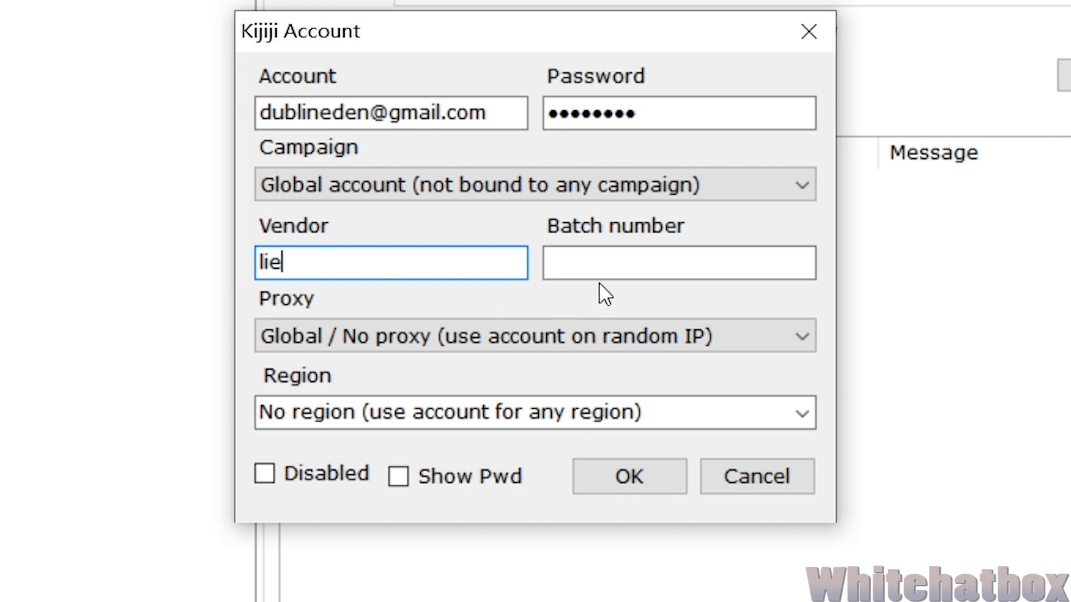
pyautogui.click(678, 262)
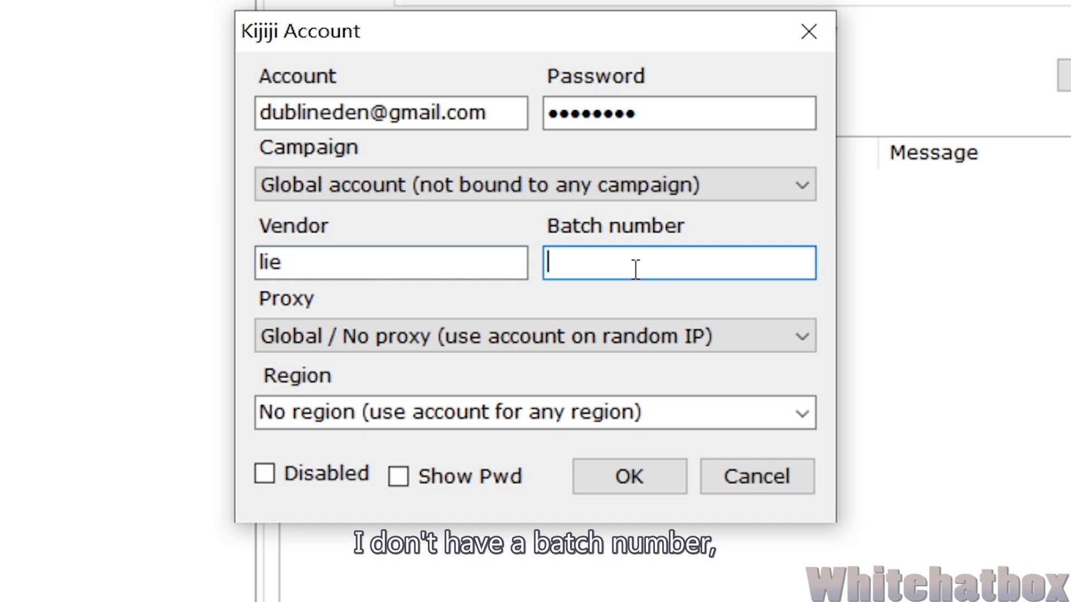
pyautogui.write('mm')
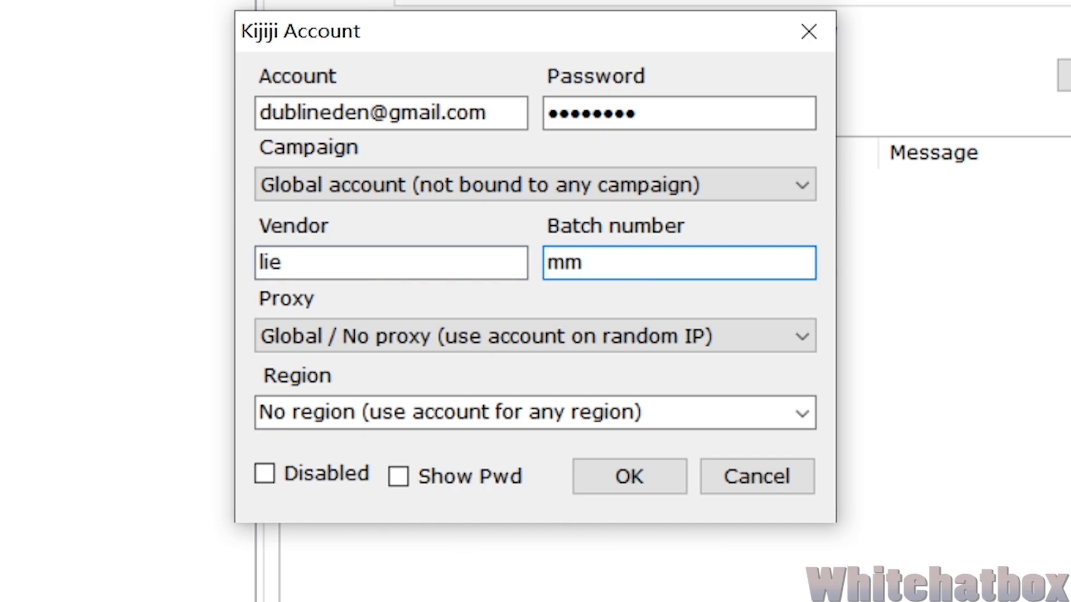
pyautogui.write('19-01')
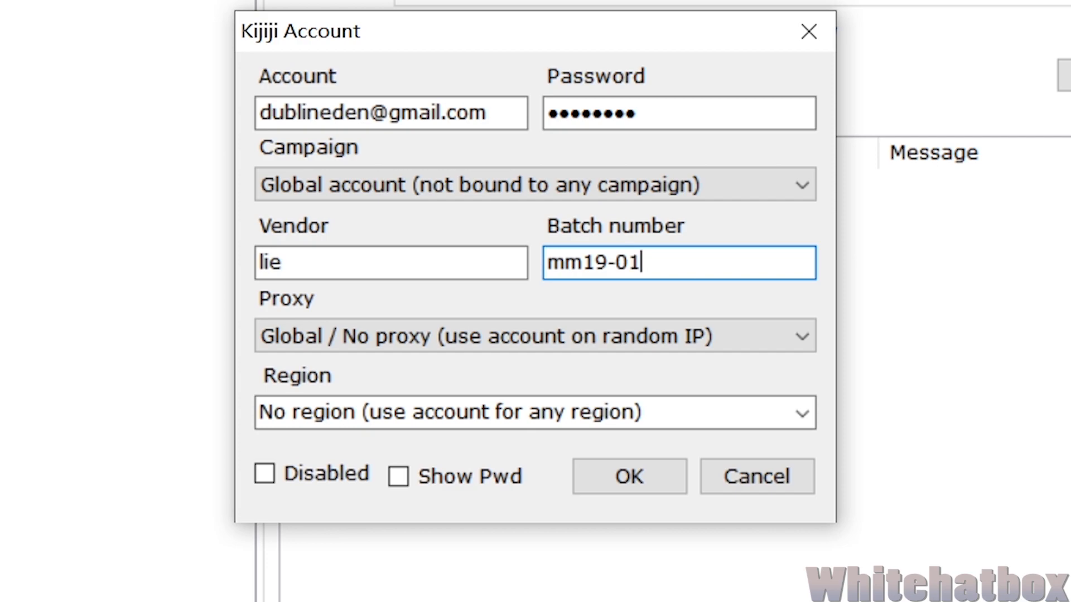
pyautogui.write('10')
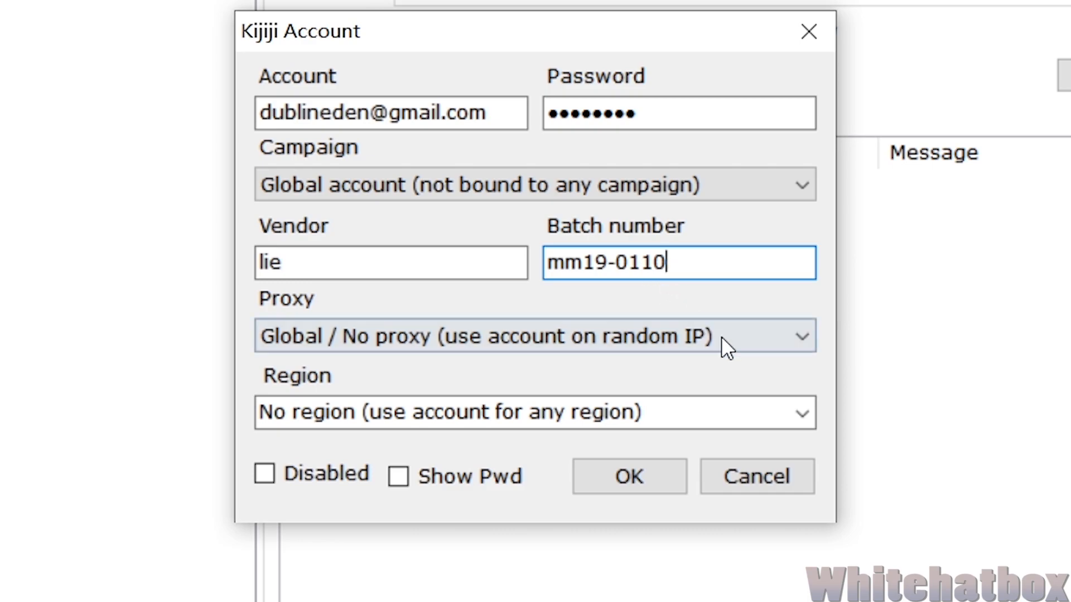
# Review the Region dropdown without changing it and save the account.
pyautogui.click(800, 411)
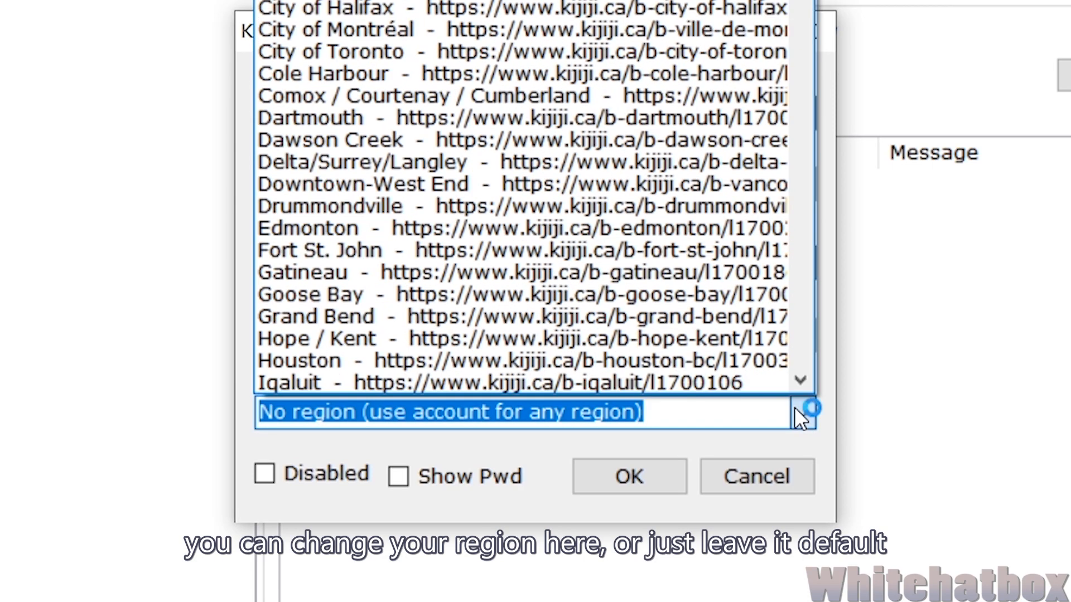
pyautogui.scroll(-3)
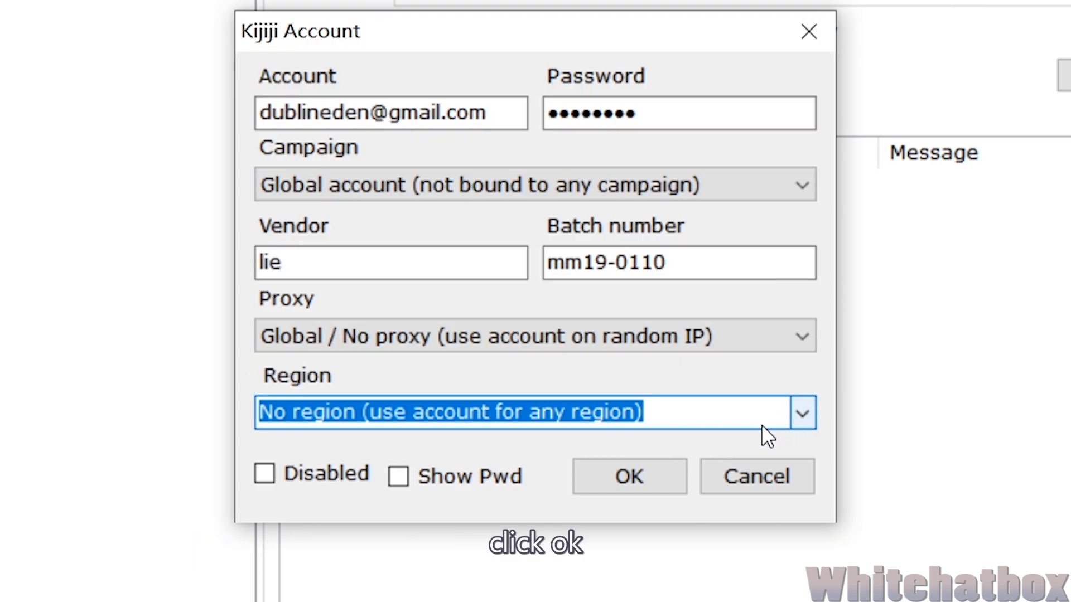
pyautogui.click(627, 476)
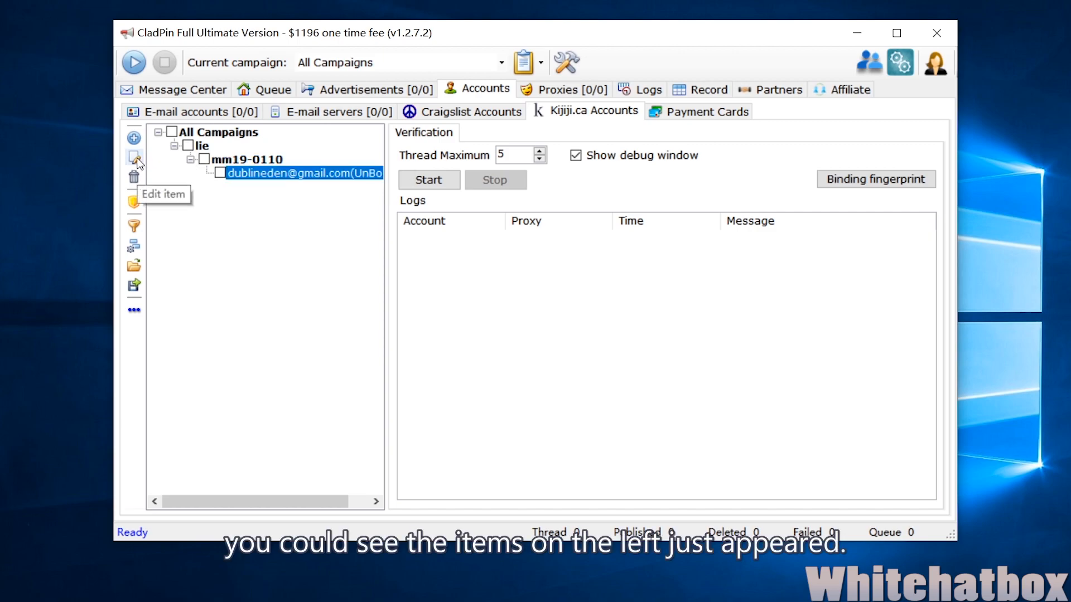
pyautogui.moveTo(134, 206)
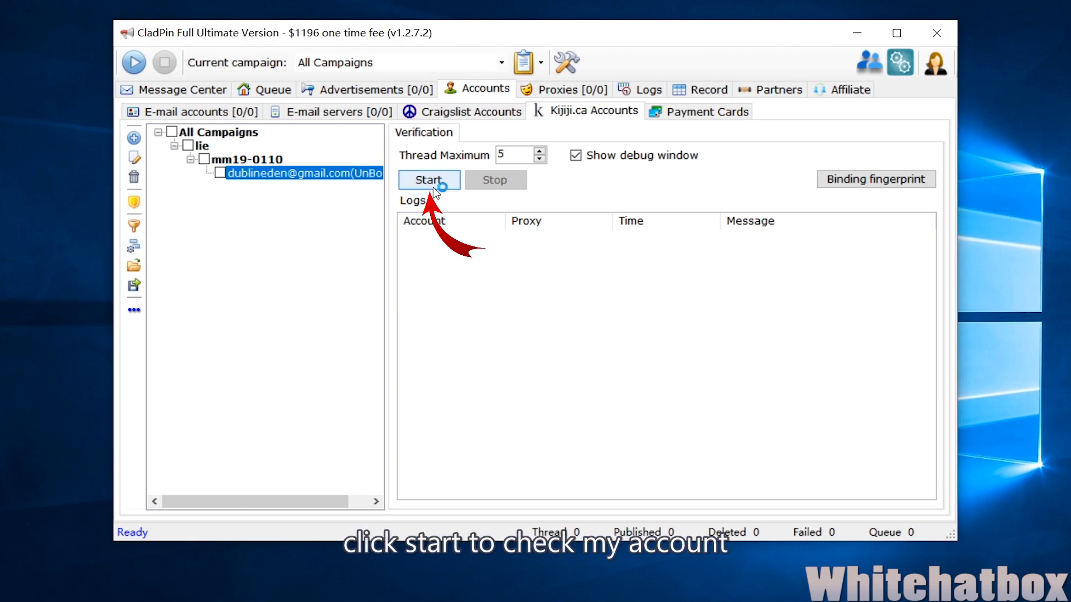
# Dismiss the 'No email for verification' error, tick the account, and restart verification.
pyautogui.click(428, 179)
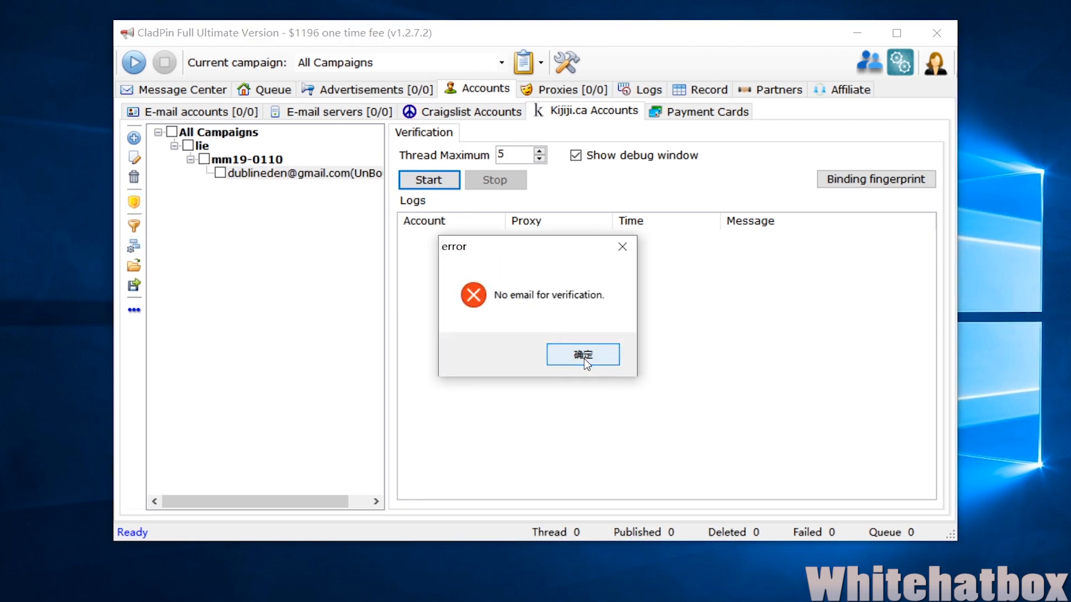
pyautogui.click(581, 354)
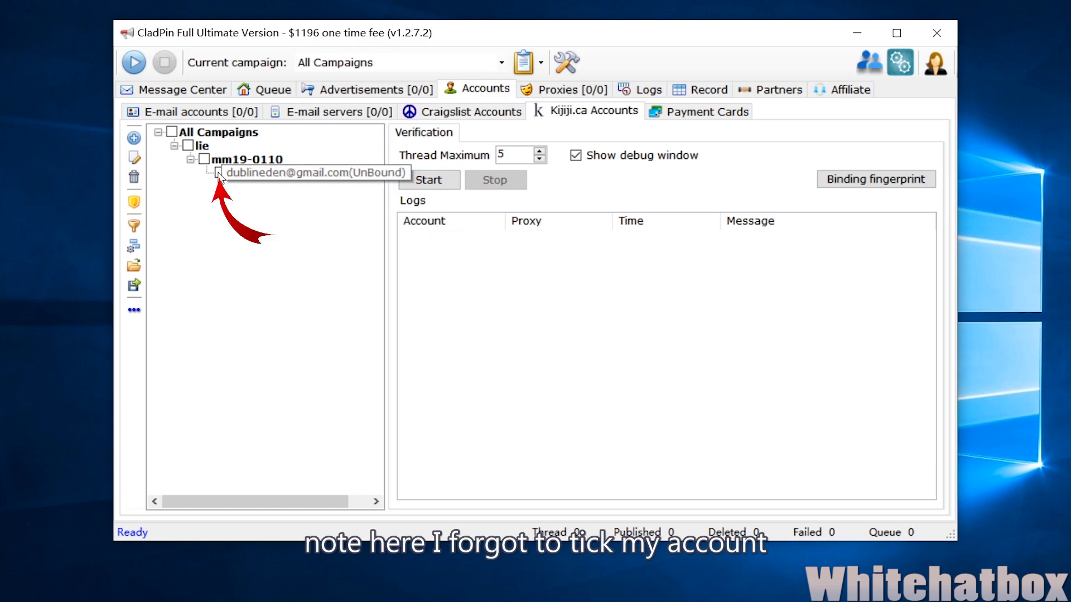
pyautogui.click(219, 173)
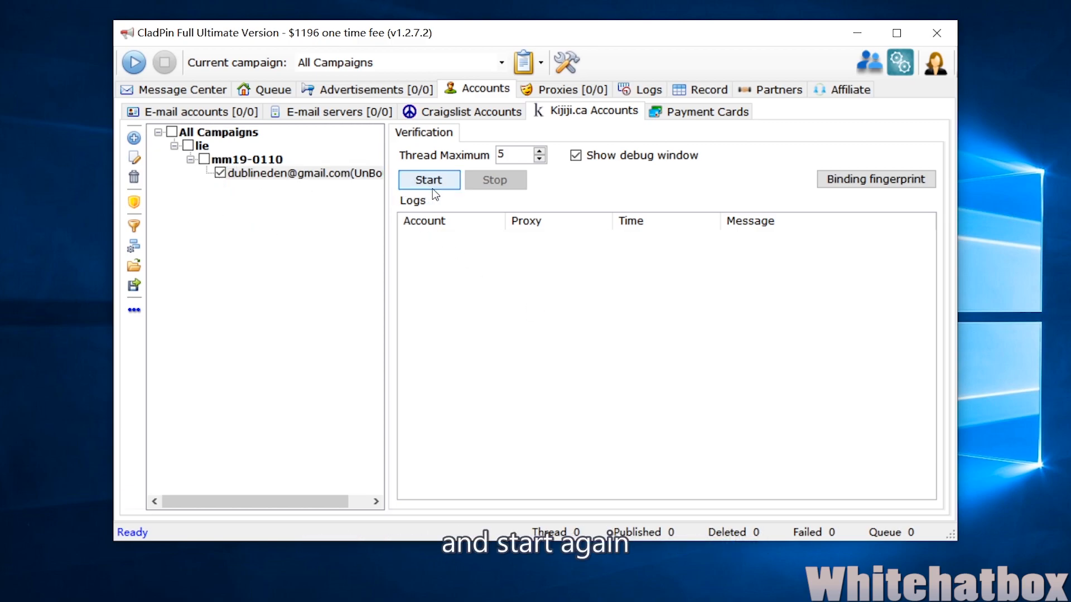
pyautogui.click(428, 179)
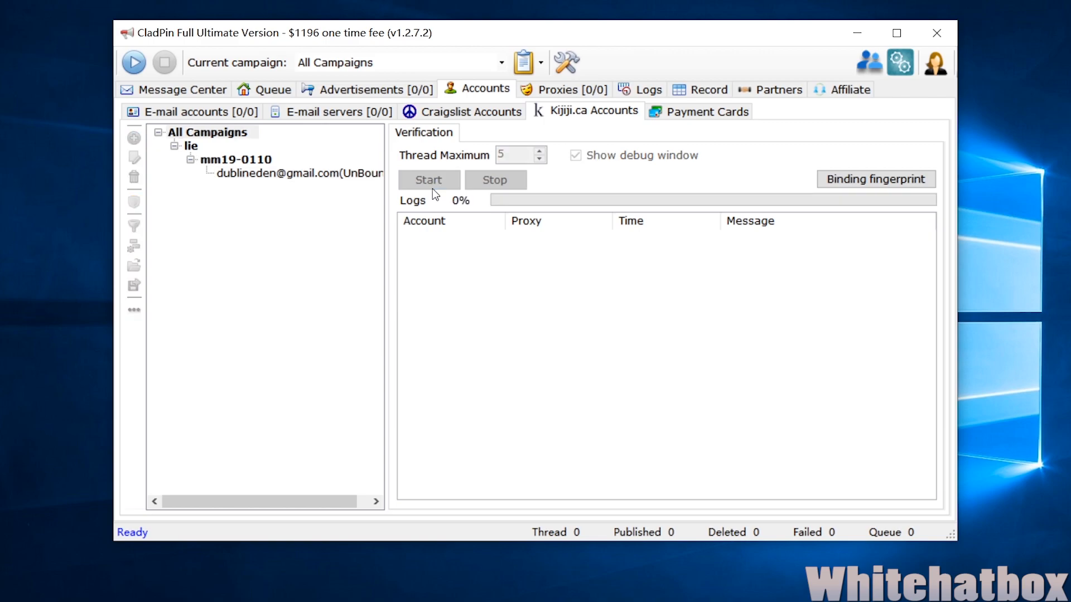
pyautogui.click(428, 179)
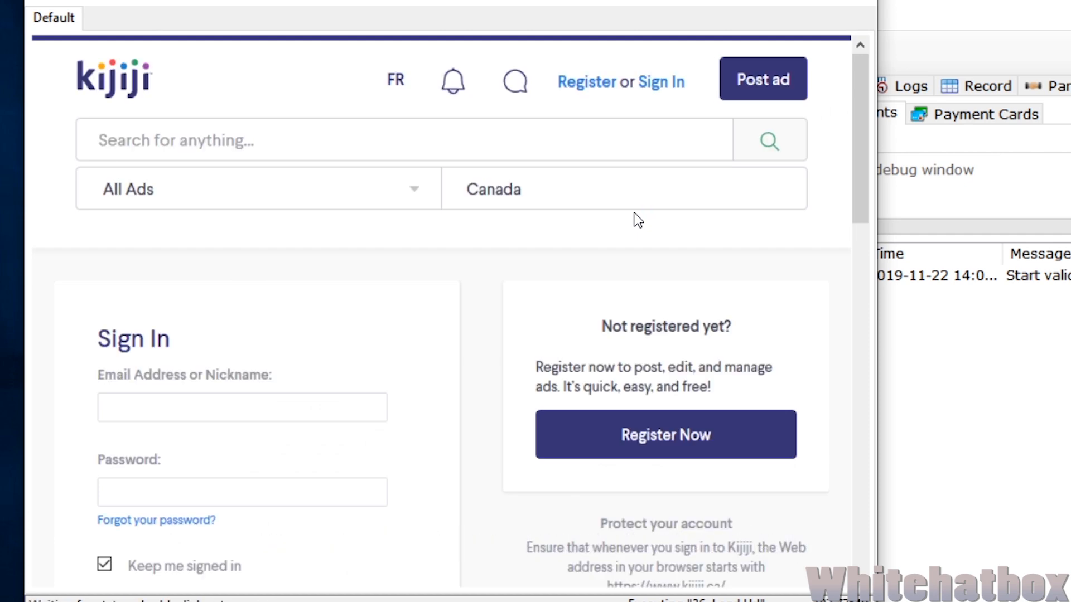
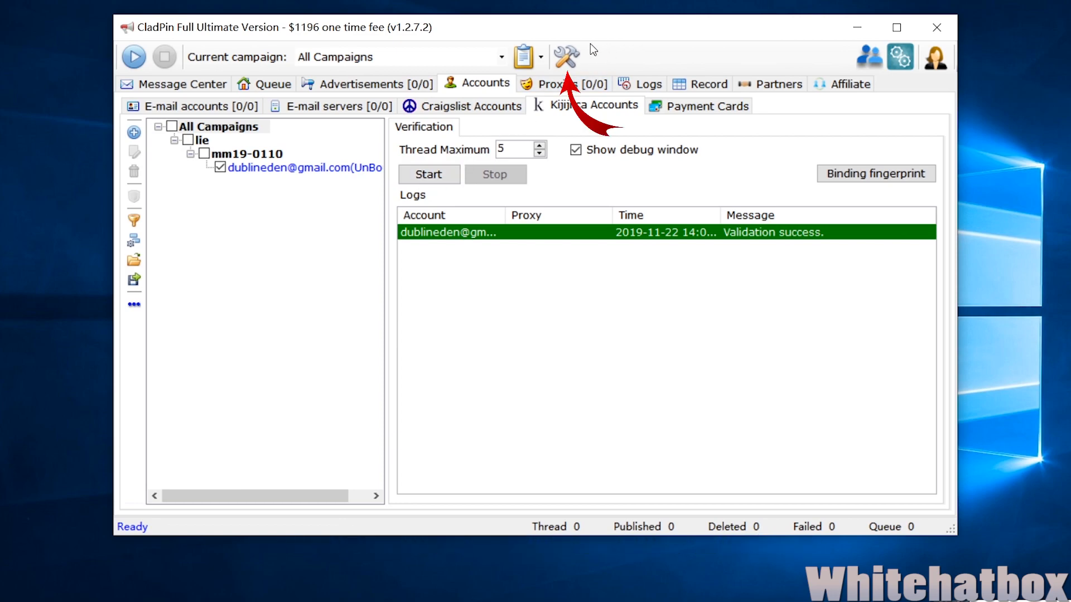
# Review the Kijiji zip codes for Québec City and Lanaudière in settings.
pyautogui.click(566, 56)
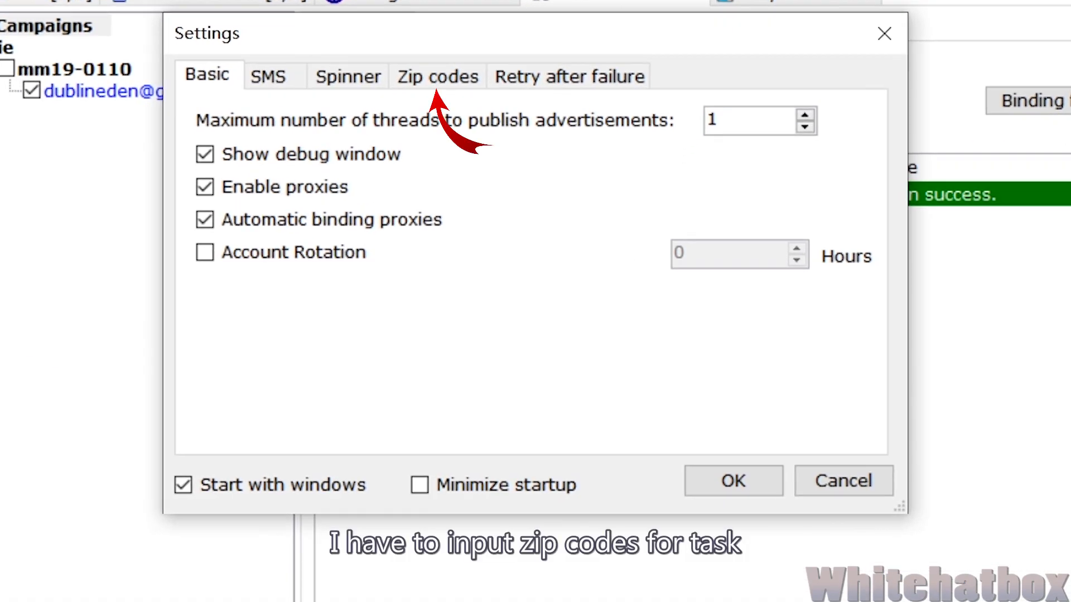
pyautogui.click(438, 76)
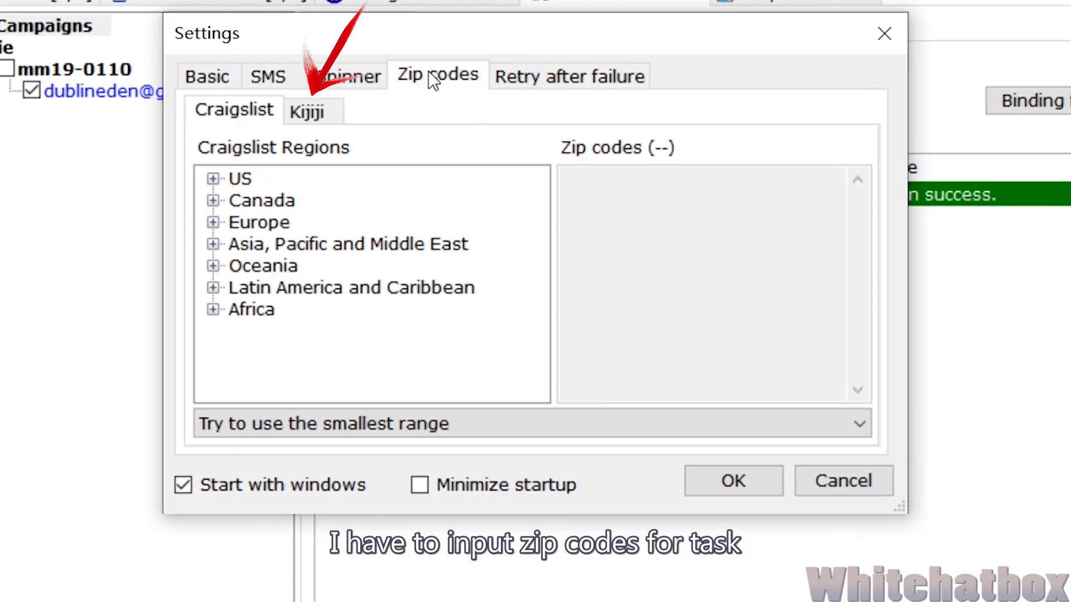
pyautogui.click(311, 110)
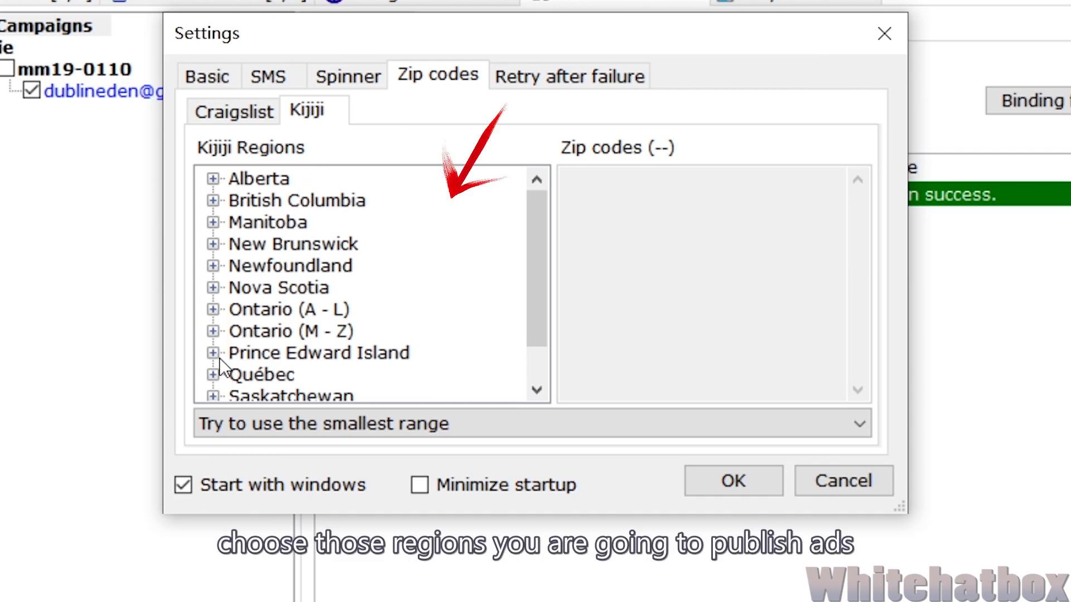
pyautogui.click(213, 374)
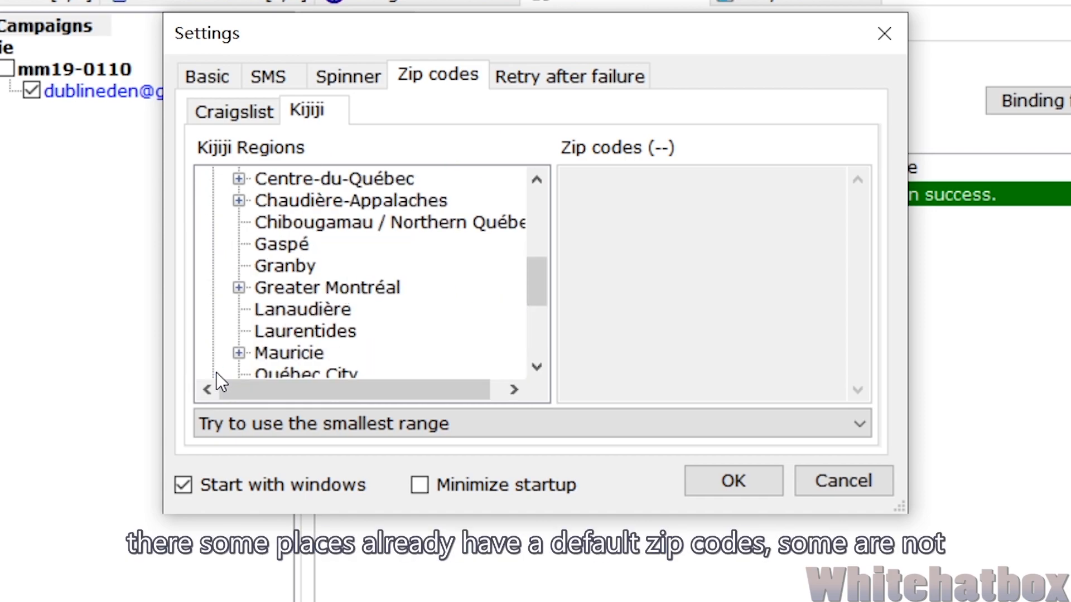
pyautogui.click(306, 243)
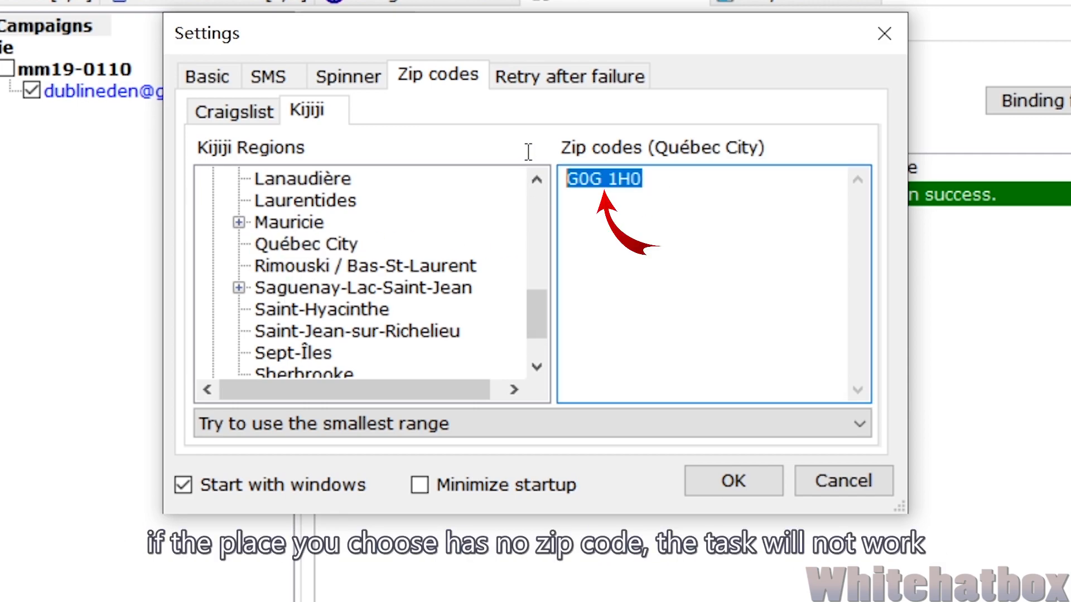
pyautogui.click(656, 179)
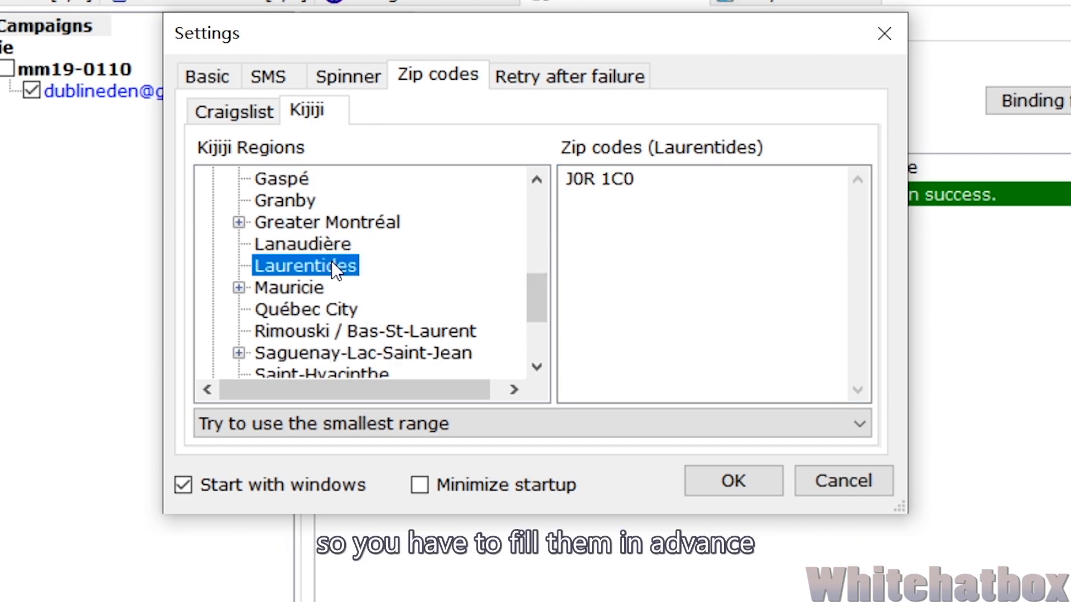
pyautogui.click(302, 244)
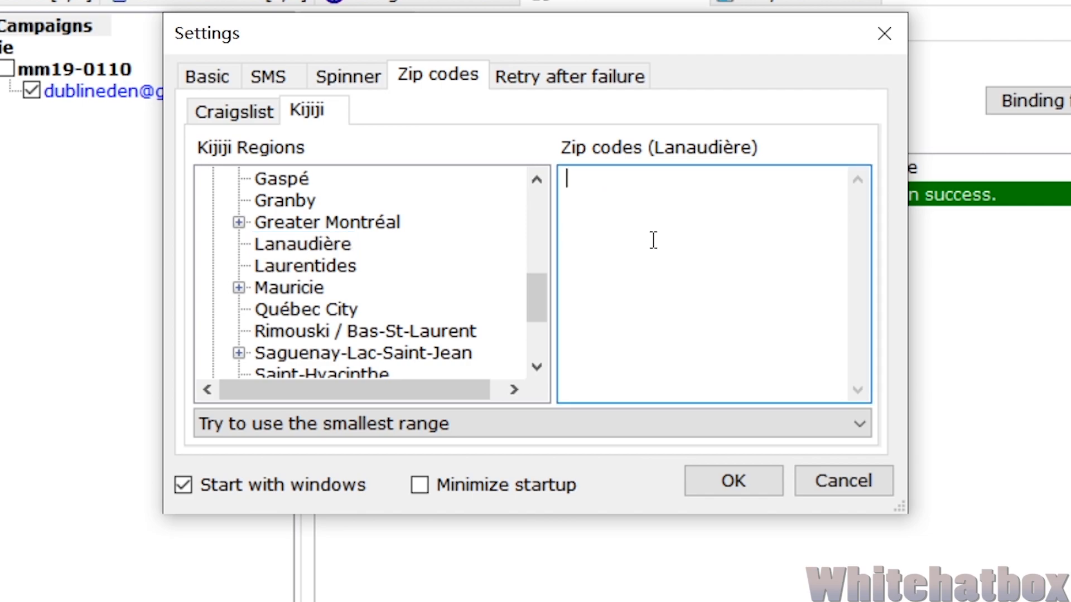
pyautogui.moveTo(369, 227)
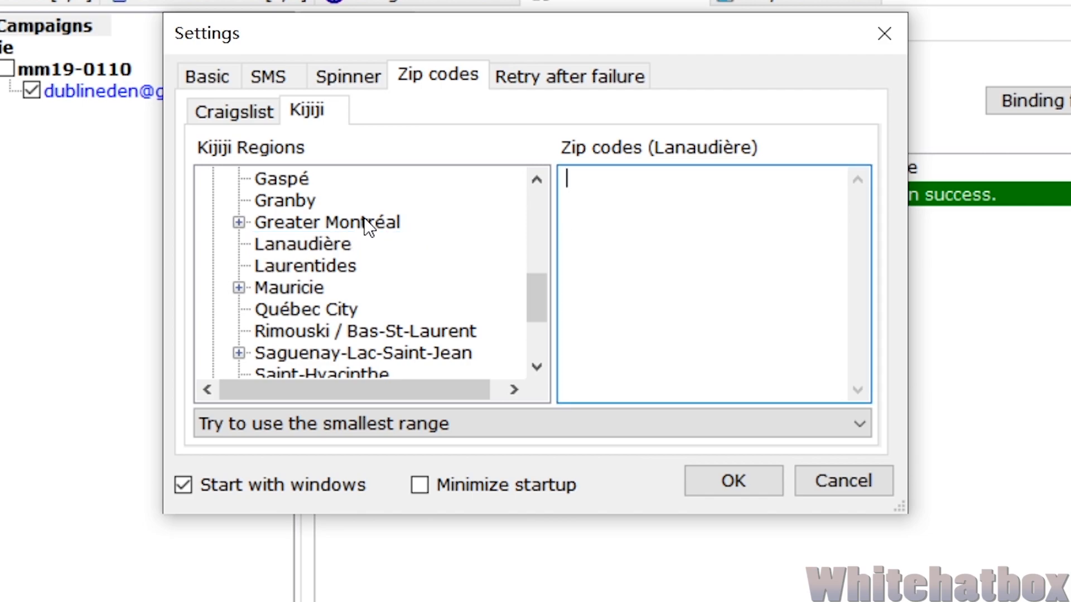
pyautogui.moveTo(733, 481)
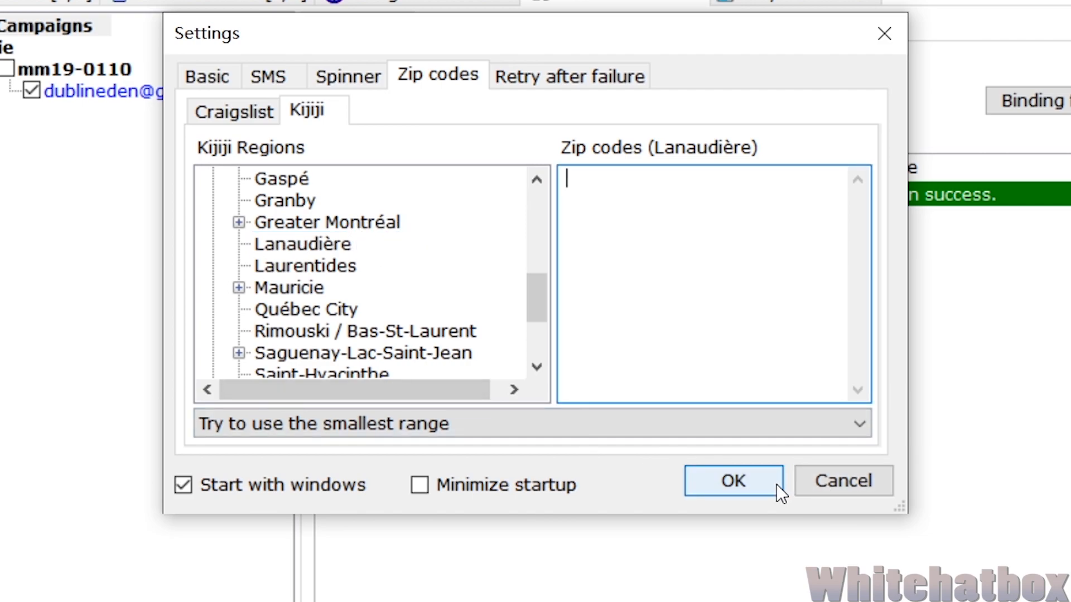
# Save the settings and show the Kijiji.ca advertisements list.
pyautogui.click(733, 480)
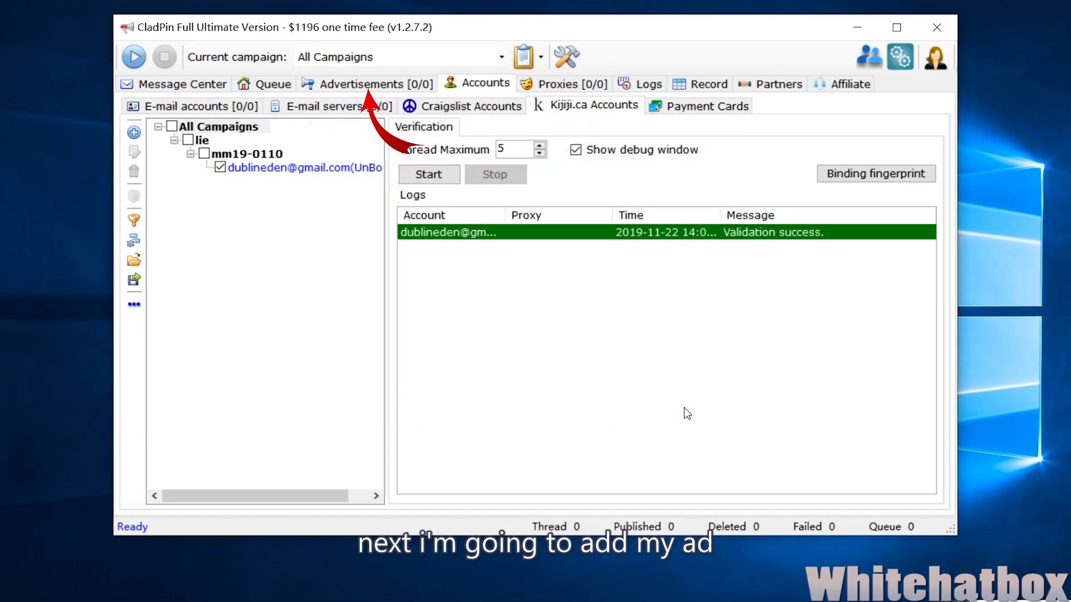
pyautogui.click(368, 83)
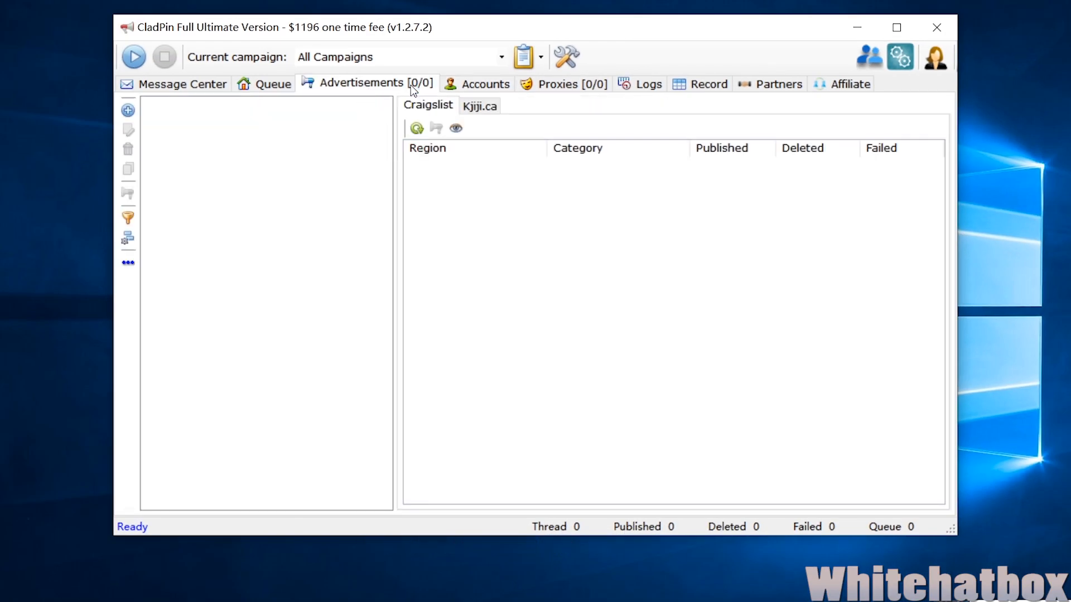
pyautogui.click(479, 106)
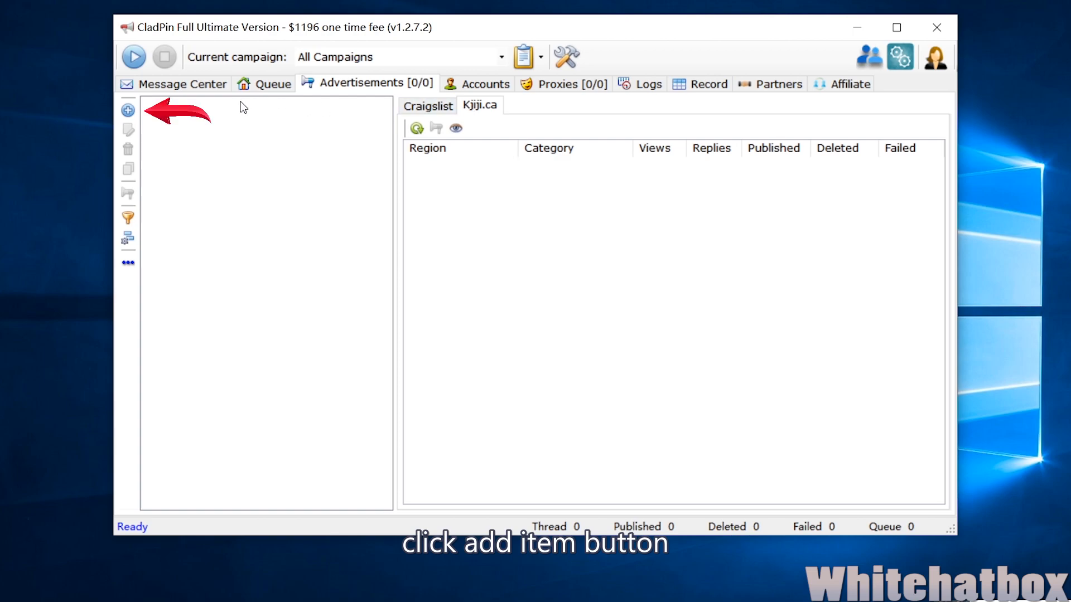
pyautogui.moveTo(127, 109)
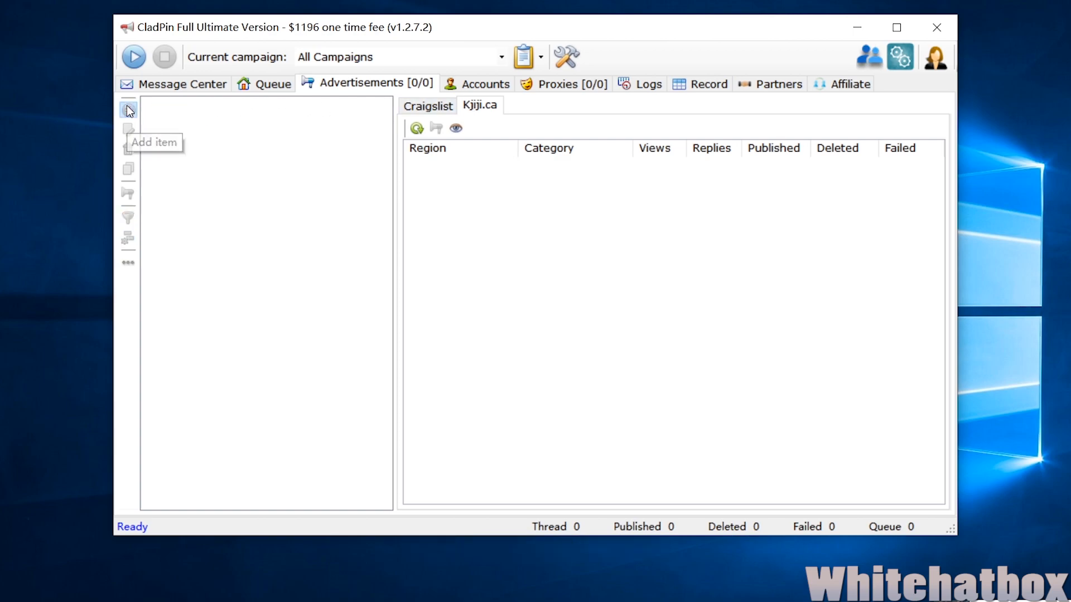
# Create ad 'test' with priority 'Append to the end of task queue' and a first version.
pyautogui.click(128, 111)
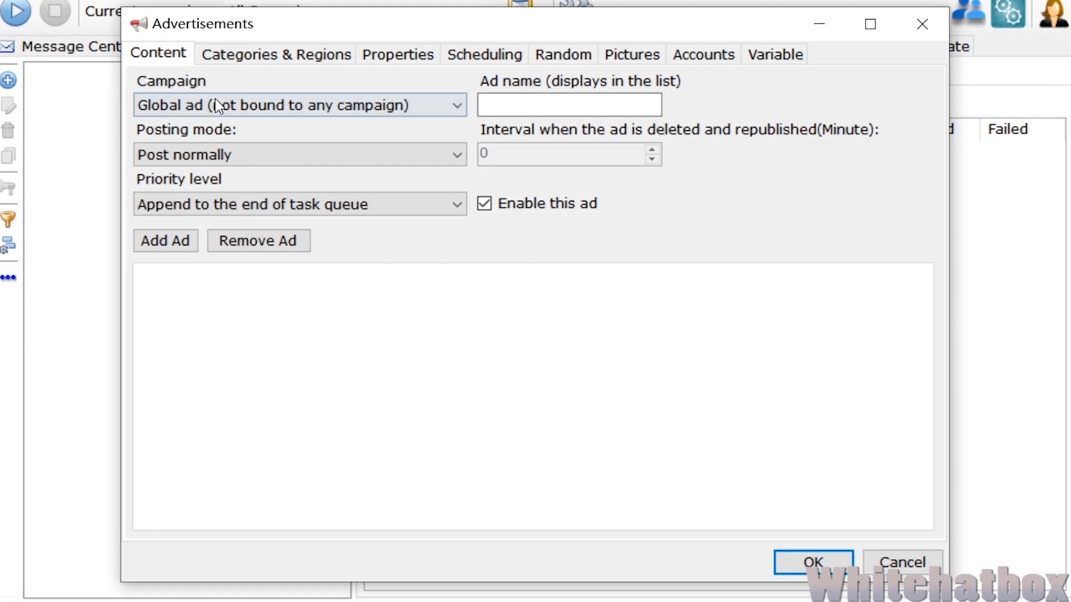
pyautogui.click(569, 104)
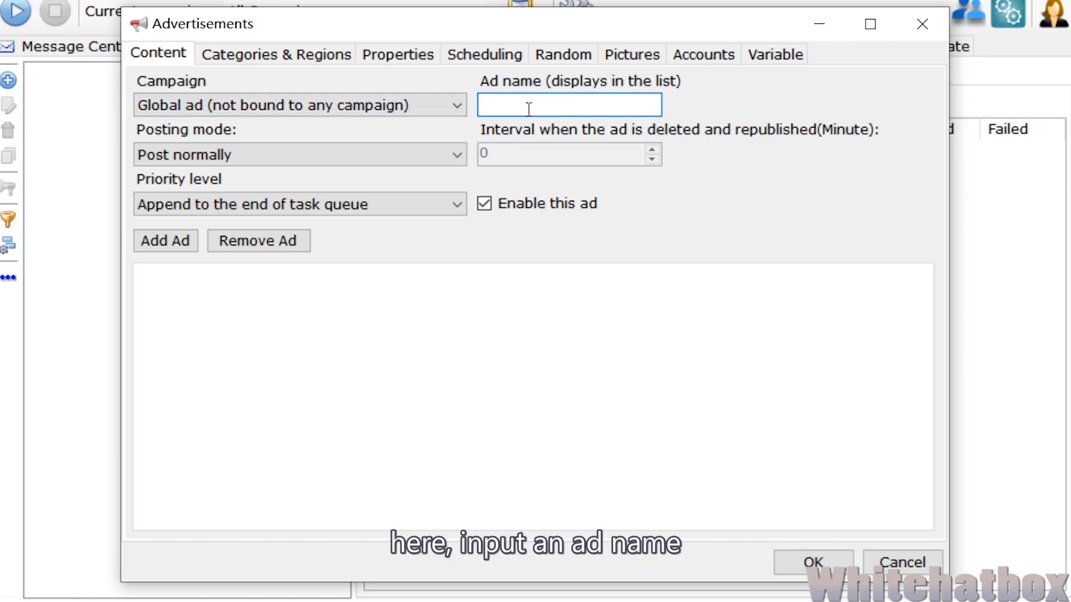
pyautogui.write('test')
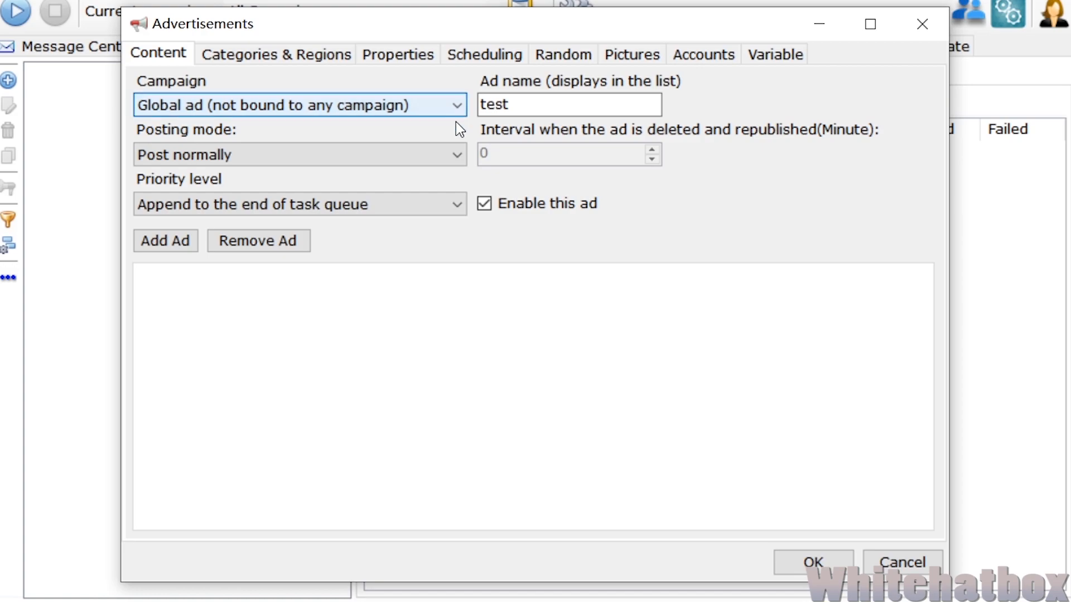
pyautogui.click(456, 155)
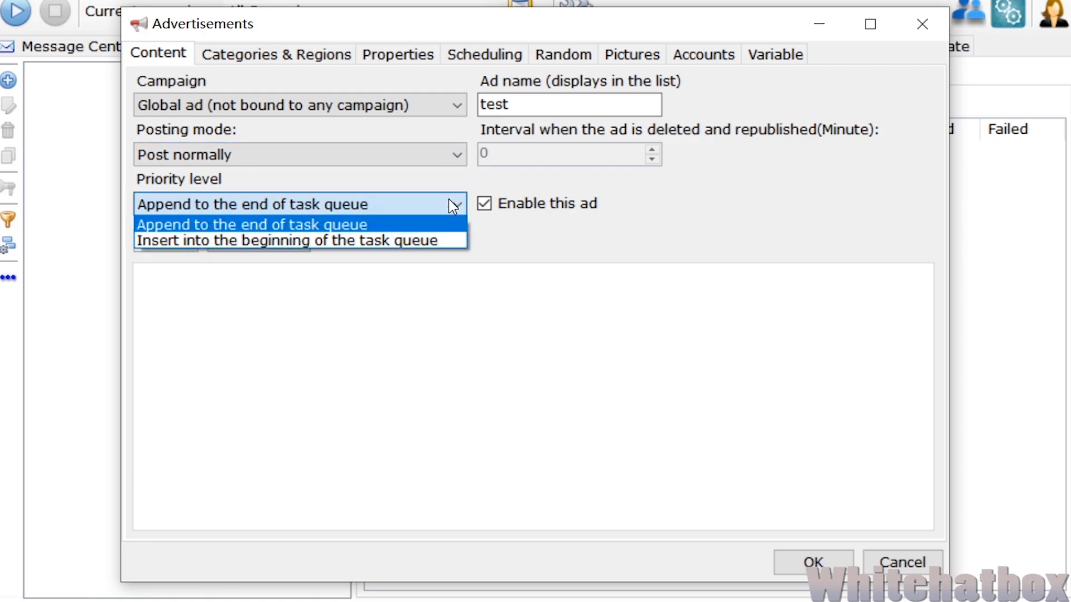
pyautogui.click(252, 224)
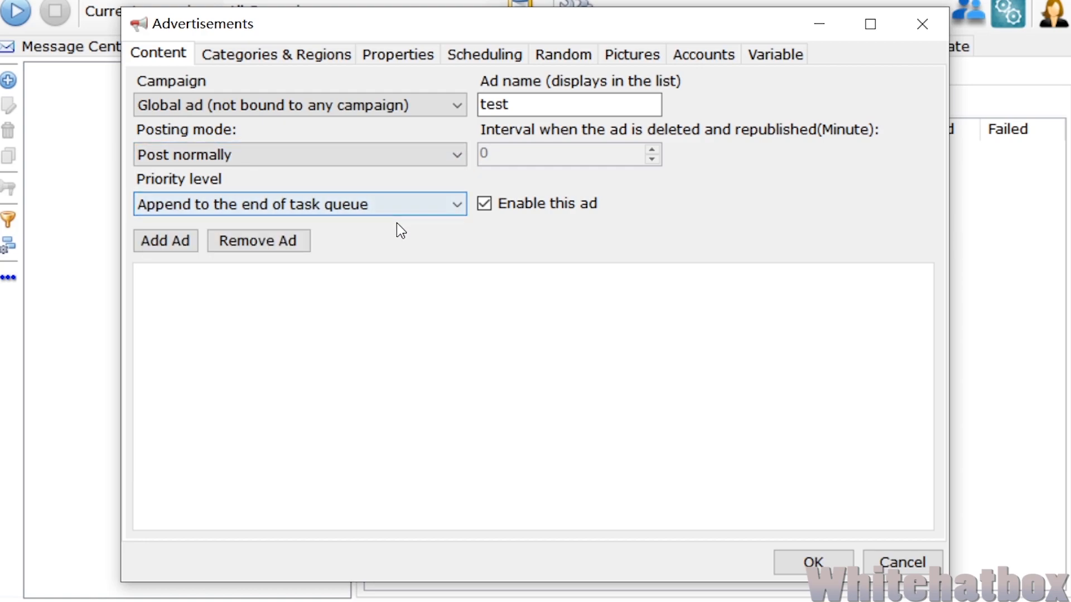
pyautogui.click(164, 241)
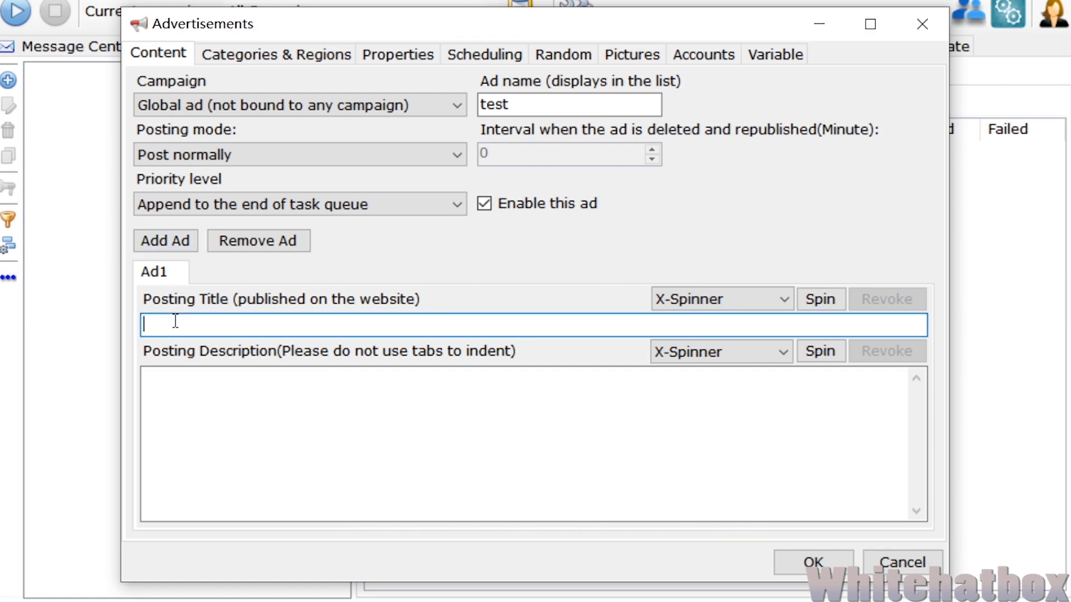
# Title Ad1 'old books' with description 'I'm selling my old books.', then add Ad2.
pyautogui.write('o')
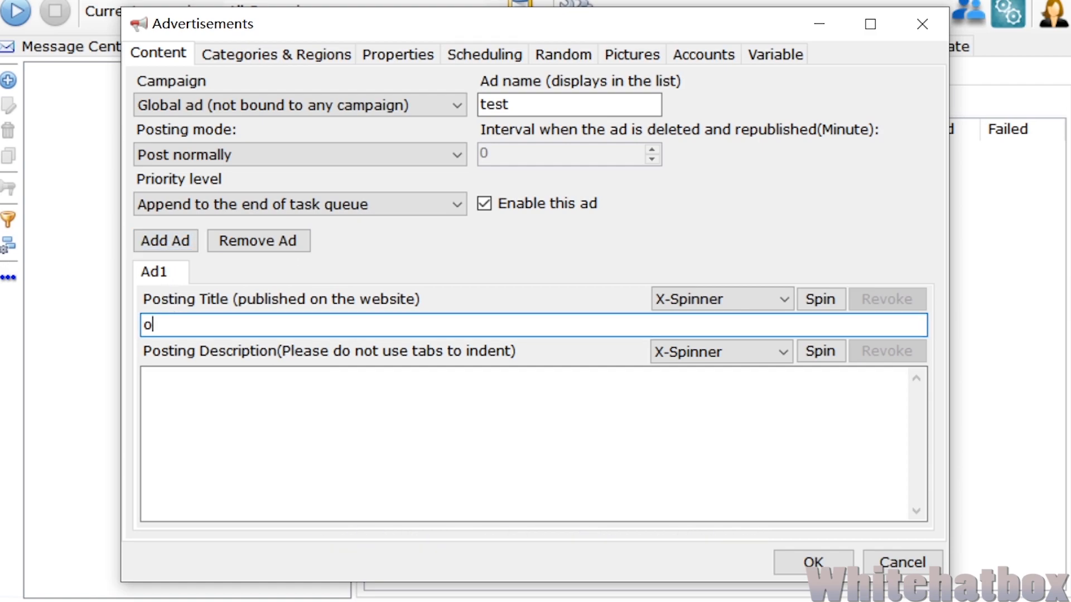
pyautogui.write('old boo')
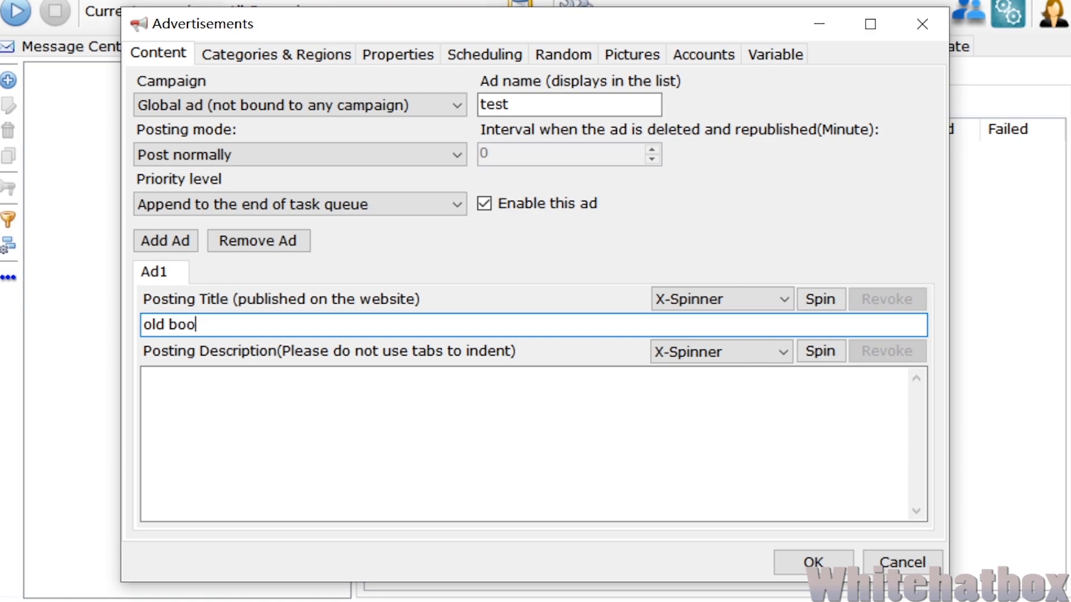
pyautogui.write('ks')
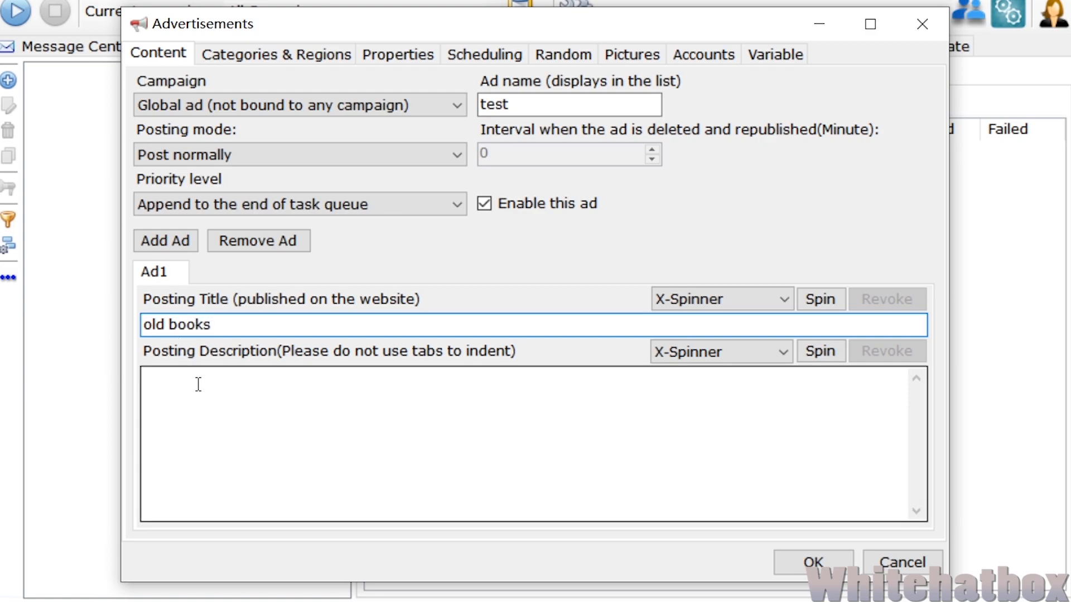
pyautogui.write("I'm")
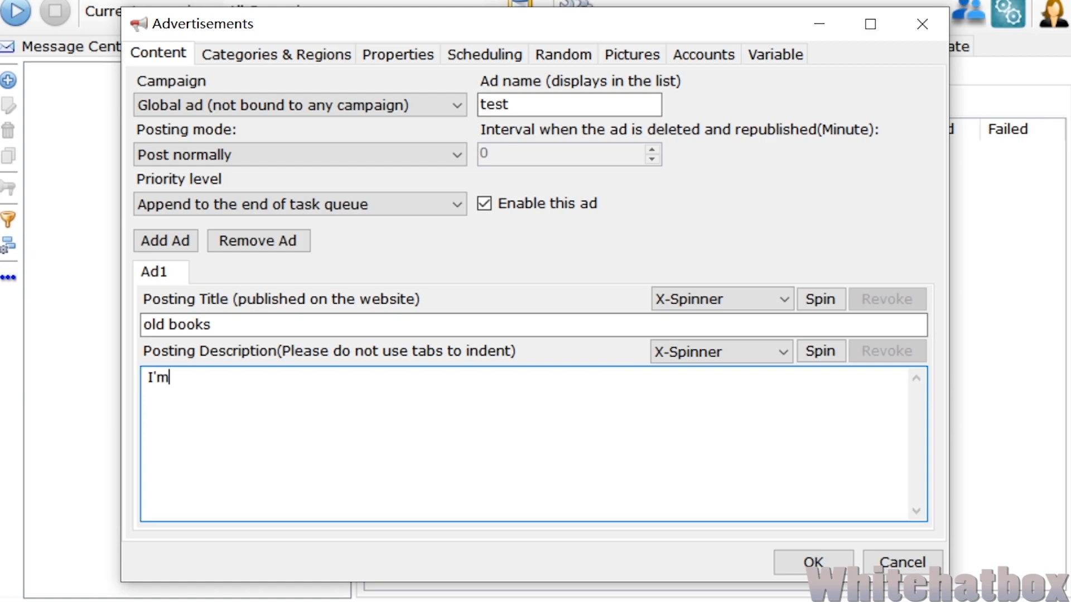
pyautogui.write('selling m')
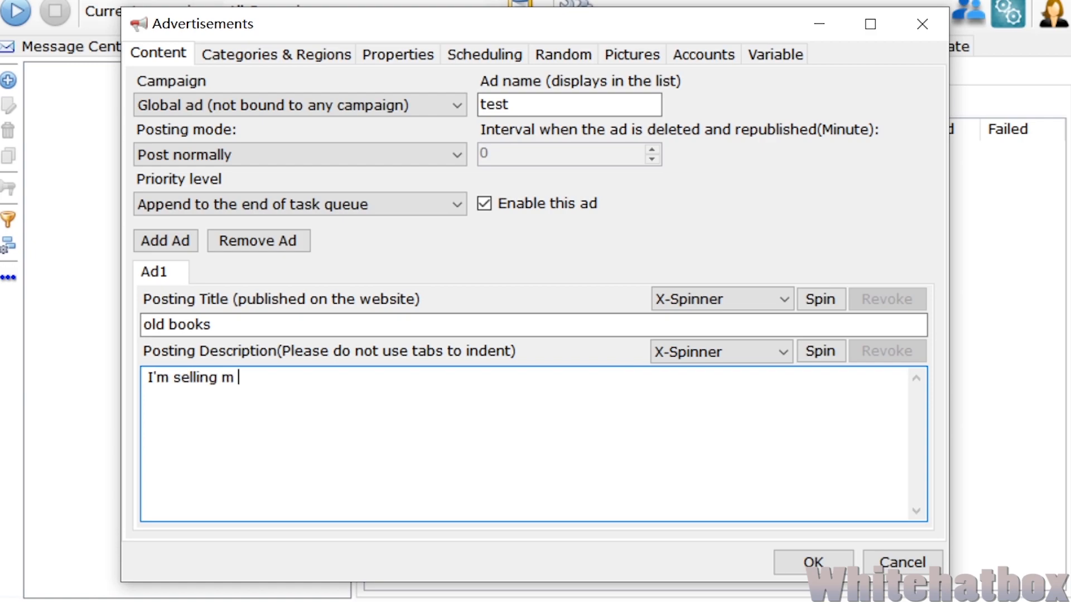
pyautogui.write('y ol')
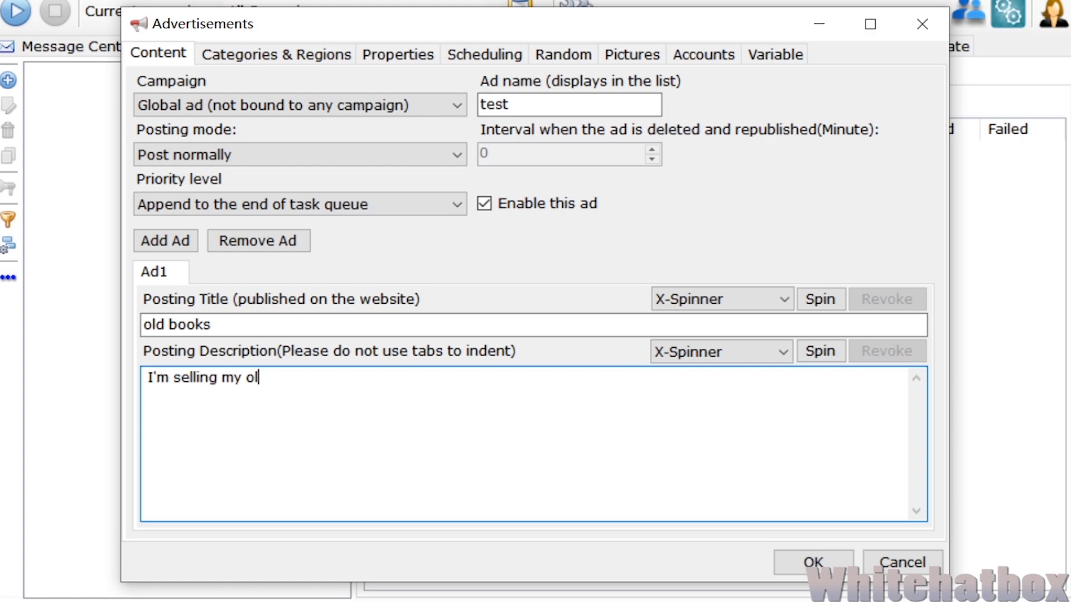
pyautogui.write('d books.')
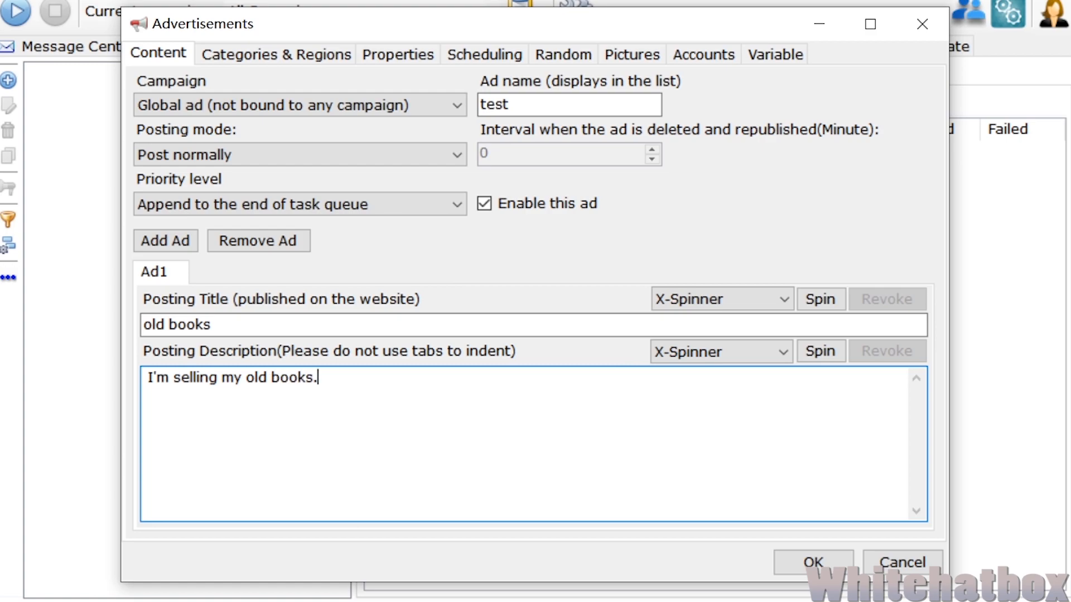
pyautogui.click(165, 240)
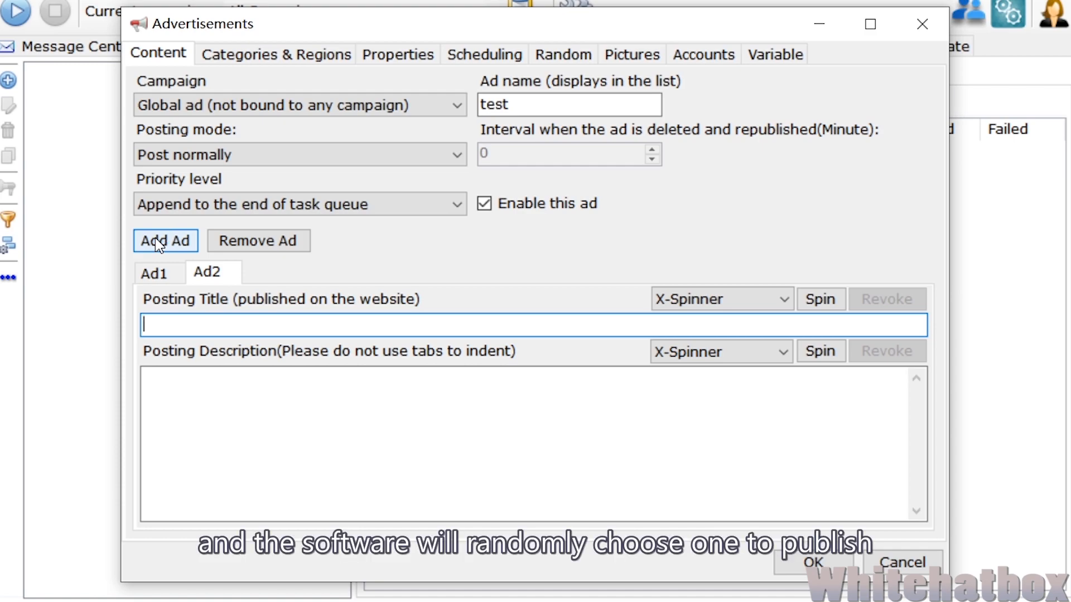
pyautogui.moveTo(279, 262)
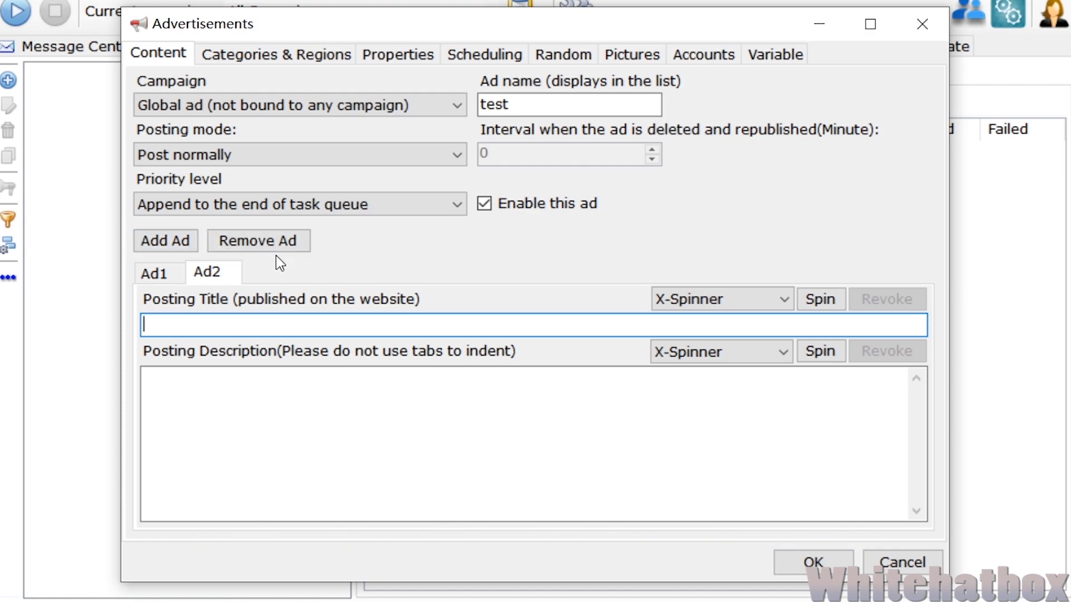
pyautogui.moveTo(338, 273)
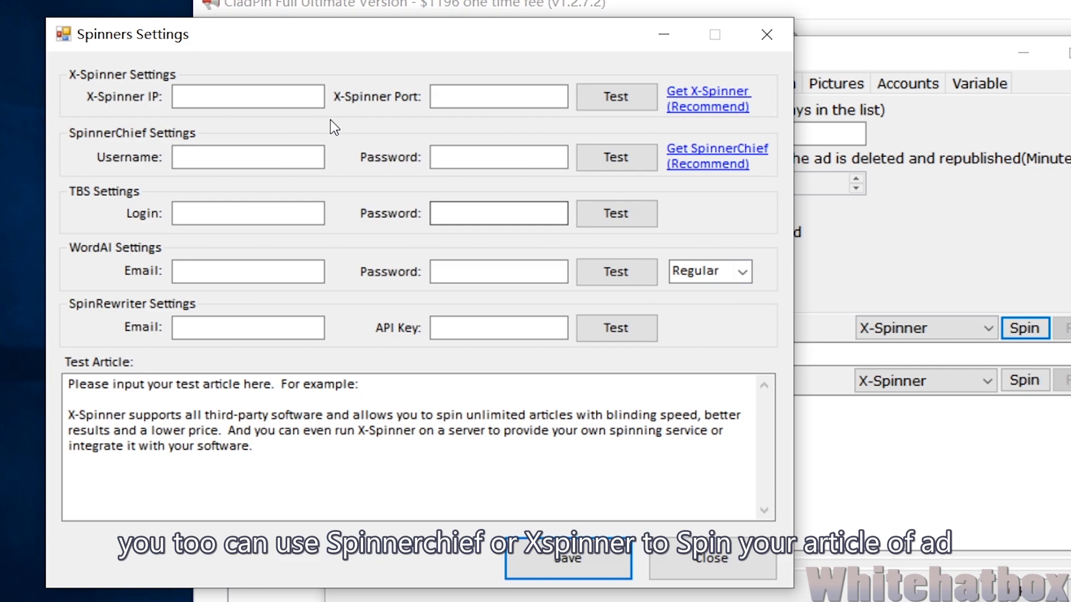
# Close the Spinners Settings window and remove the empty Ad2.
pyautogui.click(248, 97)
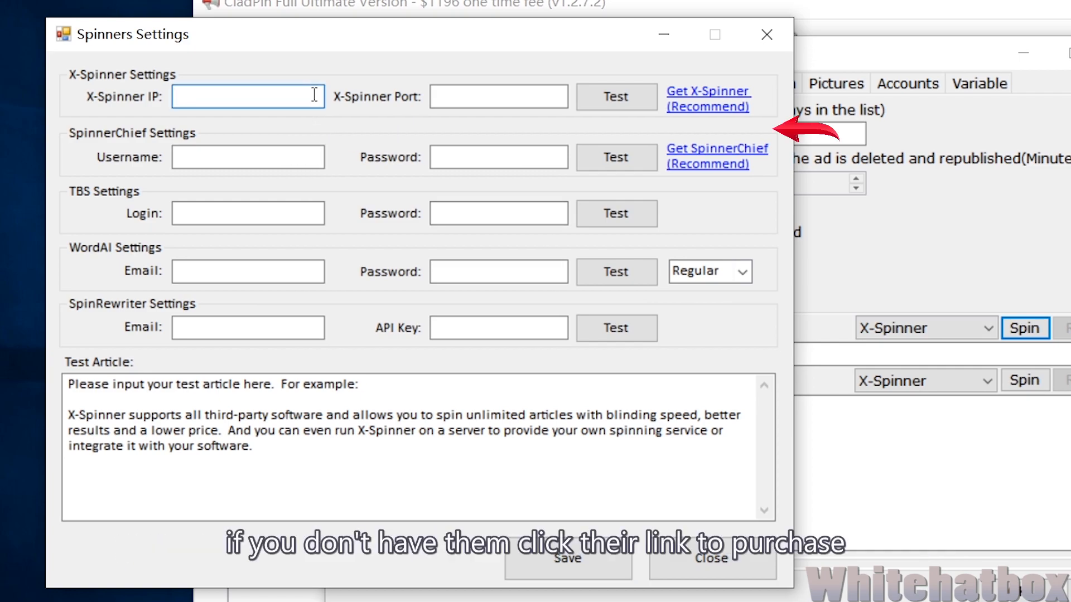
pyautogui.moveTo(697, 118)
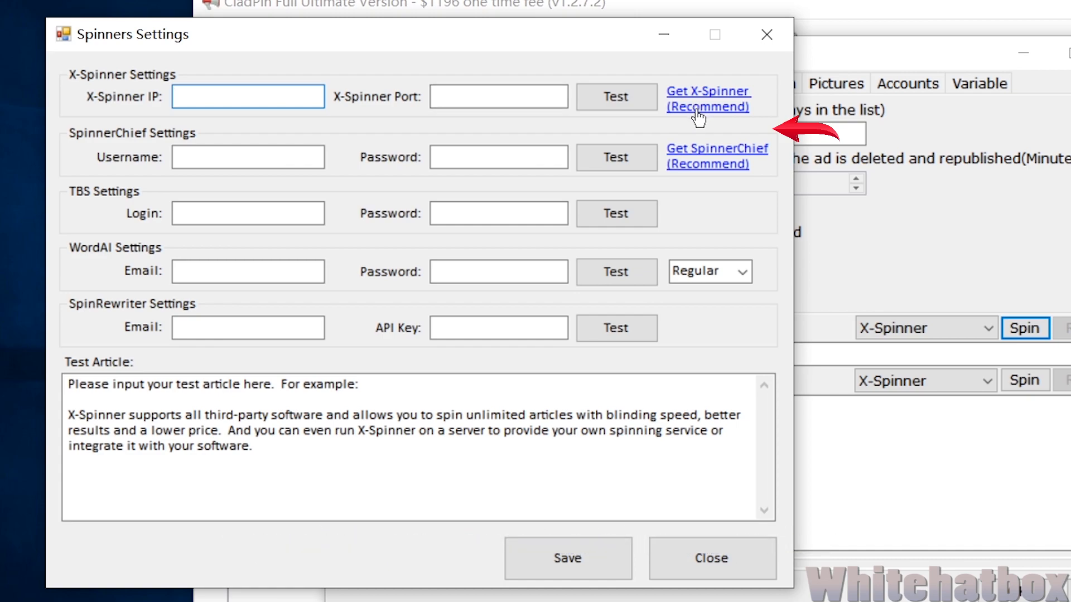
pyautogui.moveTo(710, 557)
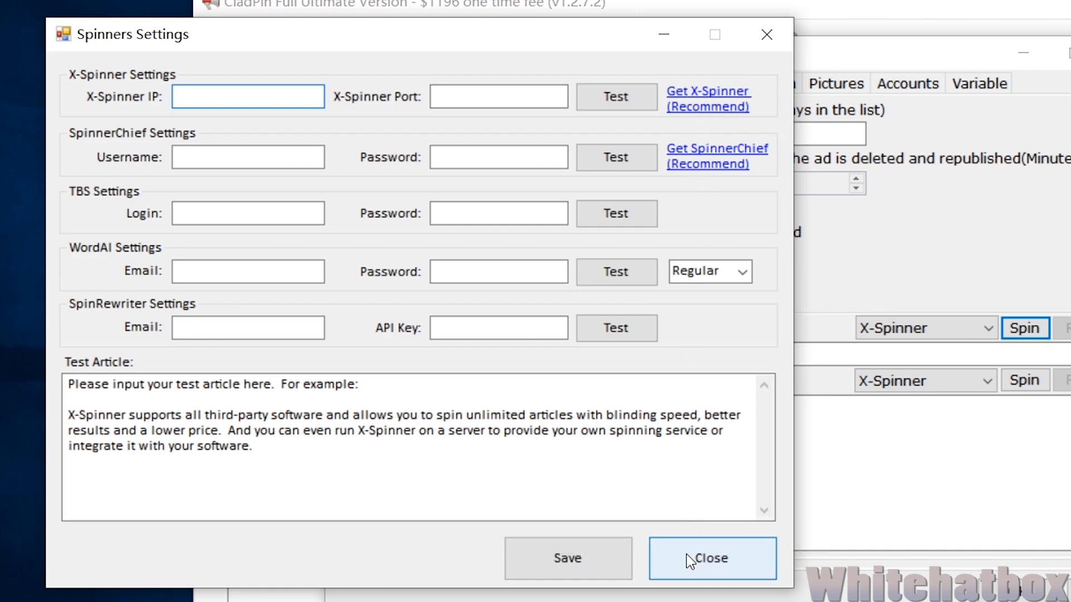
pyautogui.click(711, 558)
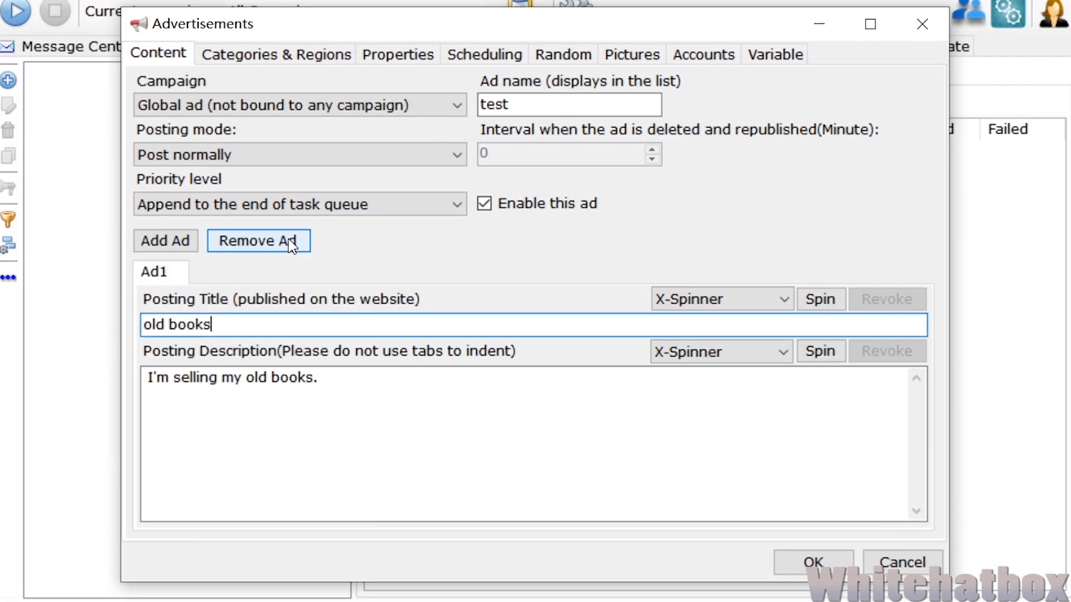
pyautogui.moveTo(348, 68)
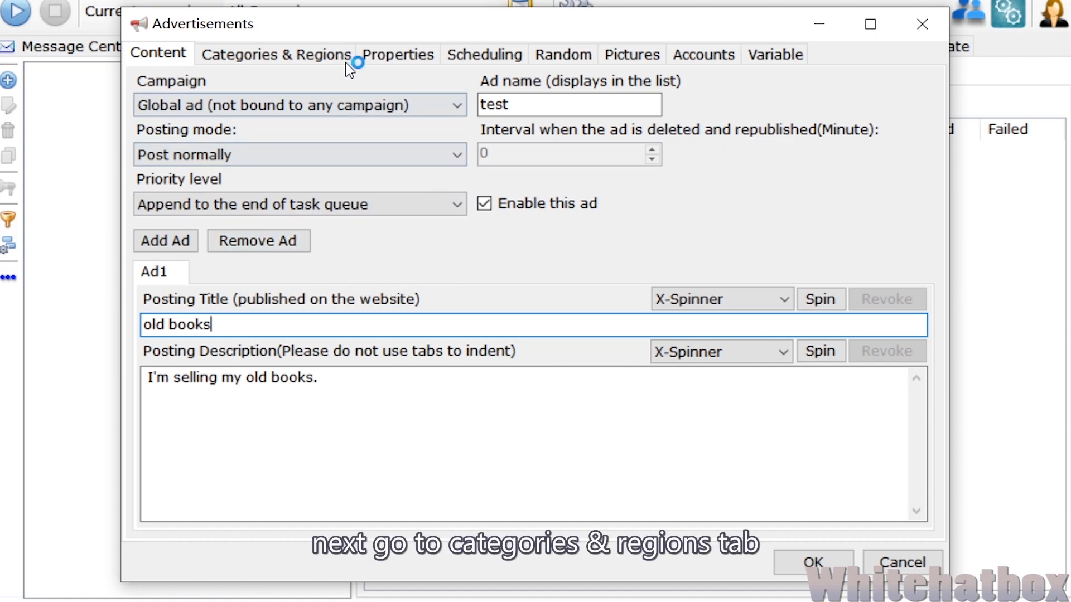
# Restore Defaults on the ad's Kijiji.ca regions and categories, then save this empty selection as default.
pyautogui.click(276, 54)
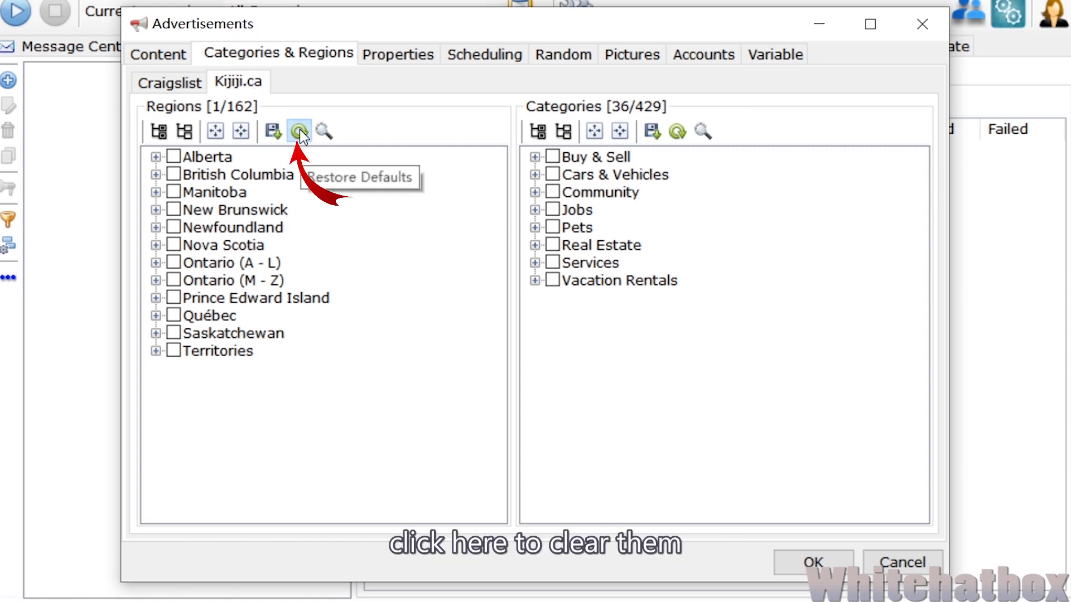
pyautogui.click(676, 131)
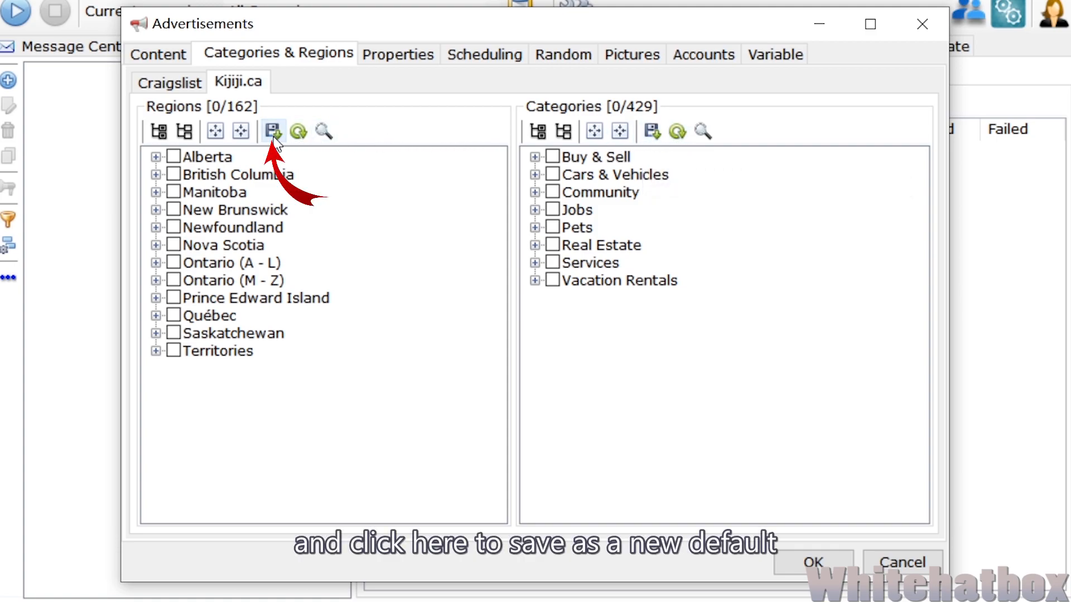
pyautogui.click(272, 131)
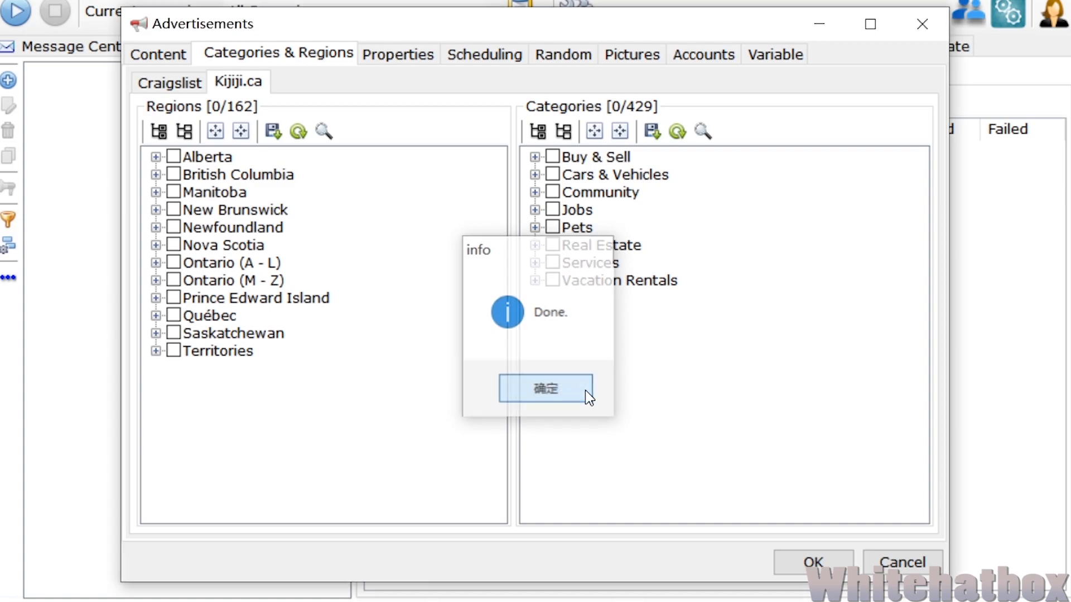
pyautogui.click(545, 388)
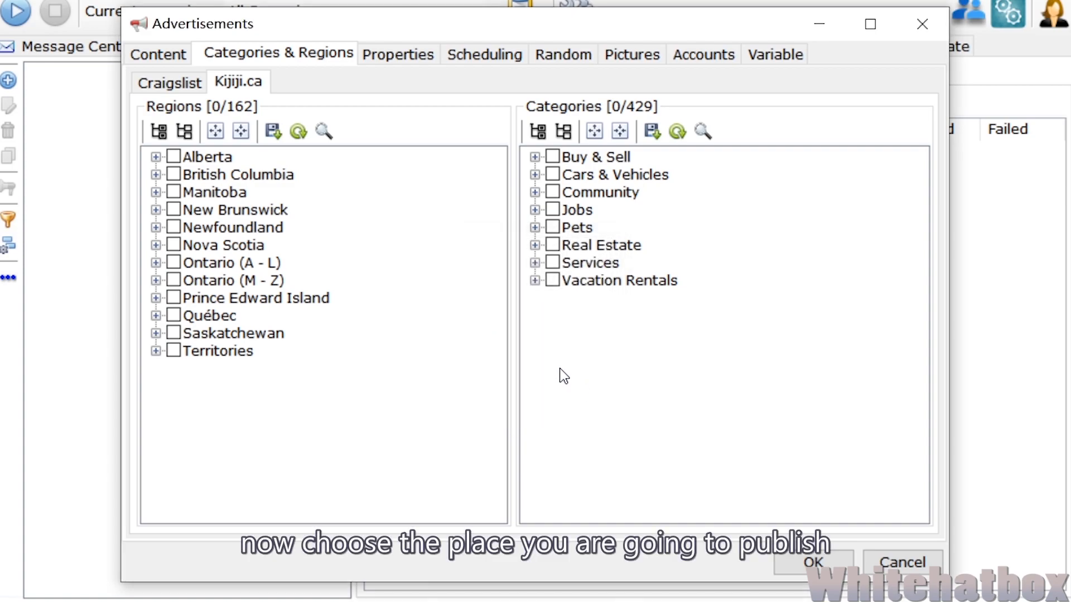
# Tick Québec › Québec City and Buy & Sell › Books › Children & Young Adult.
pyautogui.click(156, 315)
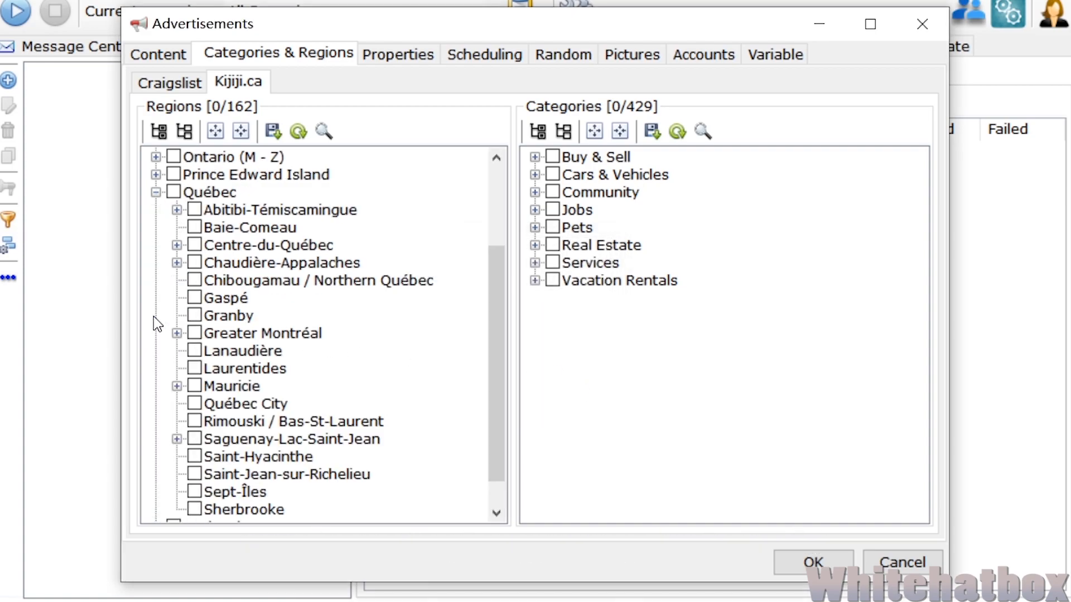
pyautogui.click(194, 404)
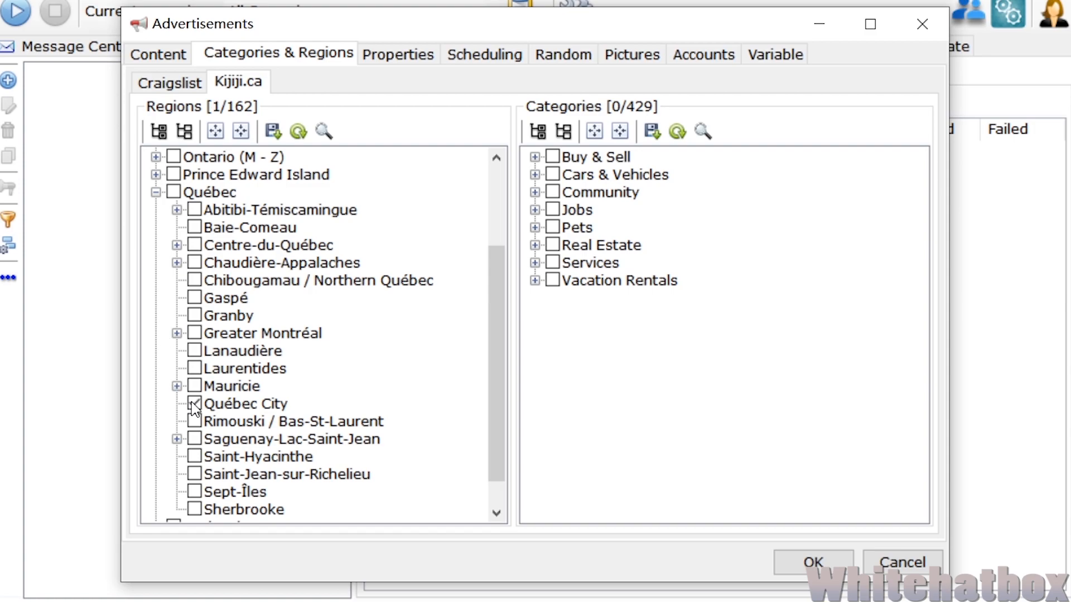
pyautogui.click(194, 404)
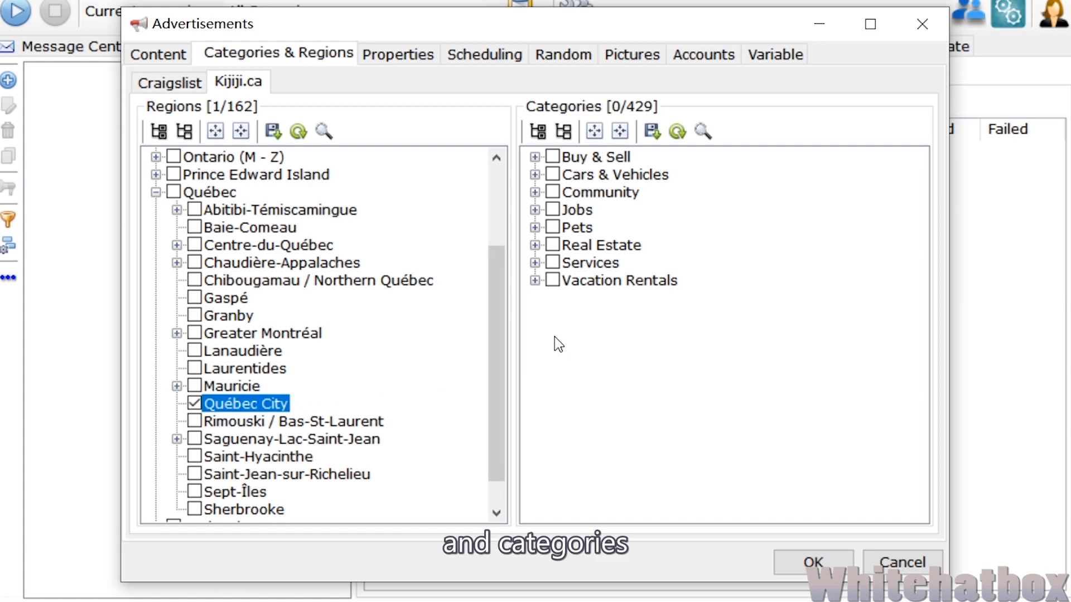
pyautogui.moveTo(539, 157)
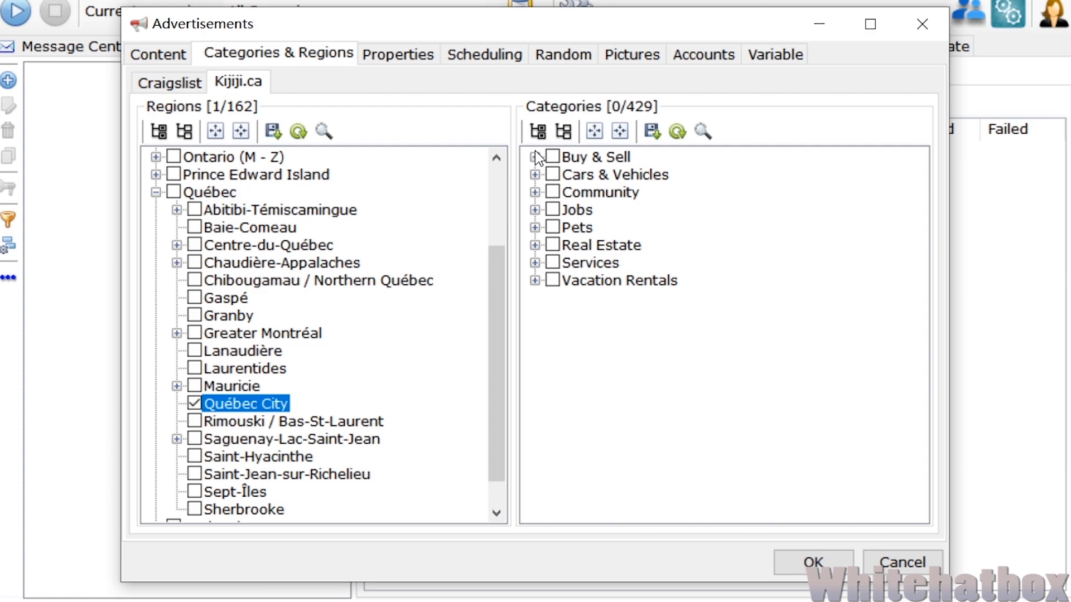
pyautogui.click(535, 156)
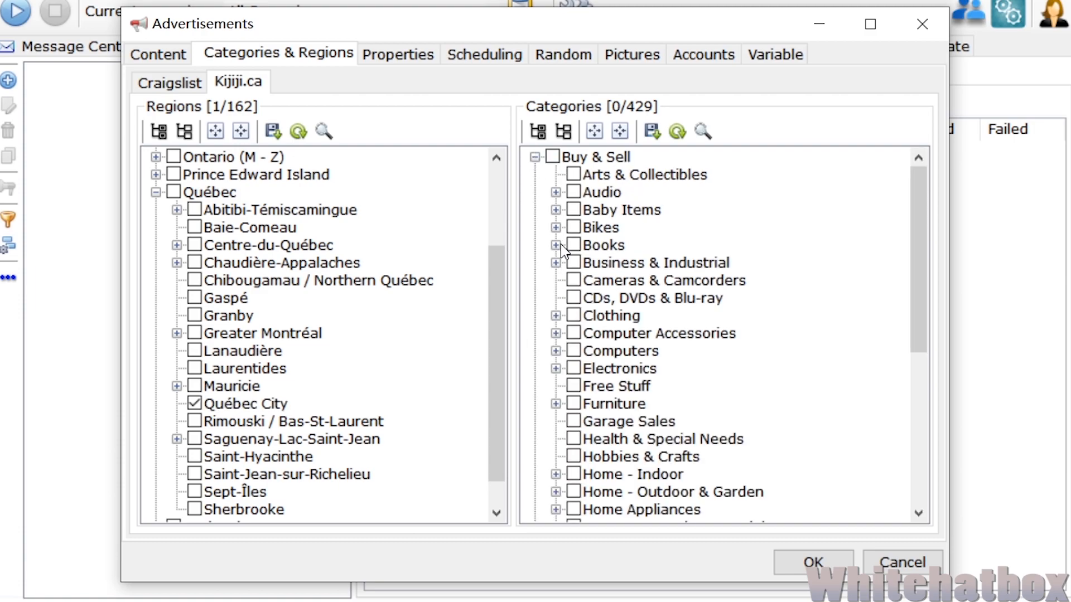
pyautogui.click(556, 245)
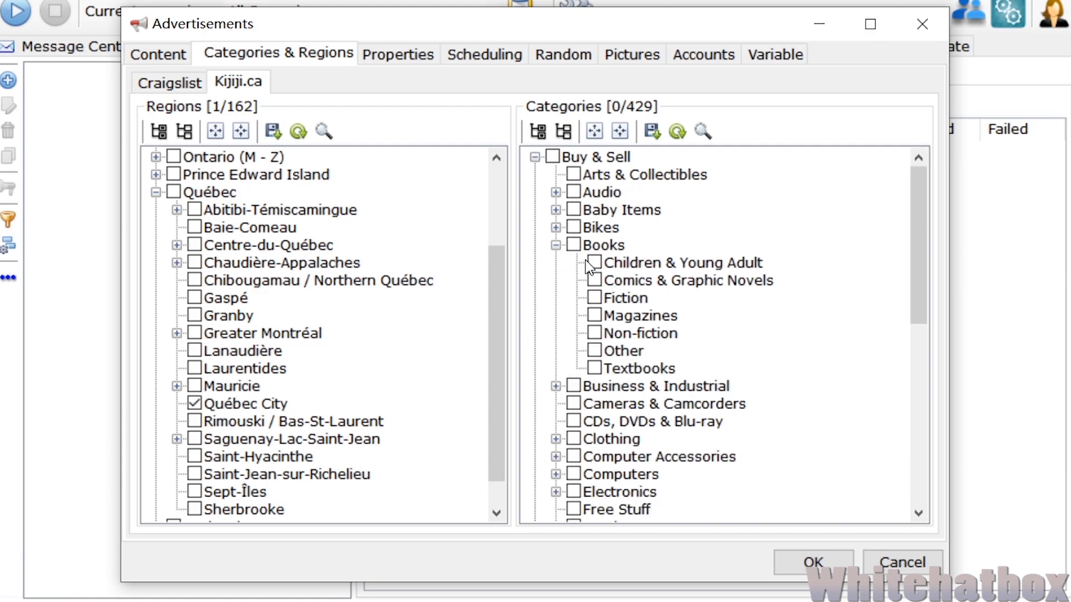
pyautogui.click(595, 262)
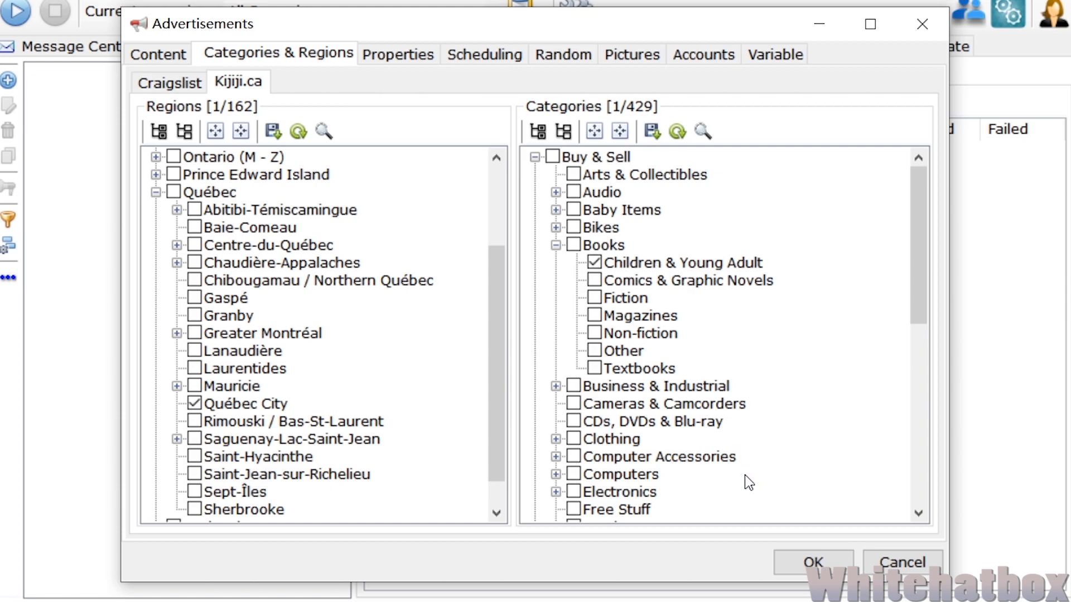
pyautogui.moveTo(398, 54)
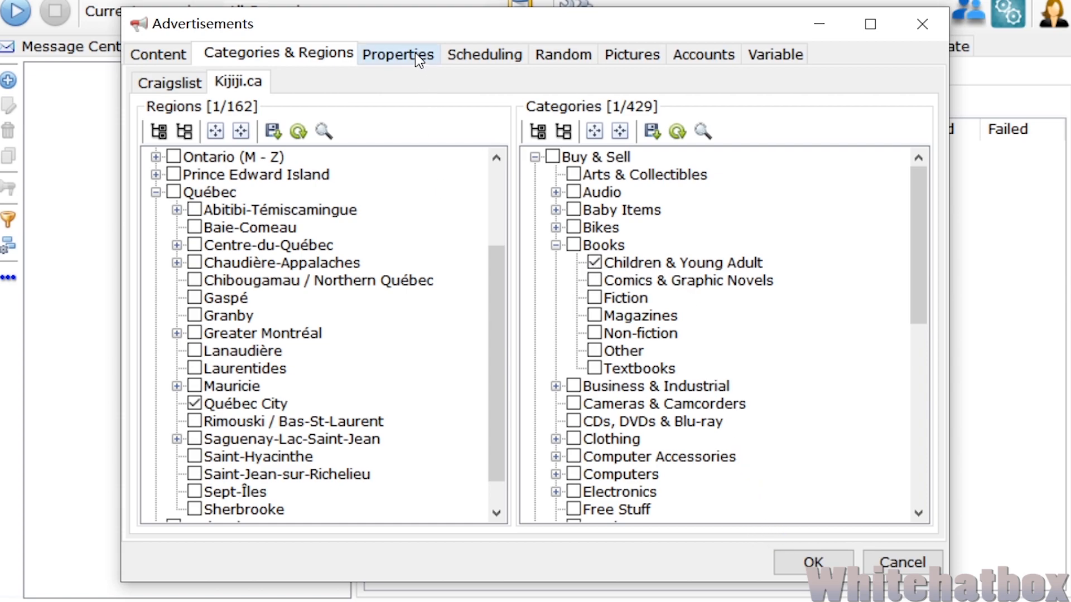
# Enter 'children' as a tag in the ad's Properties form.
pyautogui.click(397, 54)
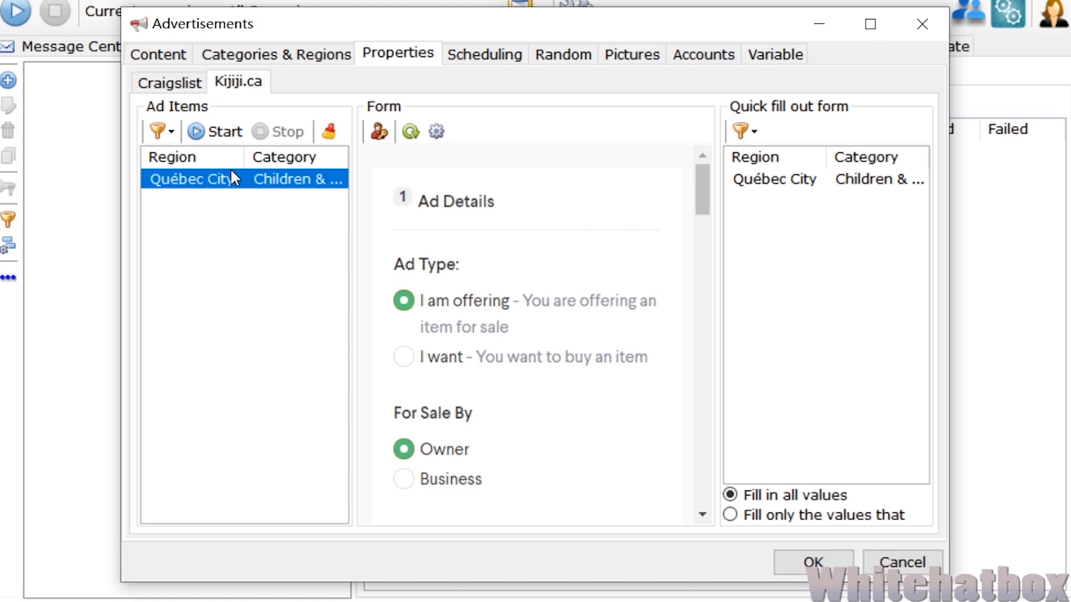
pyautogui.moveTo(475, 295)
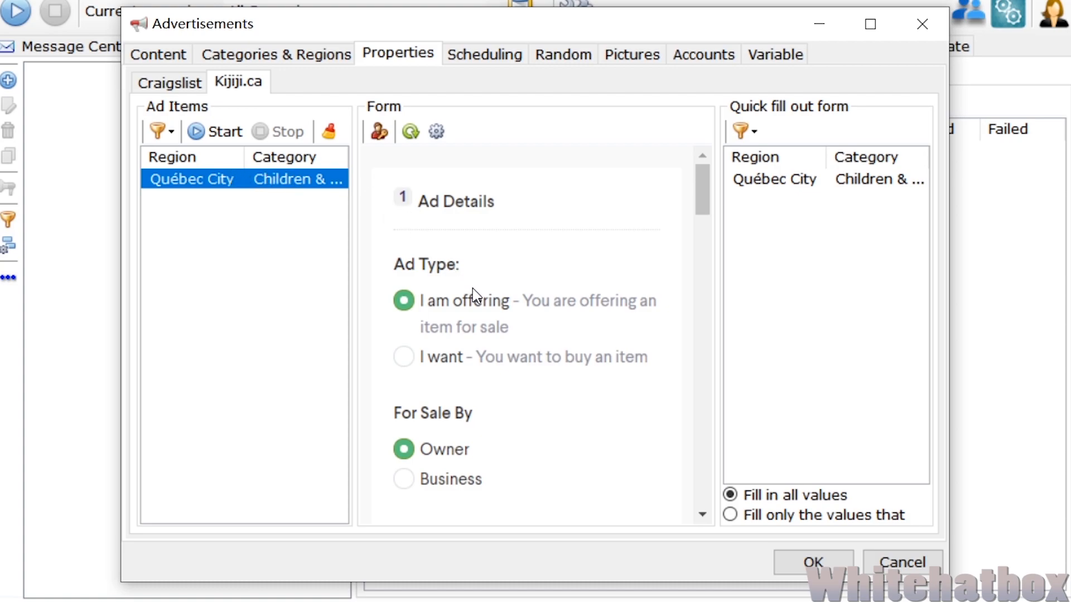
pyautogui.scroll(-3)
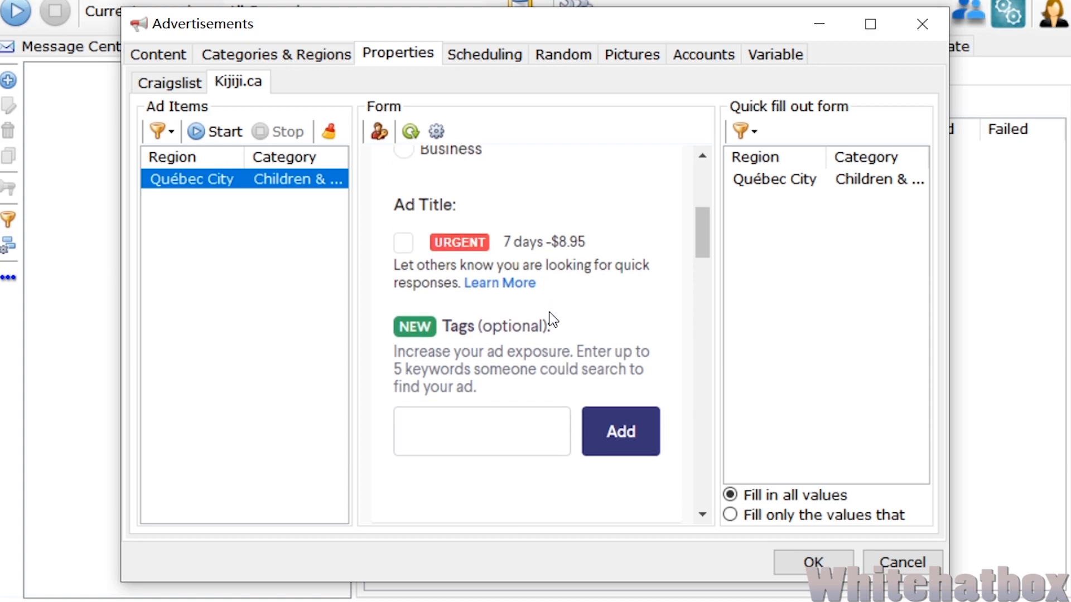
pyautogui.scroll(-3)
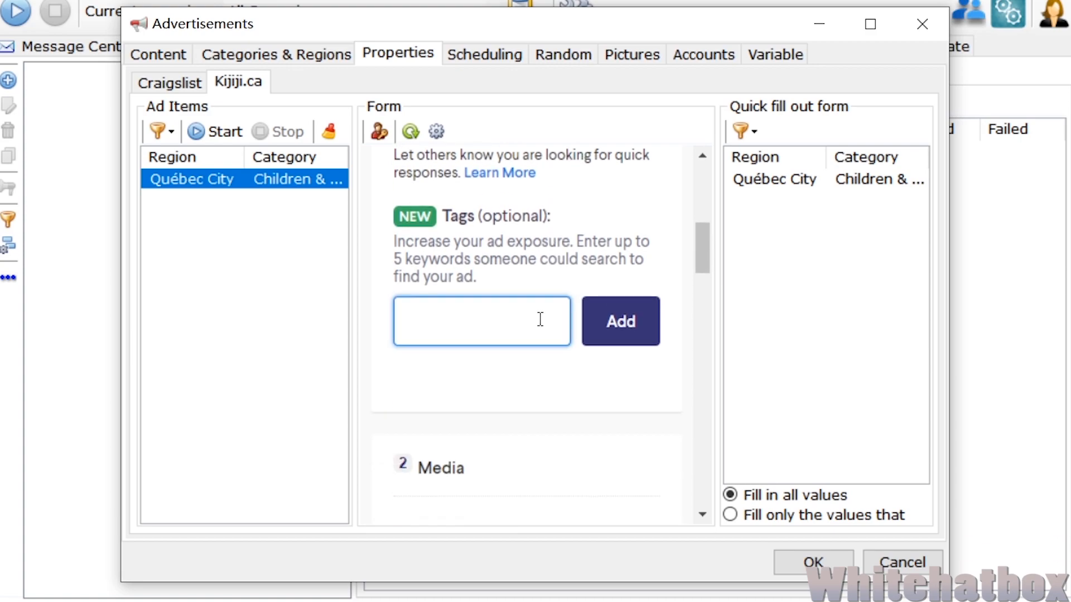
pyautogui.write('child')
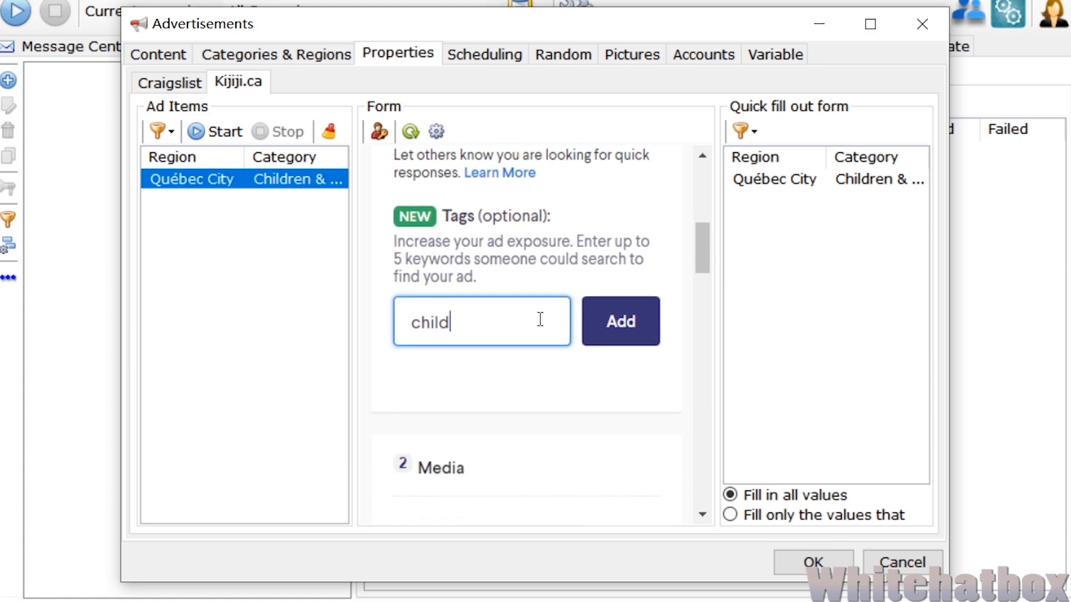
pyautogui.write('ren')
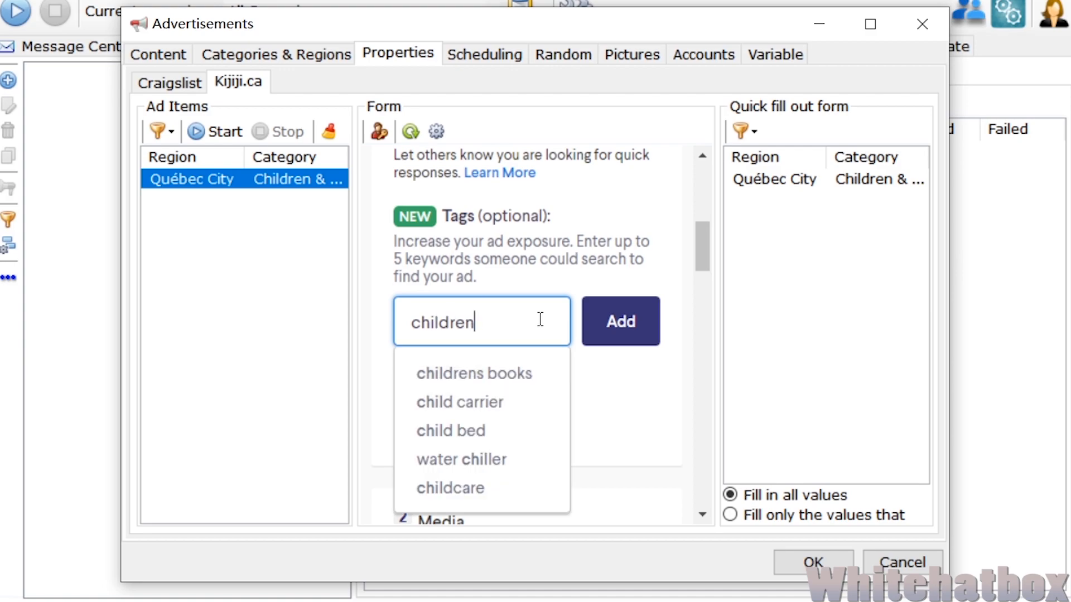
# Set the asking price to $20.
pyautogui.scroll(-3)
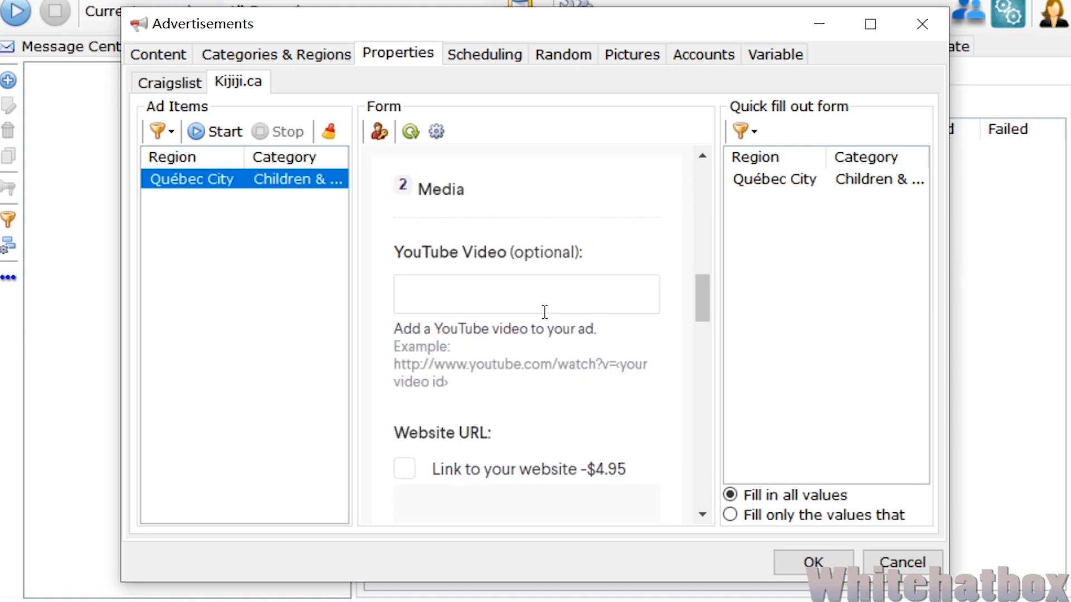
pyautogui.scroll(-3)
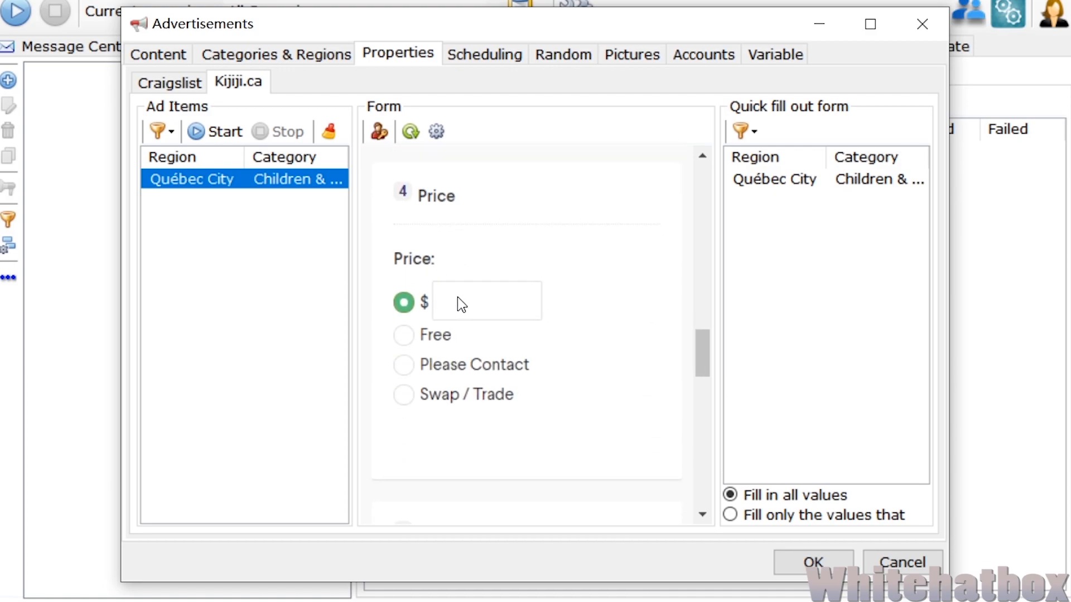
pyautogui.moveTo(453, 365)
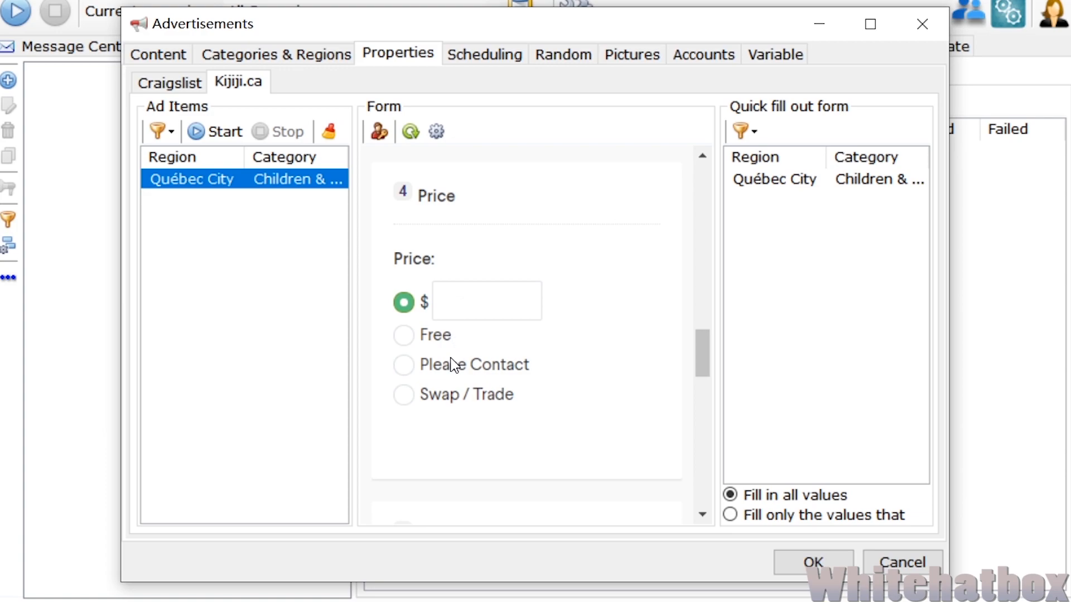
pyautogui.click(487, 300)
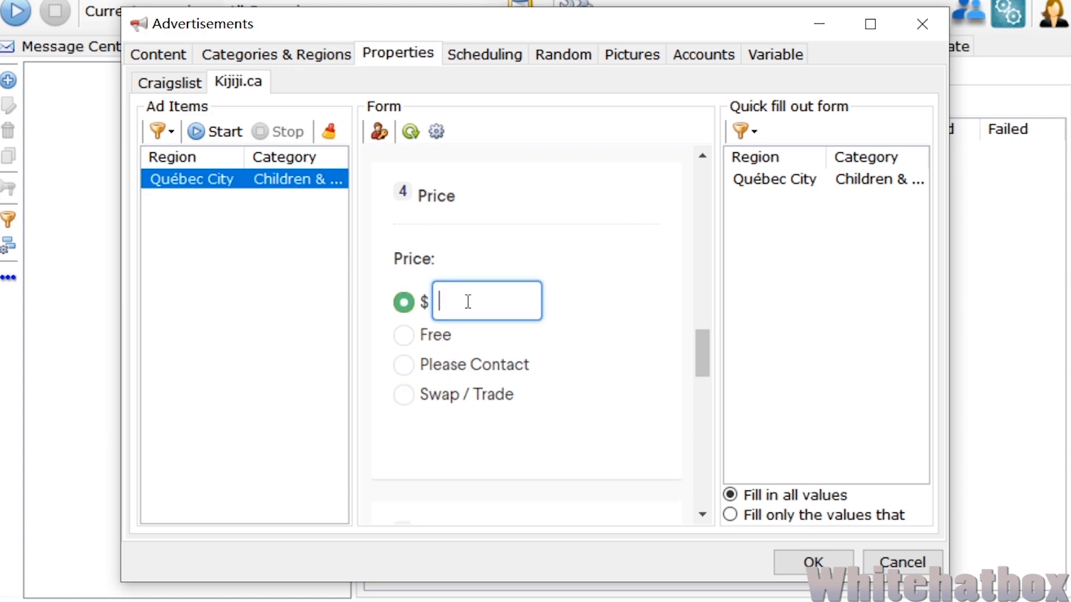
pyautogui.write('20')
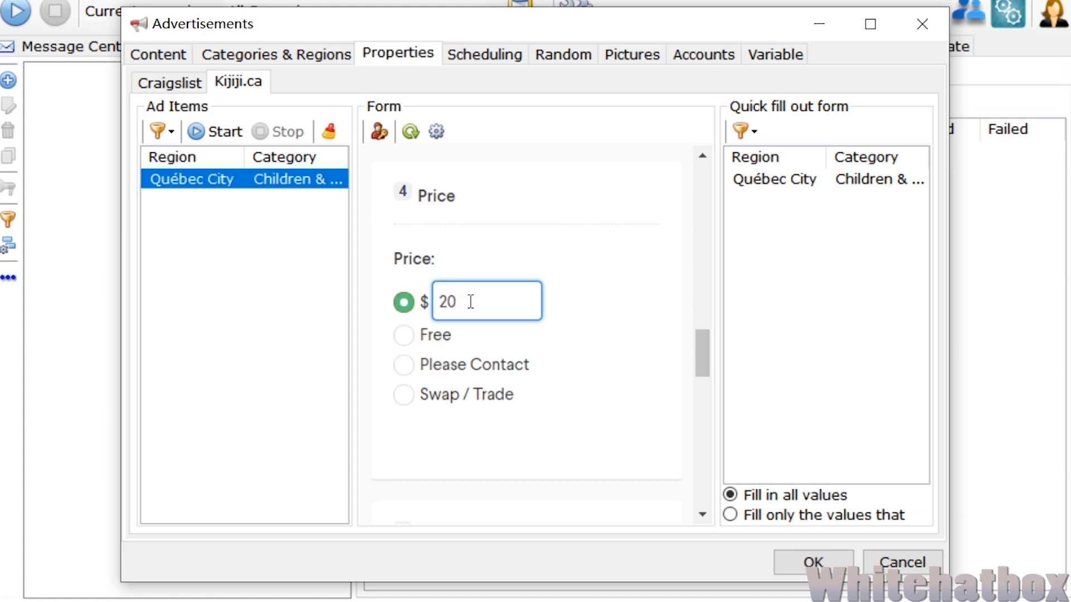
pyautogui.scroll(-3)
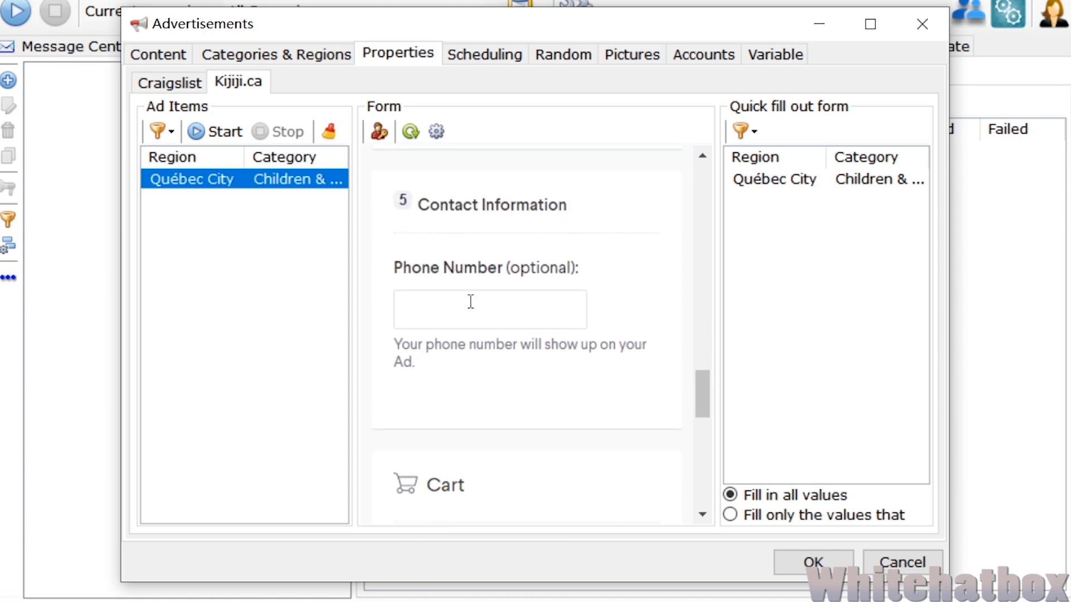
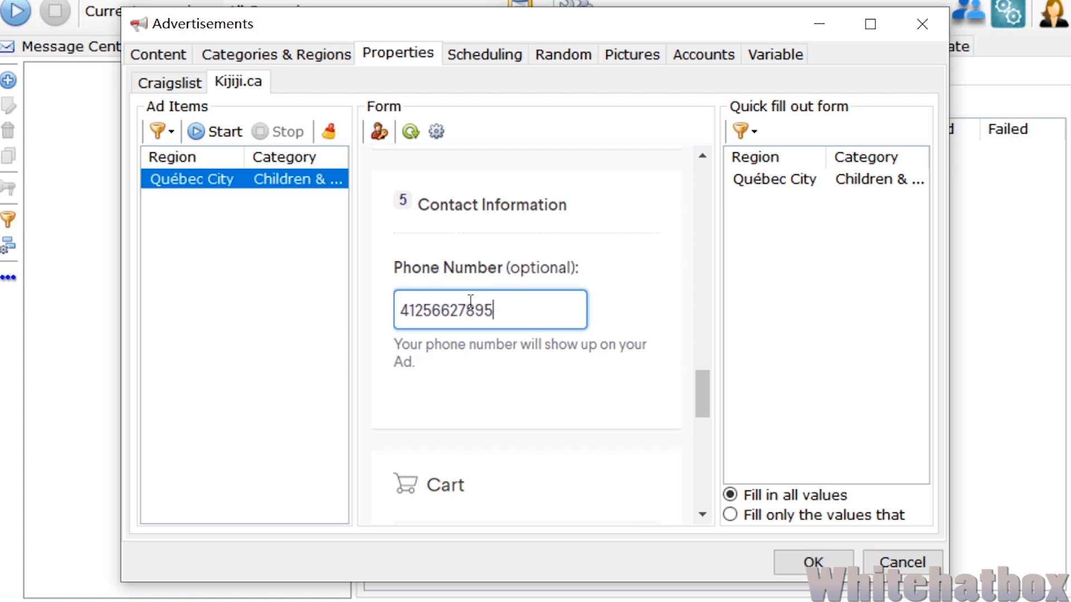
pyautogui.scroll(-3)
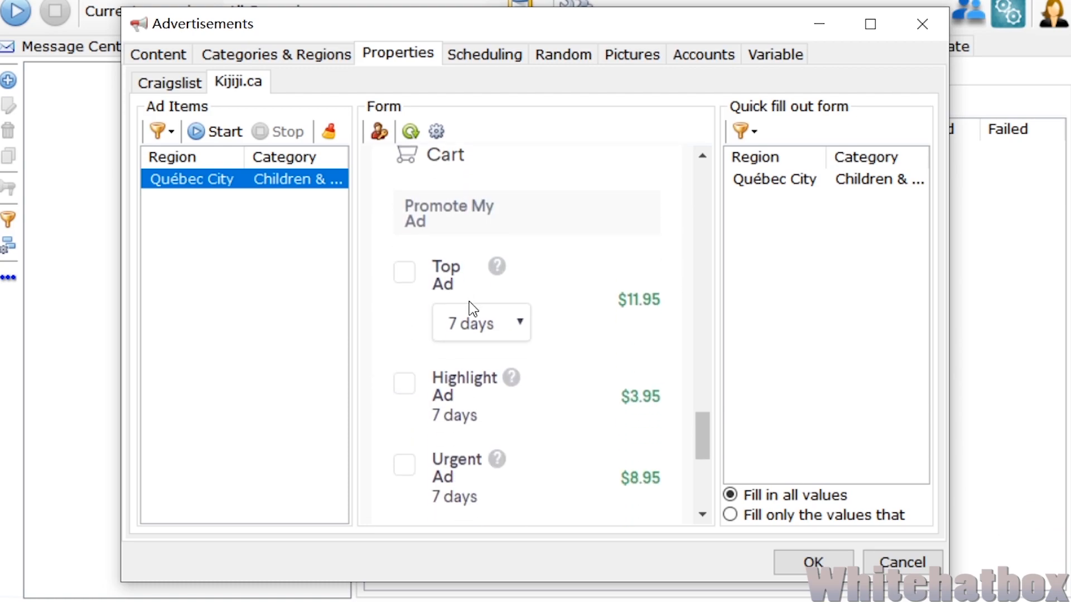
pyautogui.scroll(-3)
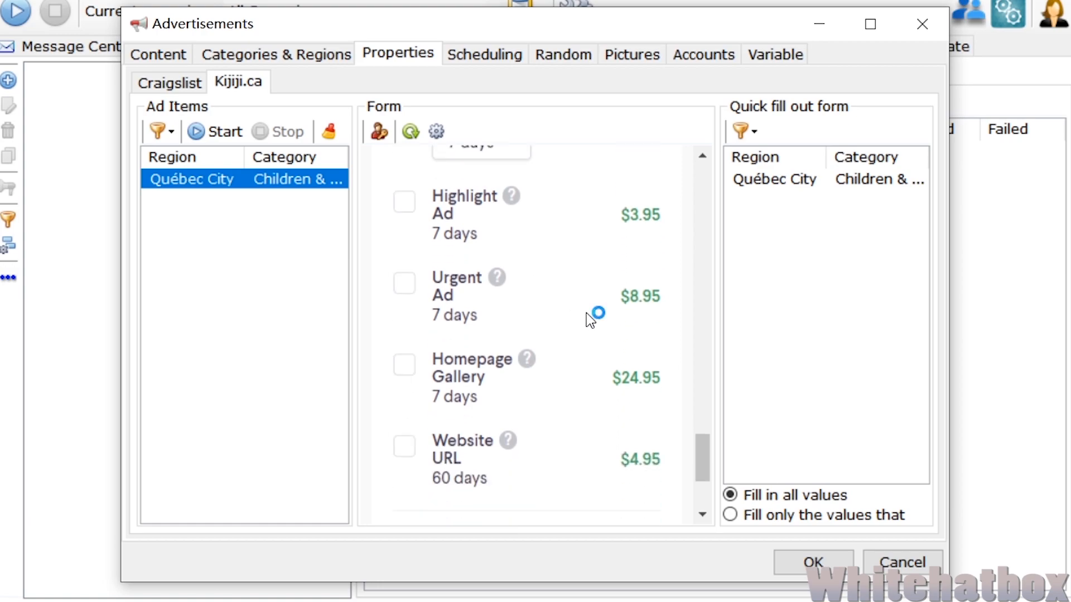
pyautogui.scroll(3)
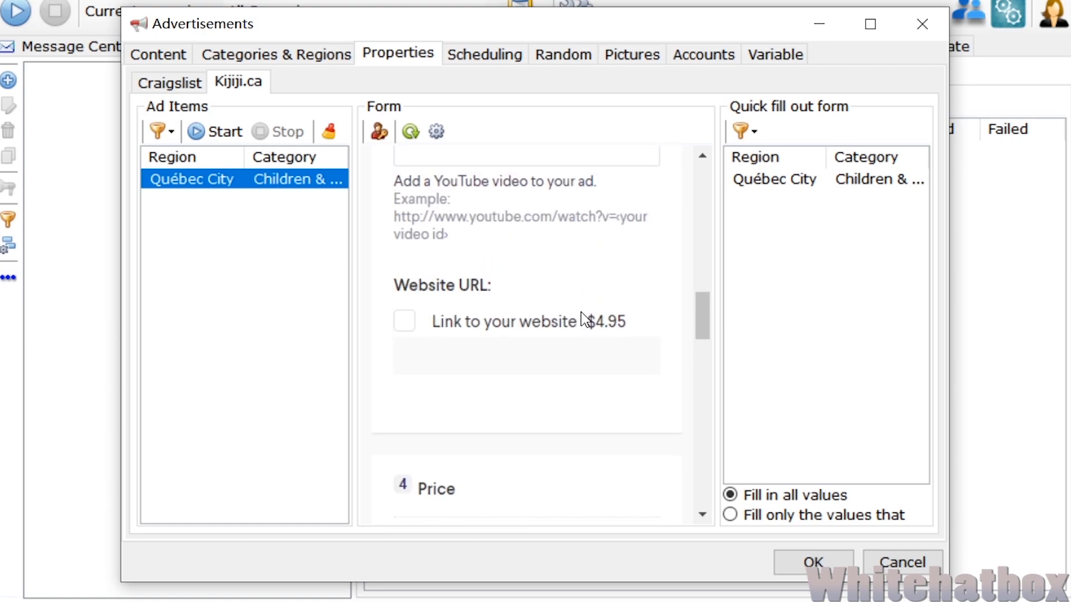
pyautogui.click(279, 55)
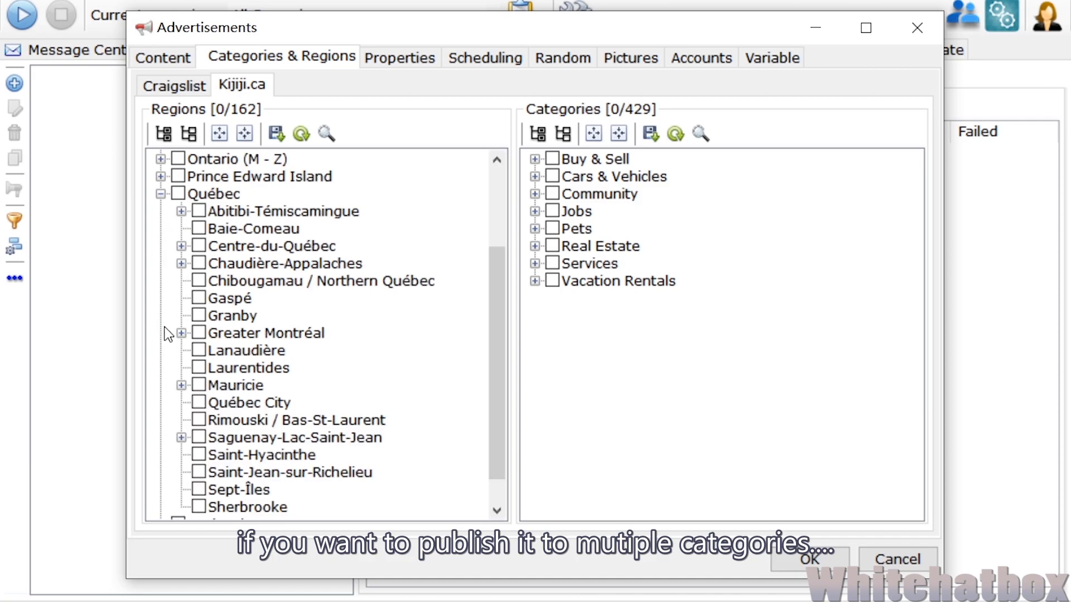
# Check Québec City and the Books subcategories Children & Young Adult, Fiction, Magazines and Other.
pyautogui.click(198, 402)
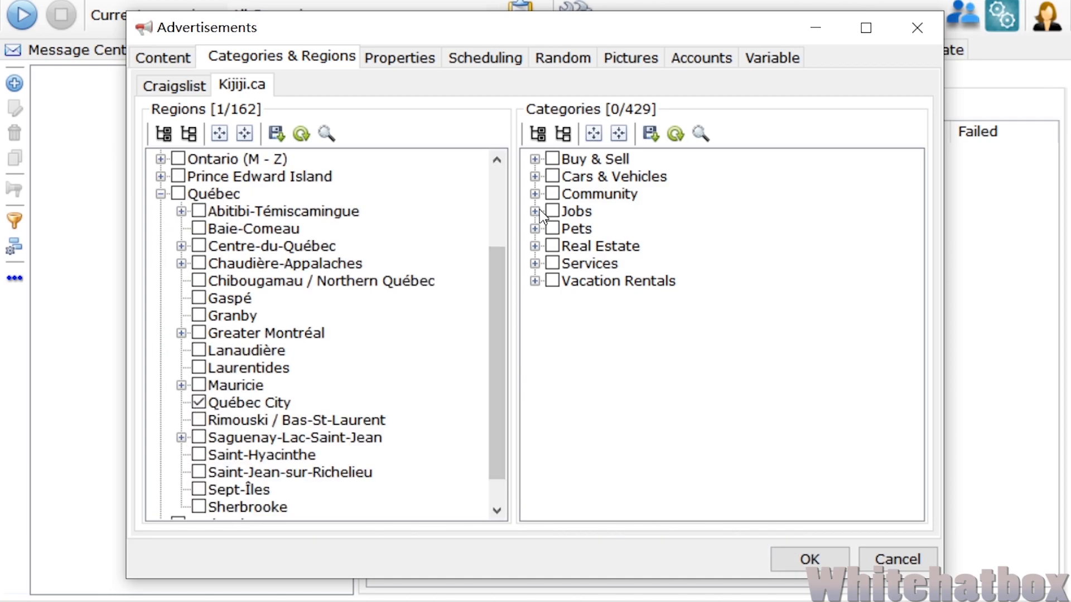
pyautogui.click(536, 158)
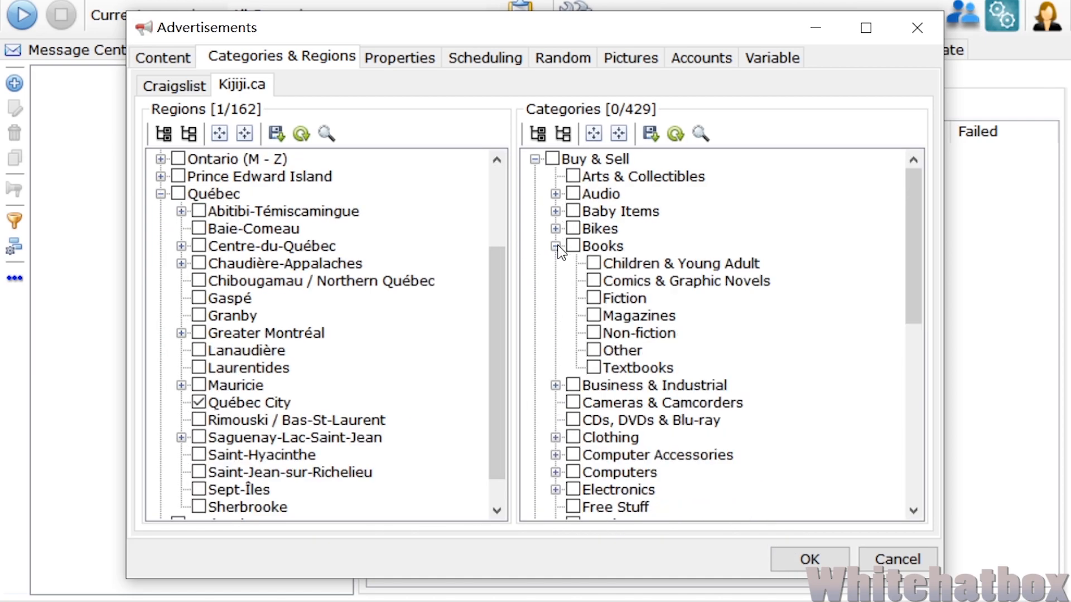
pyautogui.click(593, 264)
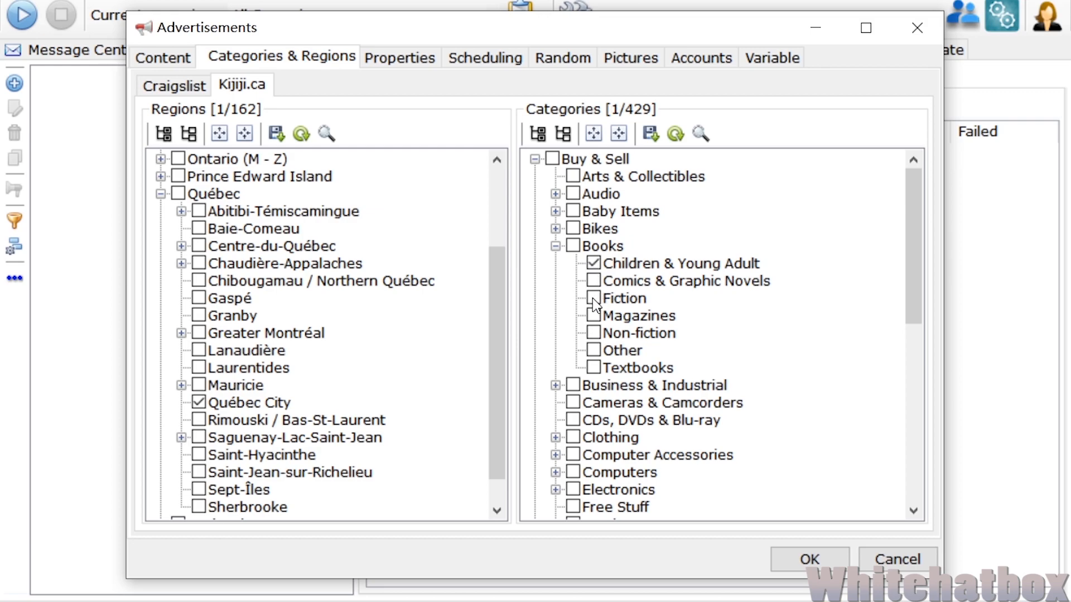
pyautogui.click(593, 298)
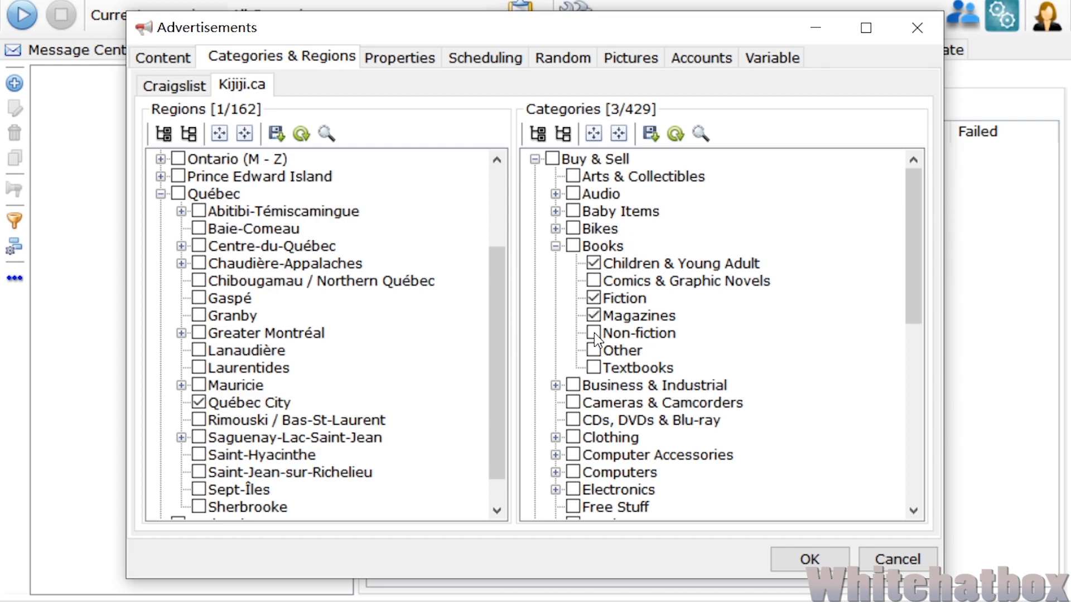
pyautogui.click(594, 350)
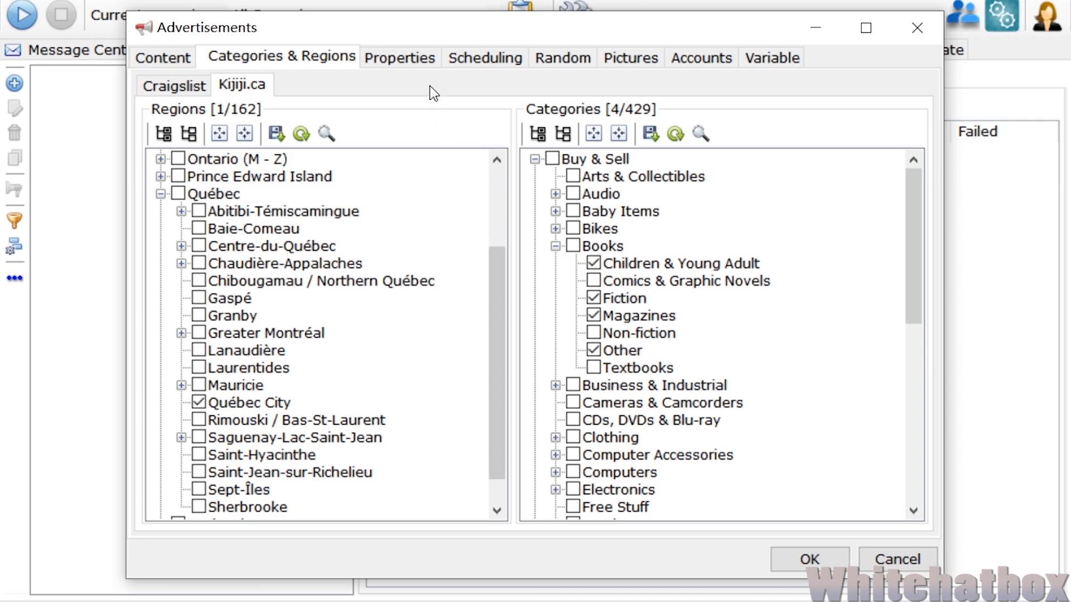
pyautogui.click(400, 57)
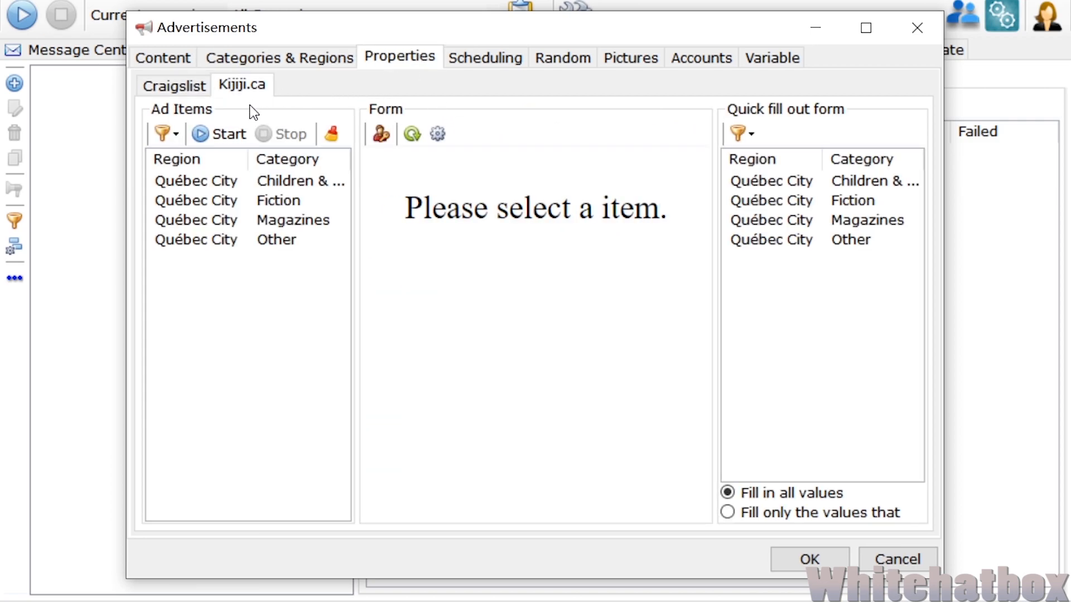
pyautogui.moveTo(364, 305)
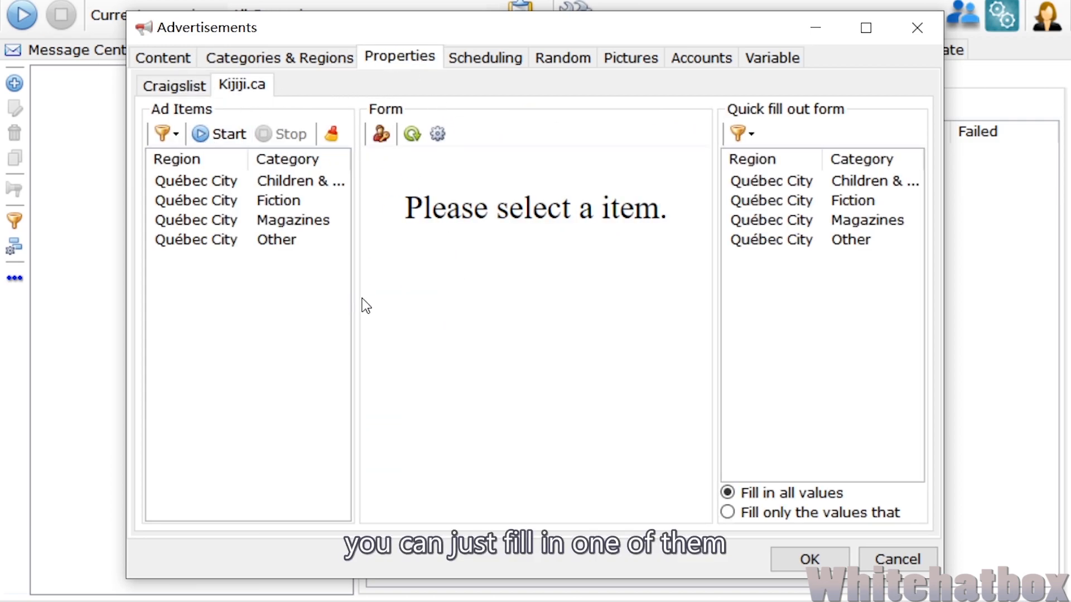
# Add the tags book, fiction, magazine and old book to the Children & Young Adult listing.
pyautogui.click(195, 181)
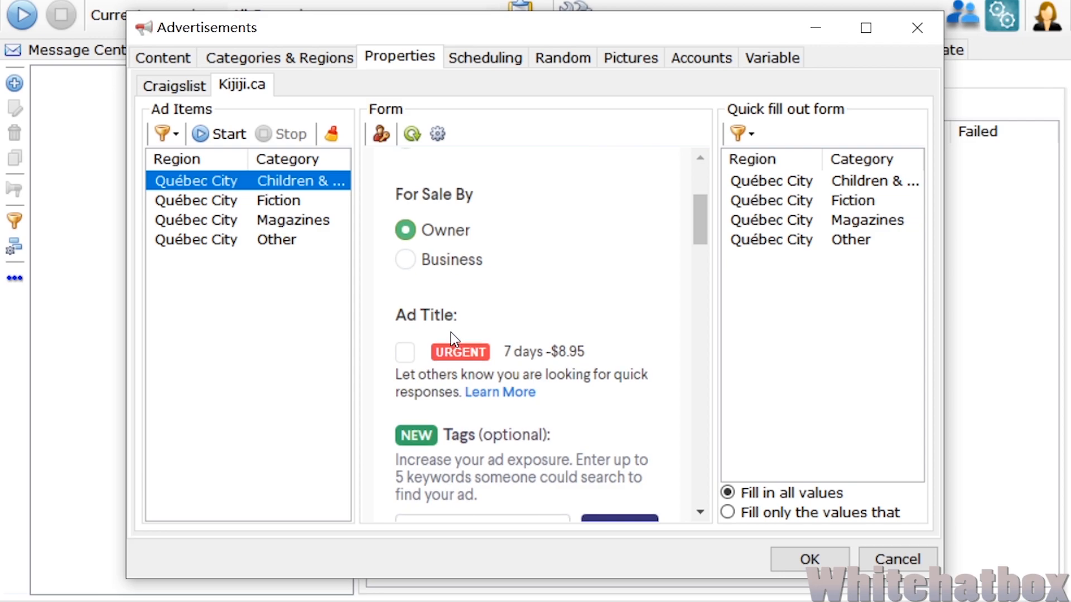
pyautogui.scroll(-3)
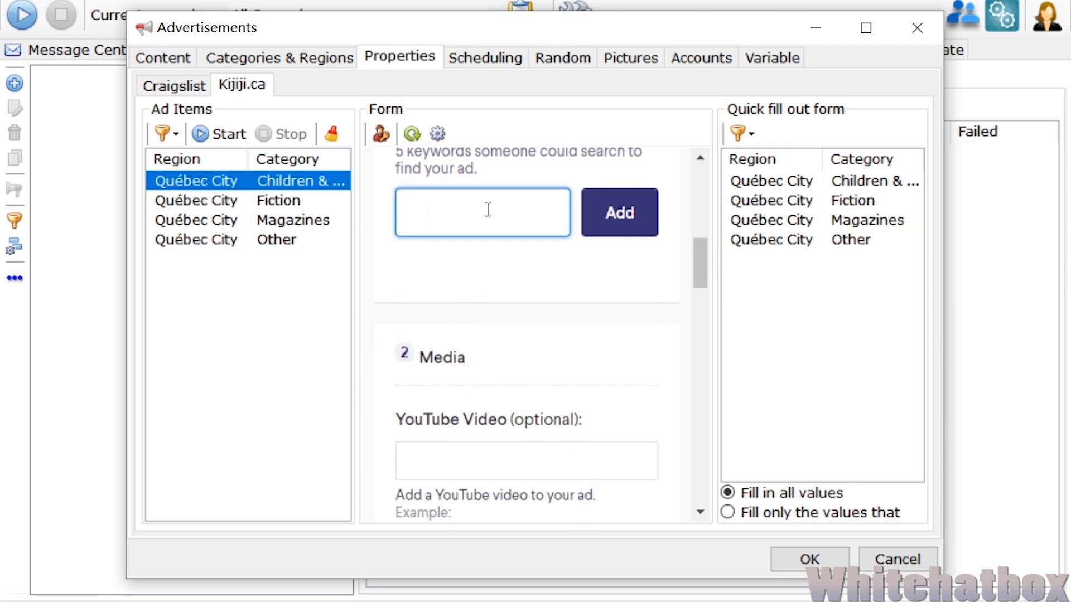
pyautogui.write('fi')
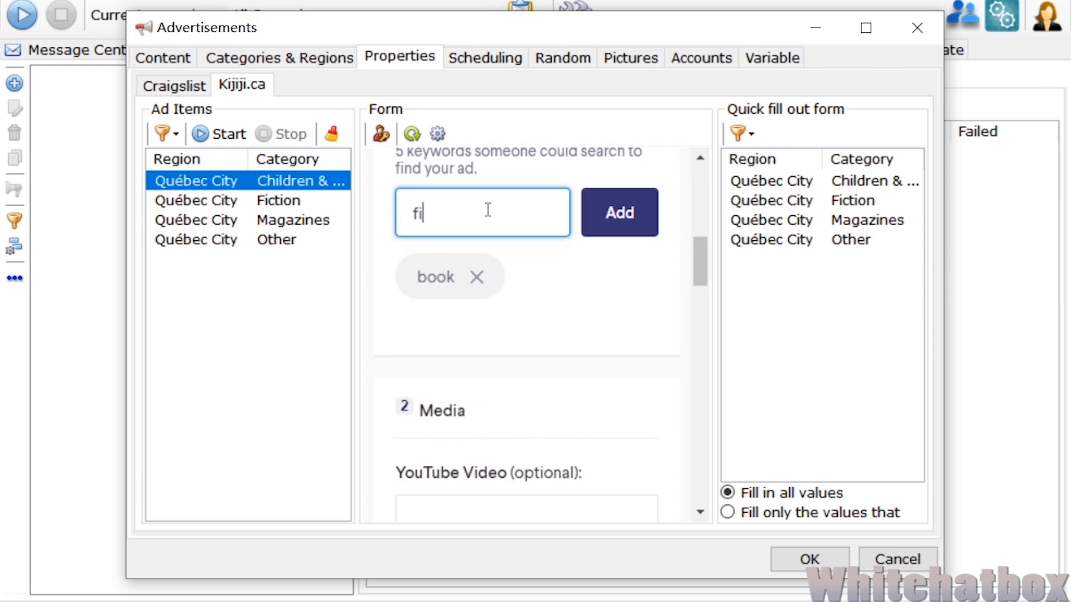
pyautogui.click(618, 212)
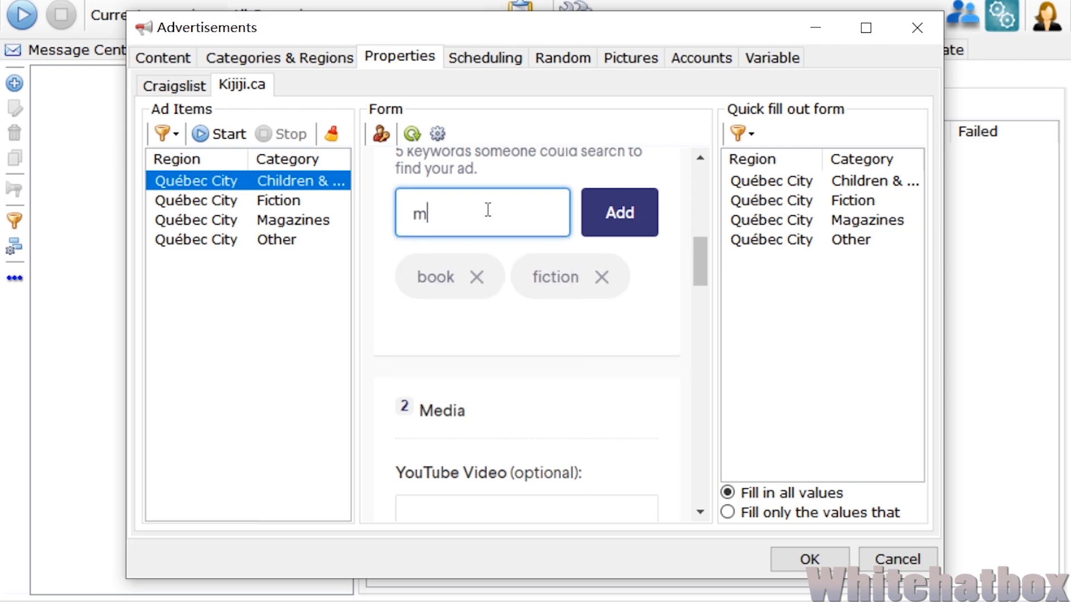
pyautogui.click(618, 212)
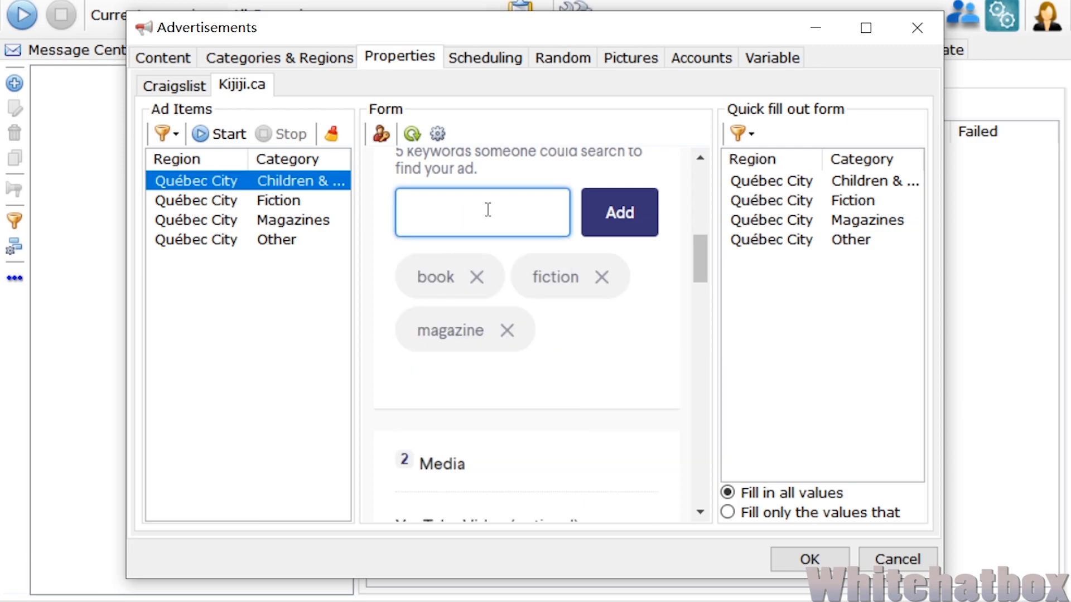
pyautogui.write('ol')
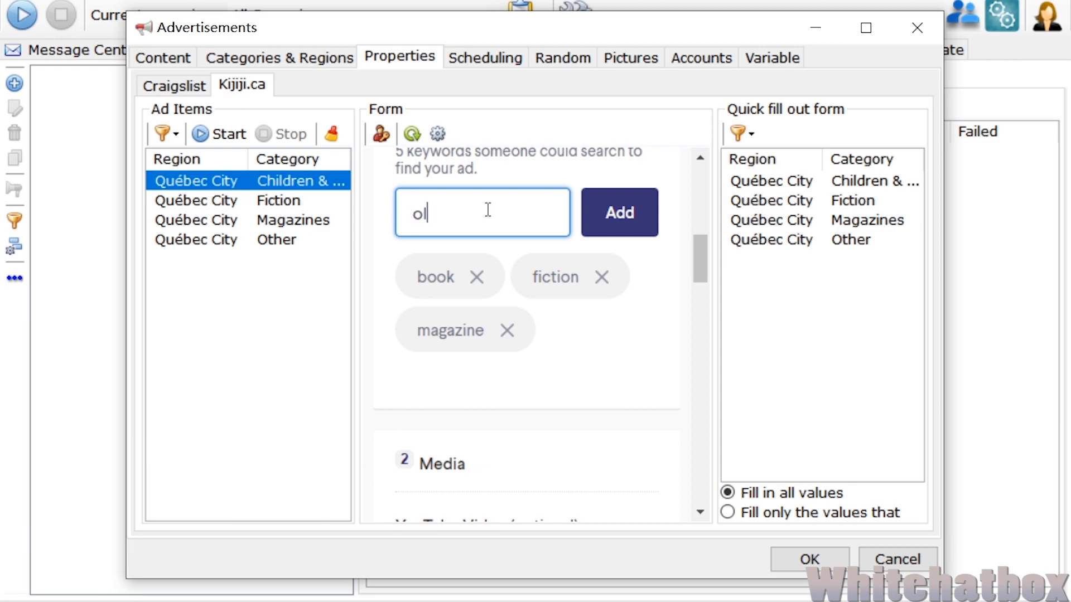
pyautogui.click(618, 213)
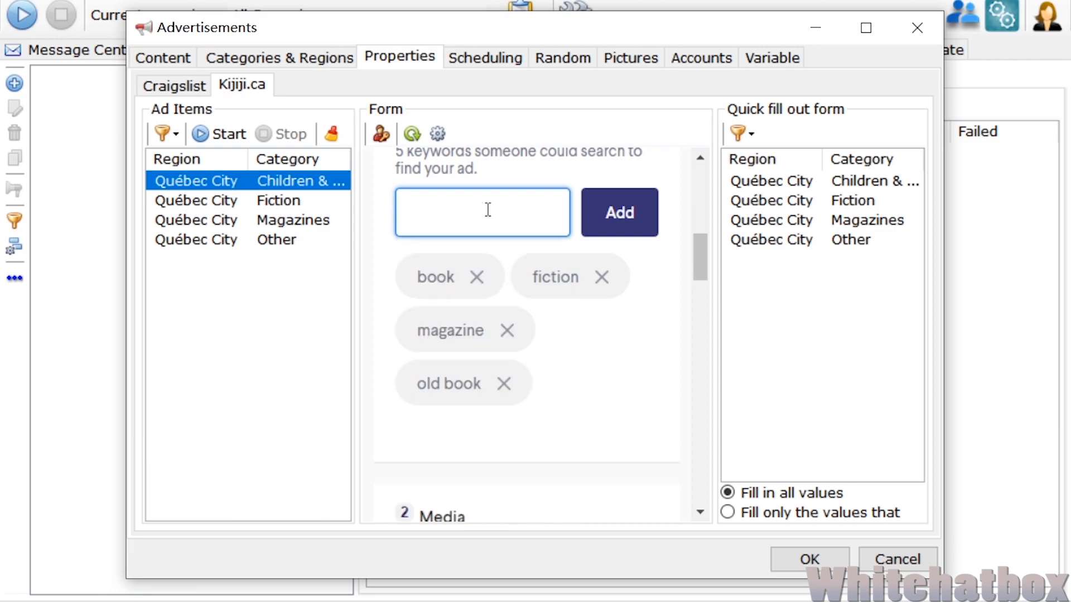
pyautogui.scroll(-3)
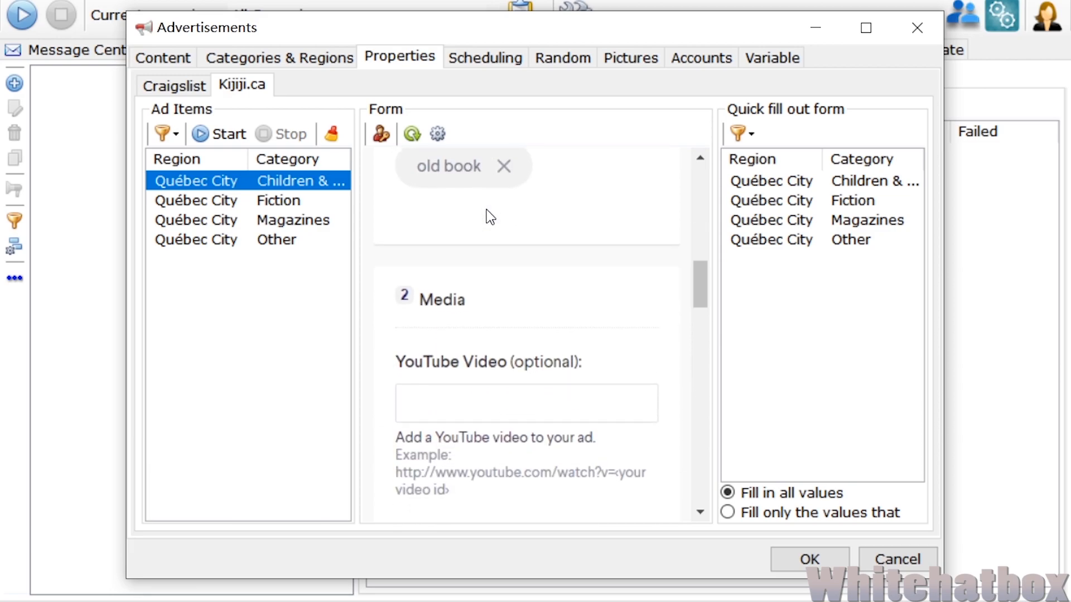
pyautogui.scroll(-3)
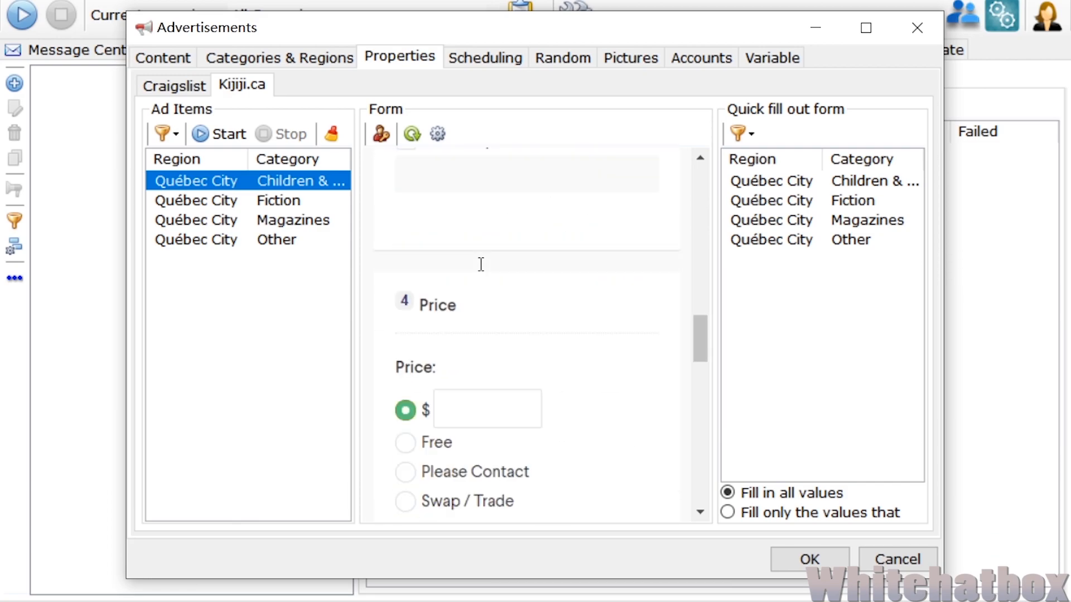
pyautogui.write('20')
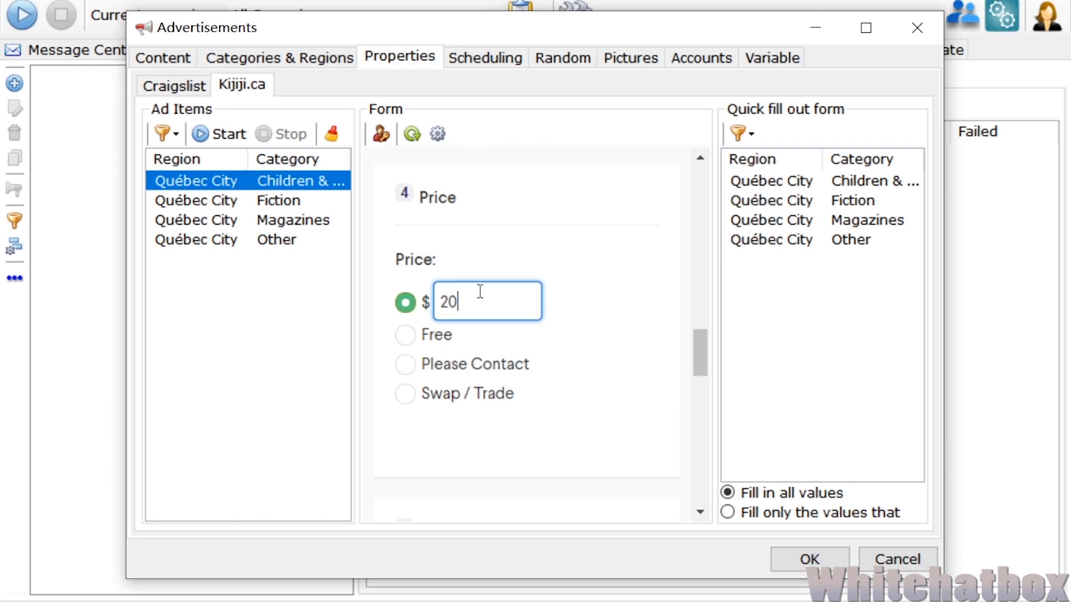
pyautogui.scroll(-3)
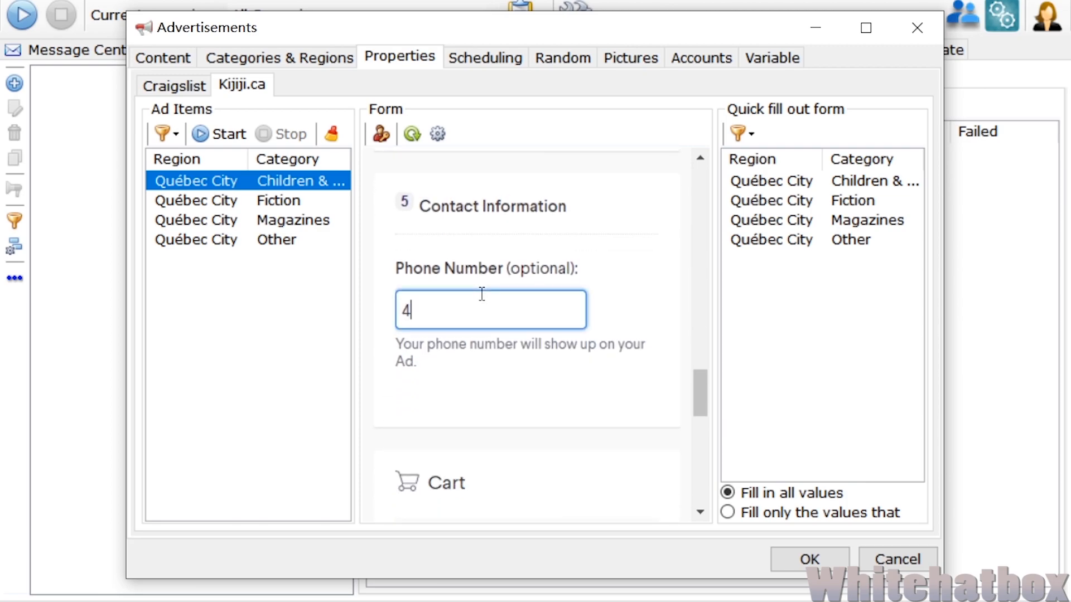
pyautogui.write('144155516')
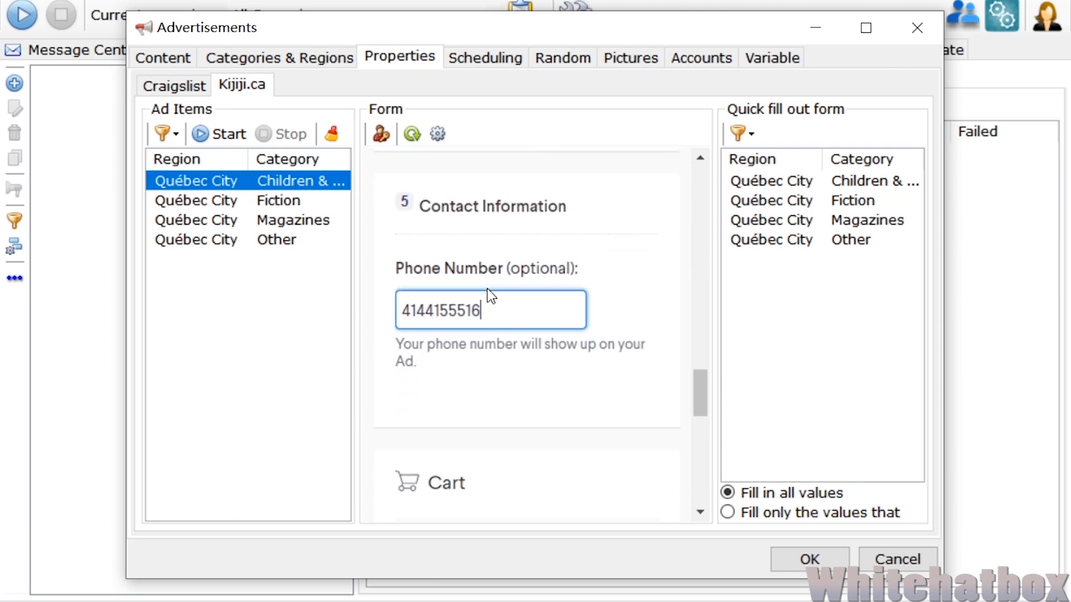
pyautogui.scroll(-3)
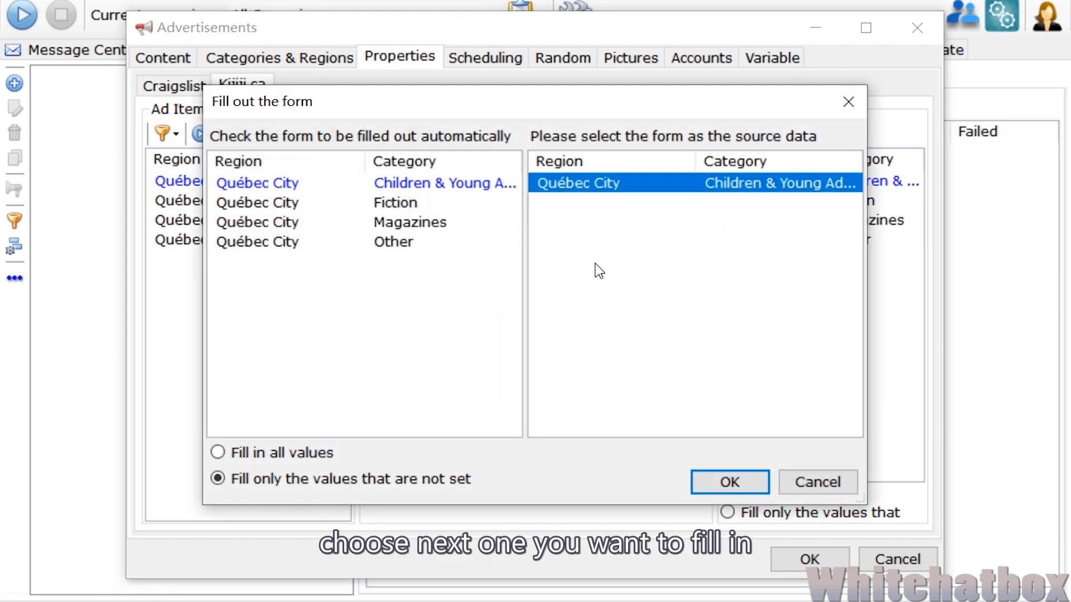
# Quick-fill the Fiction, Magazines and Other listings from the Children & Young Adult form.
pyautogui.click(729, 482)
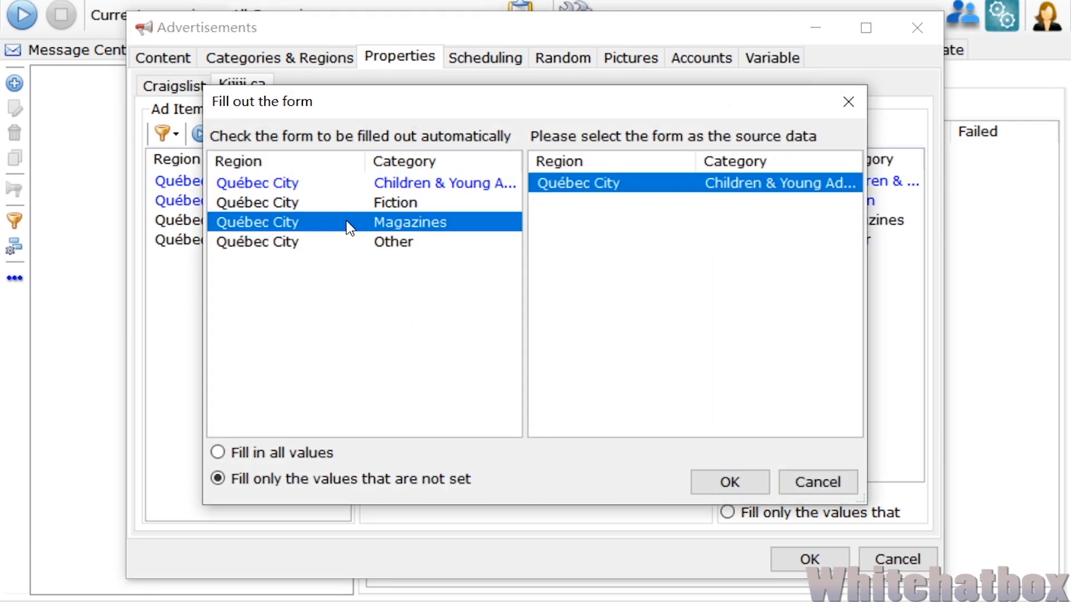
pyautogui.click(729, 481)
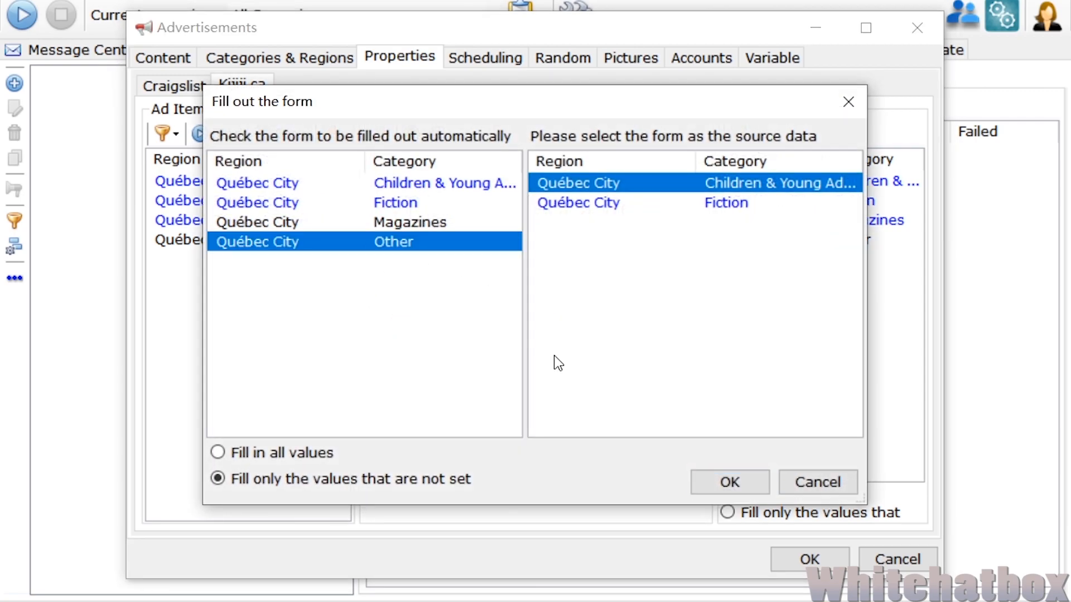
pyautogui.click(728, 481)
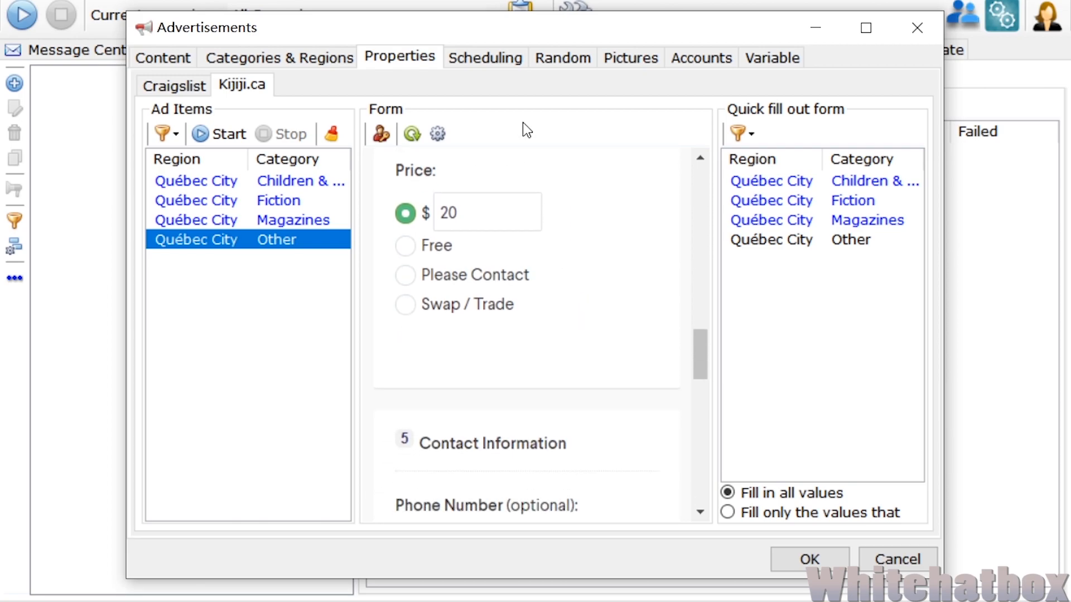
pyautogui.click(484, 55)
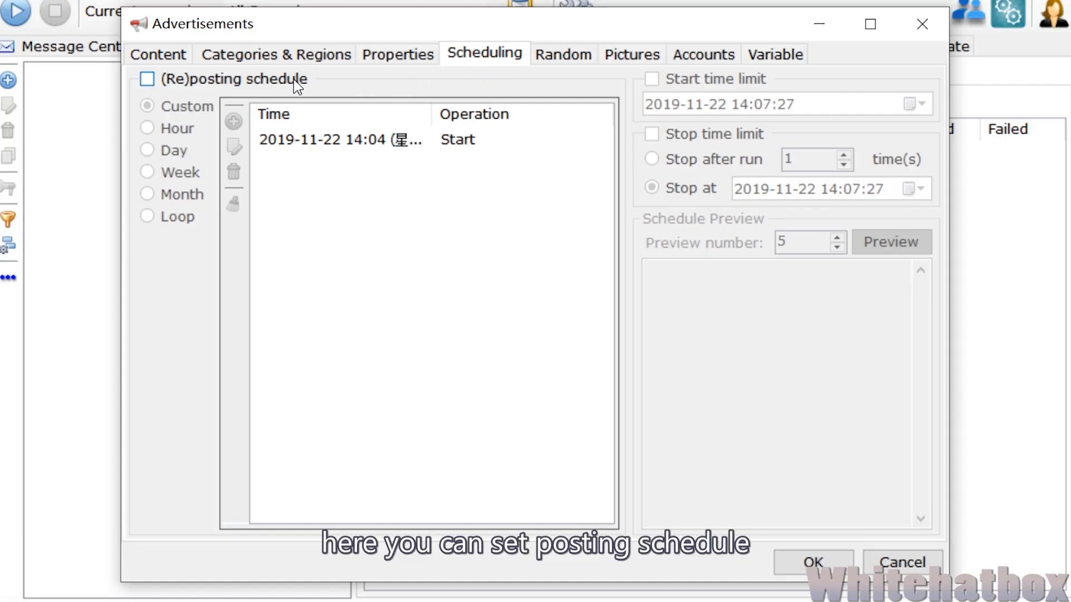
# Enable the reposting schedule, adding then deleting a 14:07 start time to keep one.
pyautogui.click(147, 79)
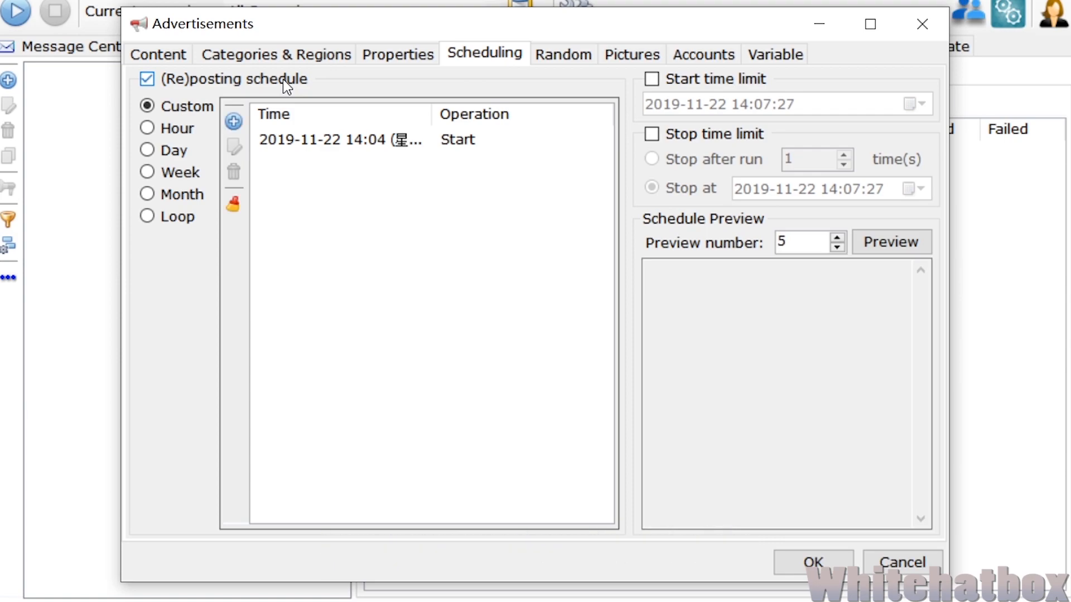
pyautogui.click(234, 121)
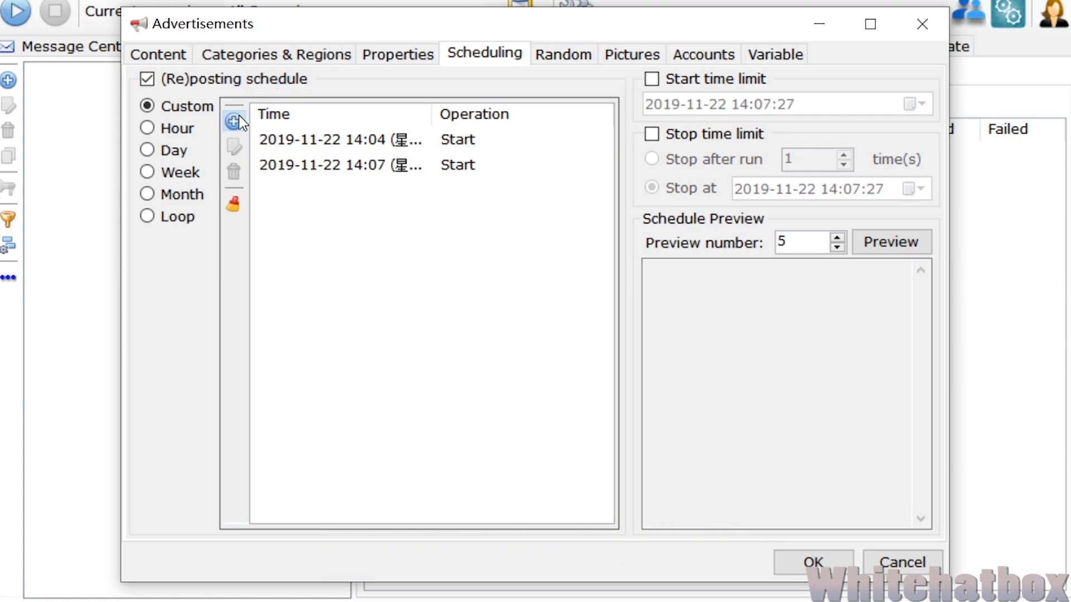
pyautogui.click(362, 165)
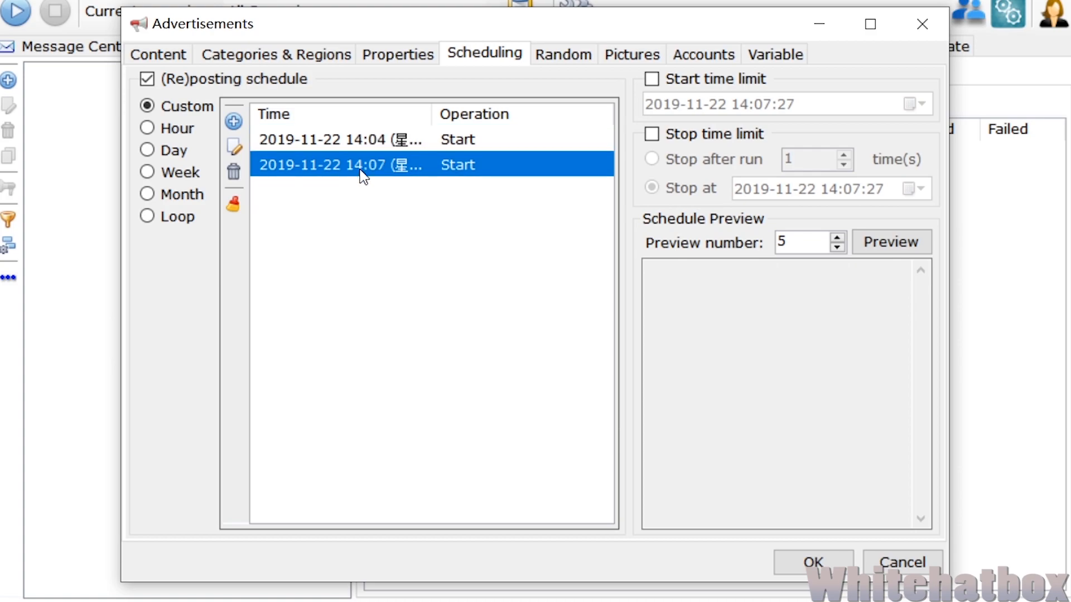
pyautogui.moveTo(282, 171)
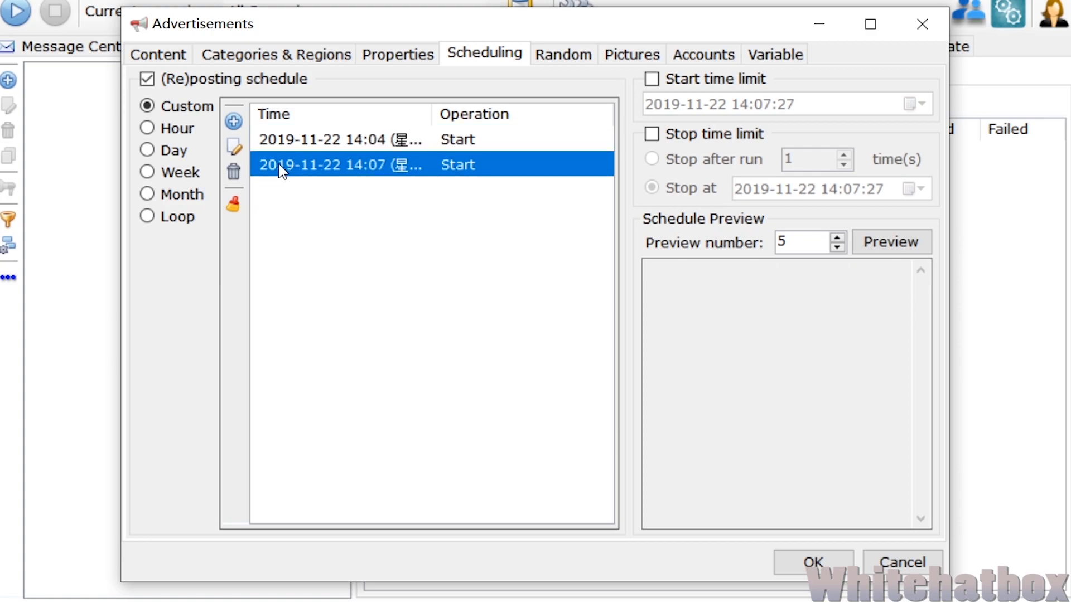
pyautogui.click(233, 171)
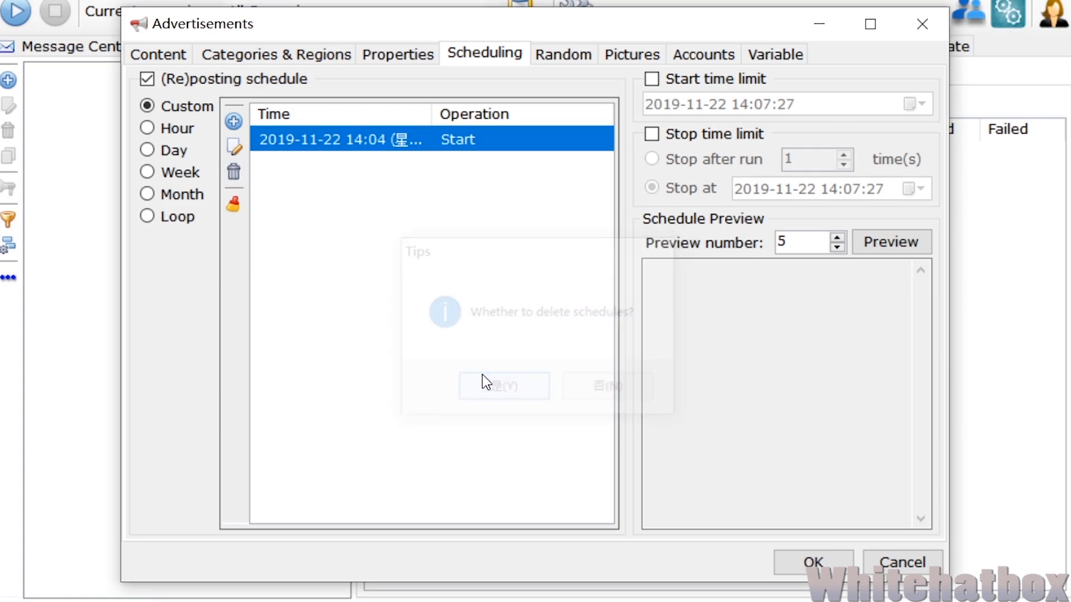
pyautogui.click(503, 386)
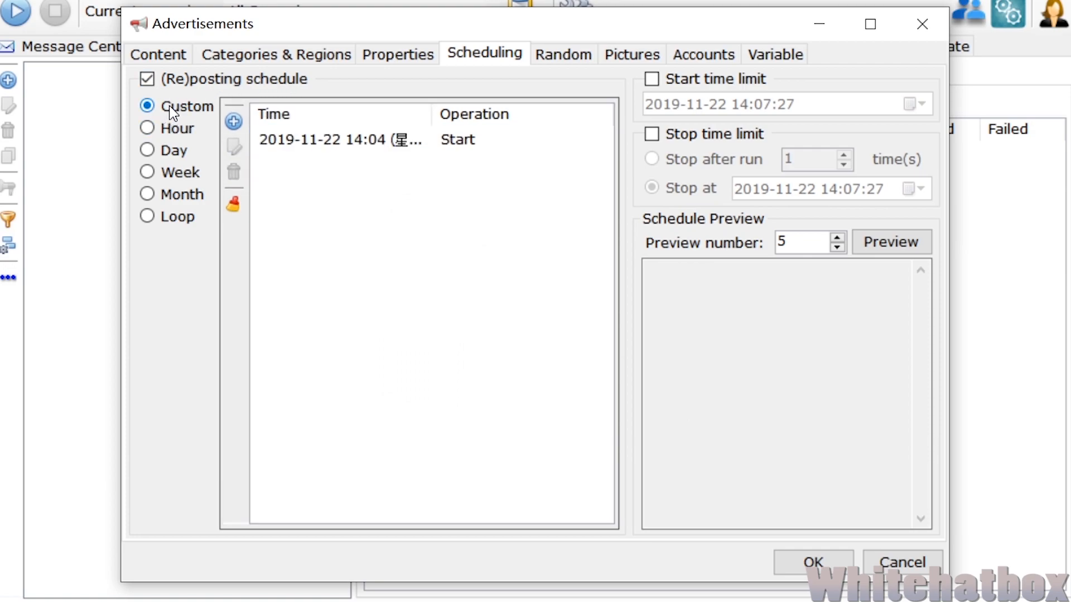
pyautogui.click(563, 54)
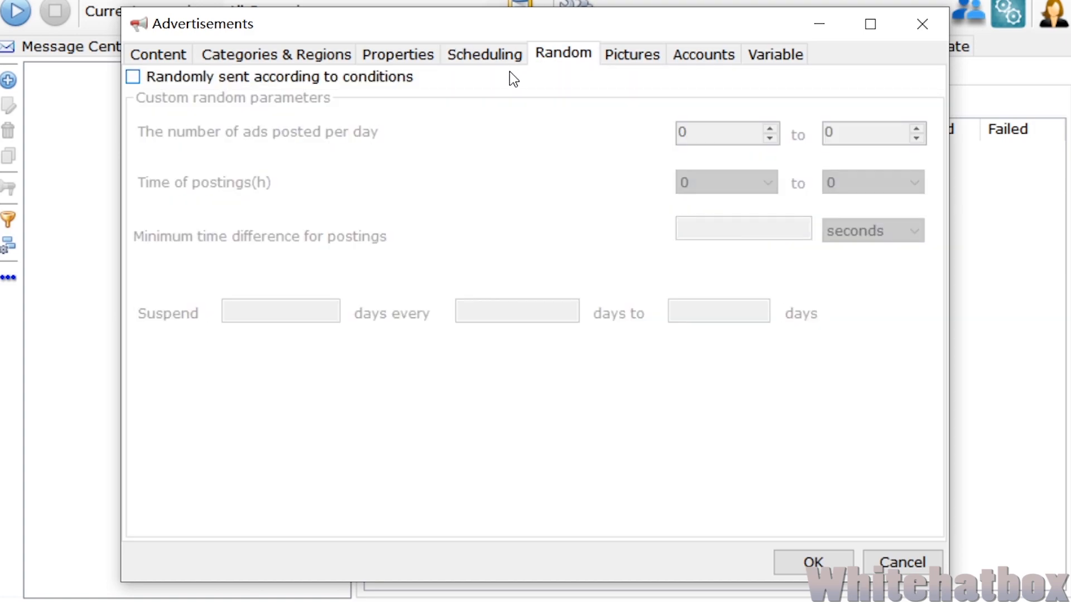
# Leave random sending unticked and add the book-cover collage image under Pictures.
pyautogui.click(133, 77)
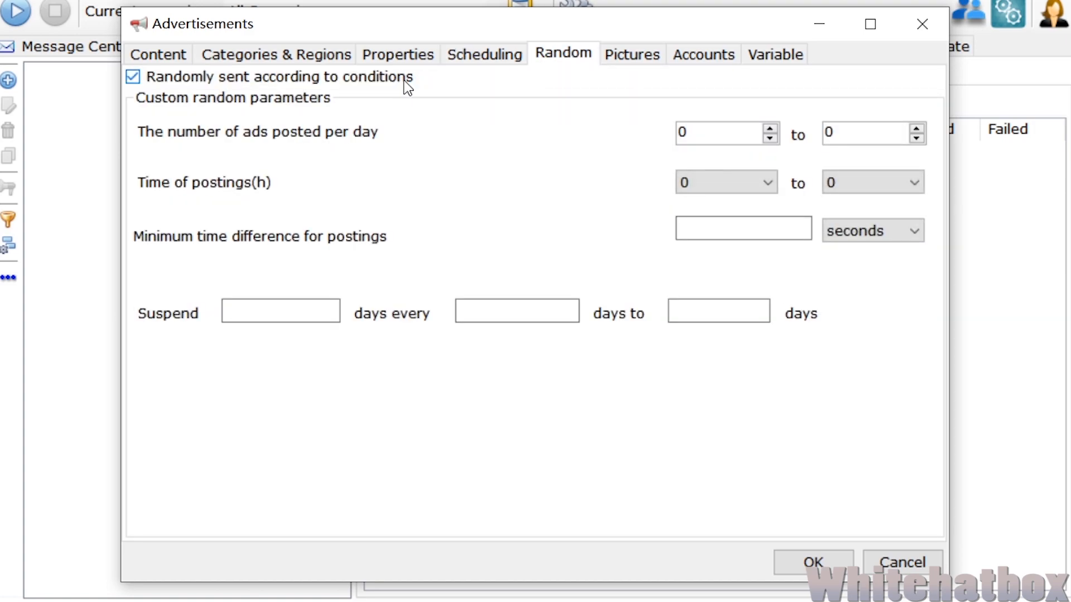
pyautogui.click(132, 77)
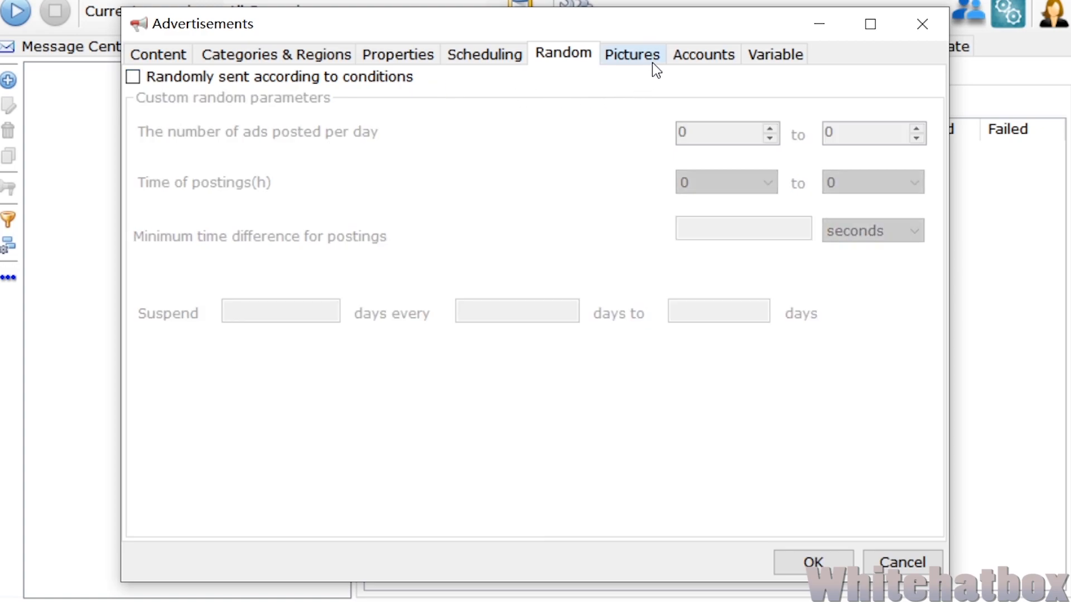
pyautogui.click(631, 54)
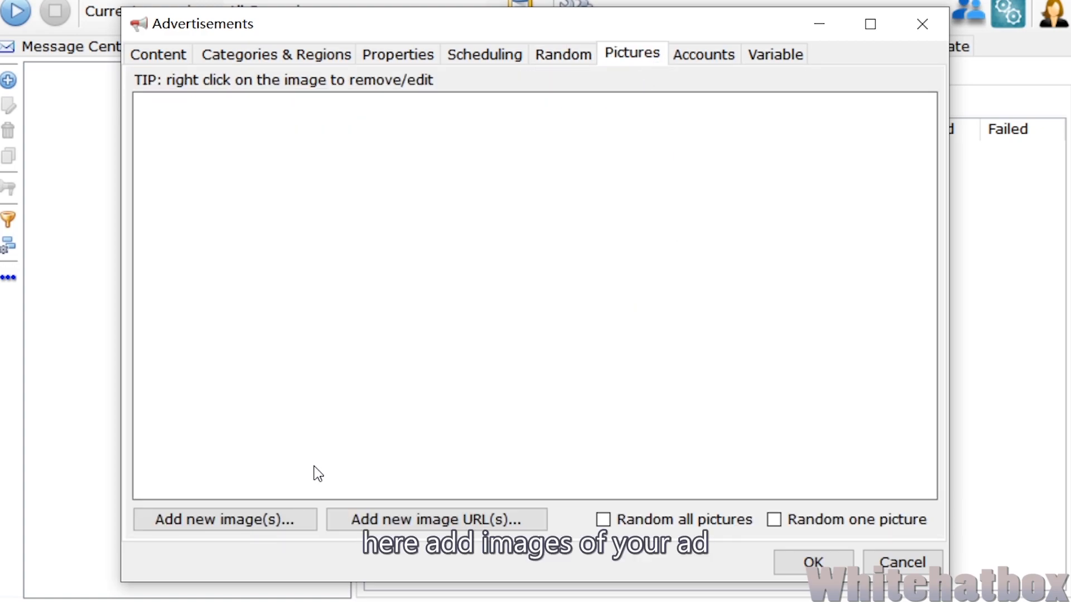
pyautogui.click(224, 520)
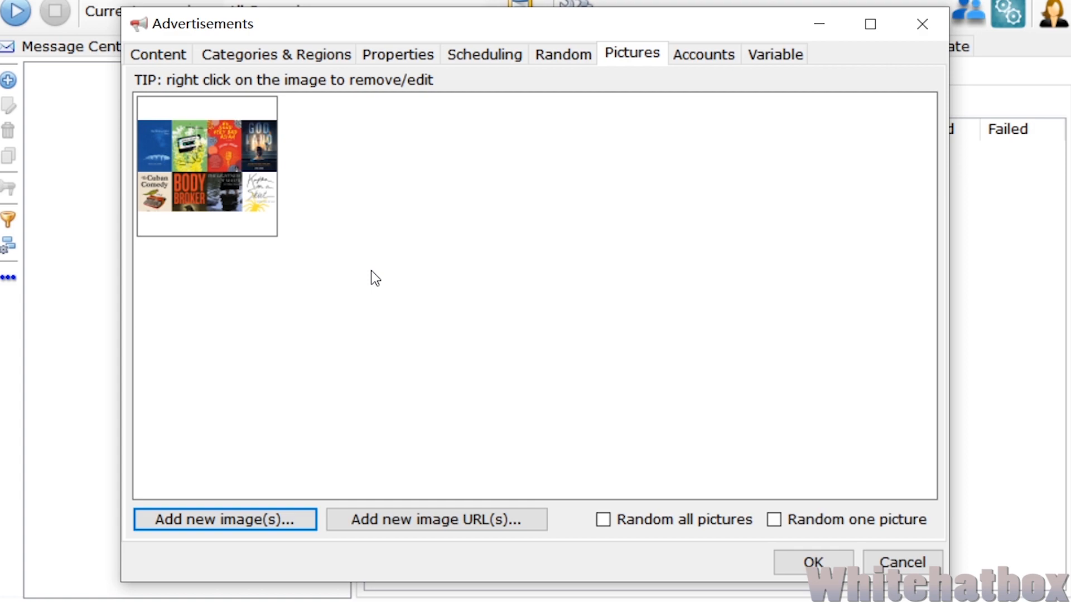
pyautogui.moveTo(422, 265)
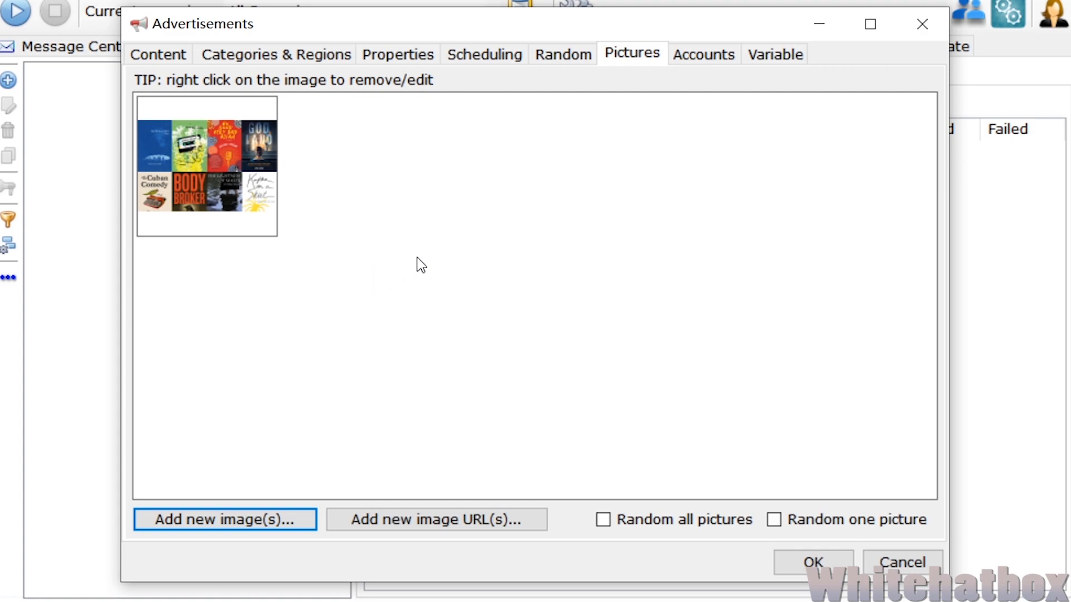
# Set the Kijiji.ca account filter to Verified accounts and confirm the ad settings.
pyautogui.click(702, 54)
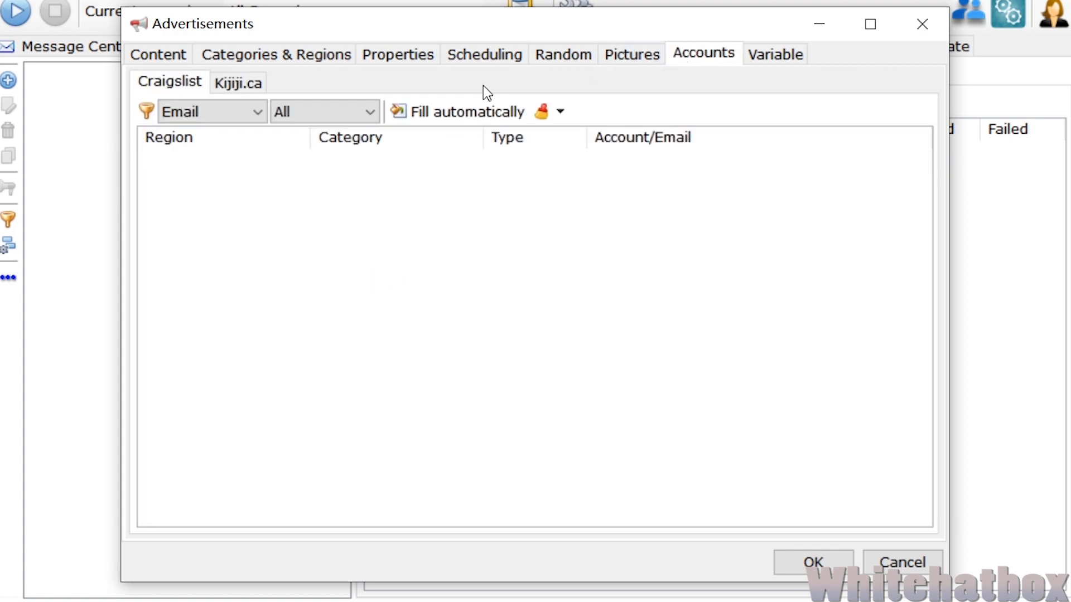
pyautogui.click(237, 83)
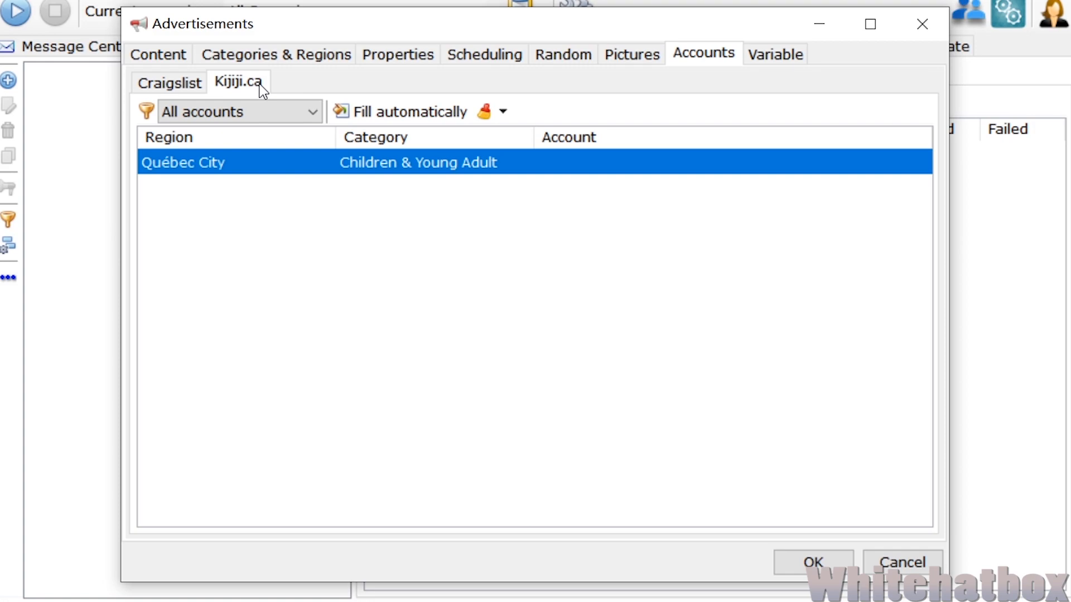
pyautogui.click(239, 112)
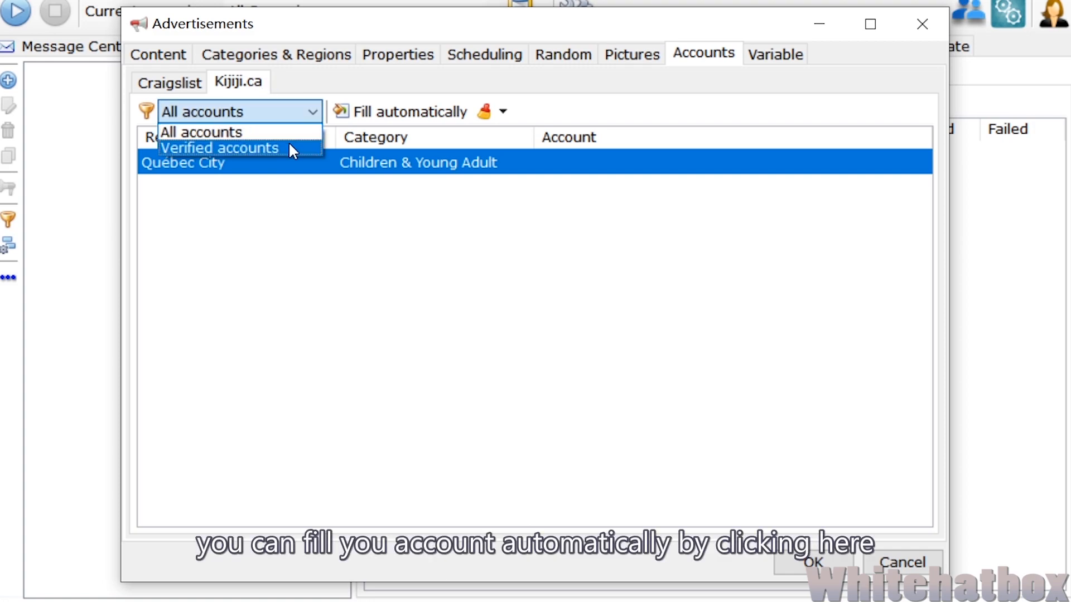
pyautogui.click(219, 147)
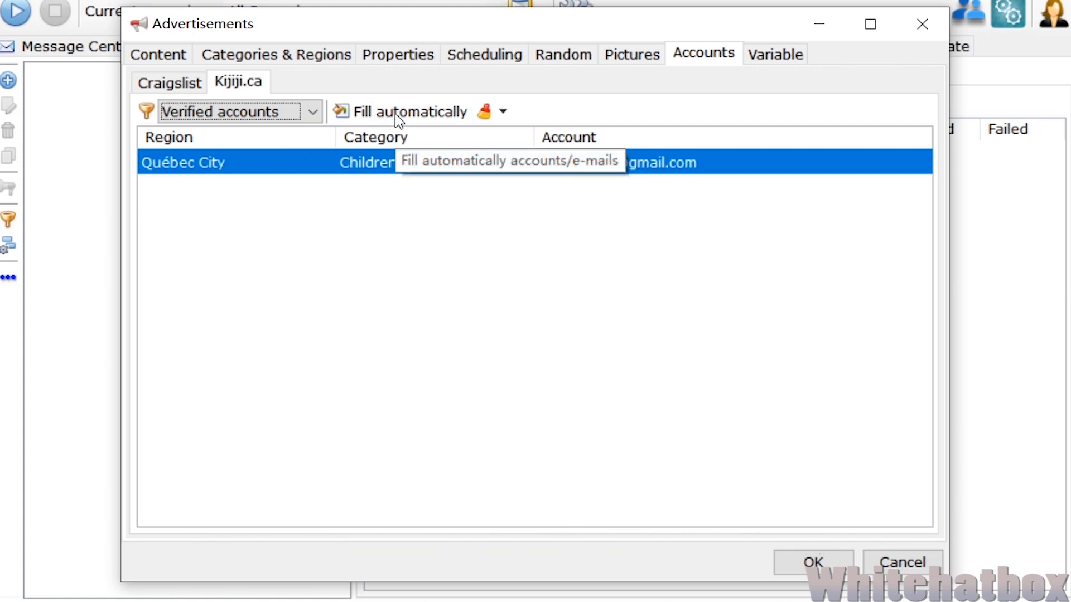
pyautogui.moveTo(741, 202)
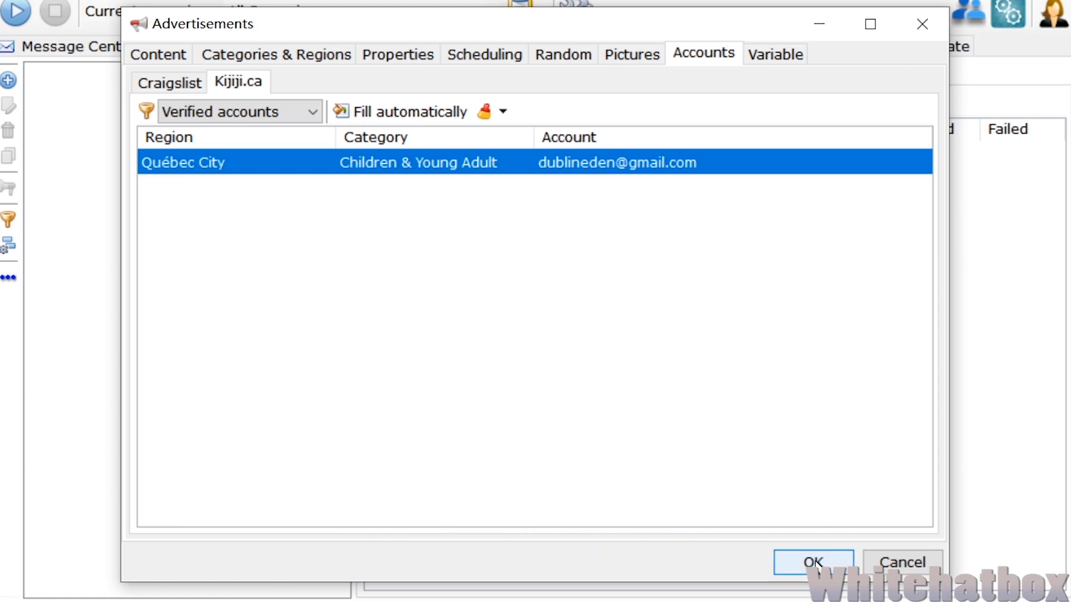
pyautogui.click(812, 562)
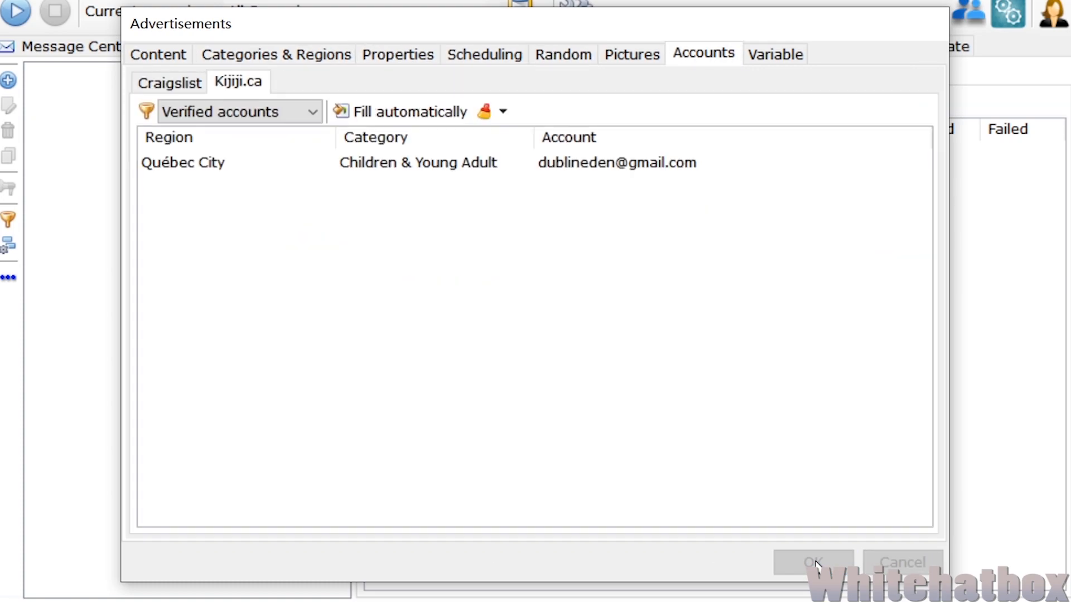
# Tick the test ad, send its Québec City listing to the queue, and acknowledge the notice.
pyautogui.click(811, 562)
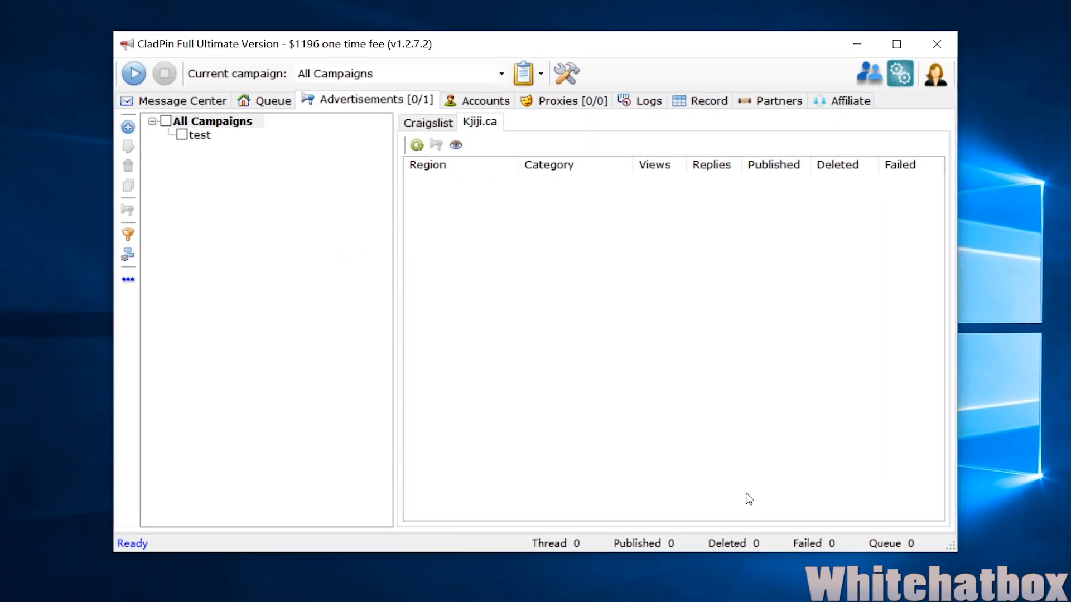
pyautogui.click(182, 135)
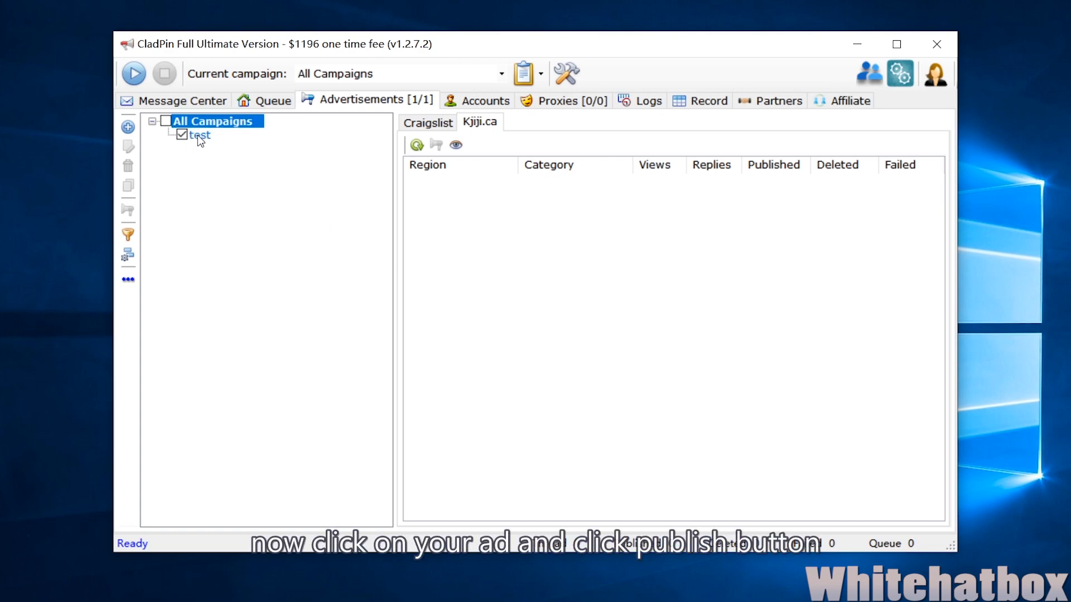
pyautogui.click(200, 134)
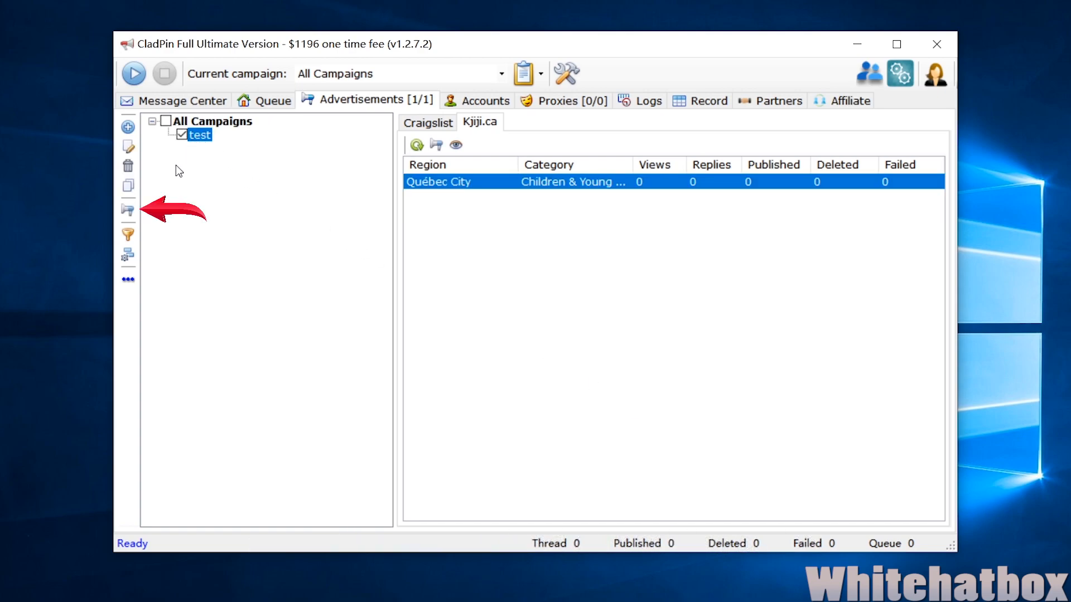
pyautogui.click(127, 210)
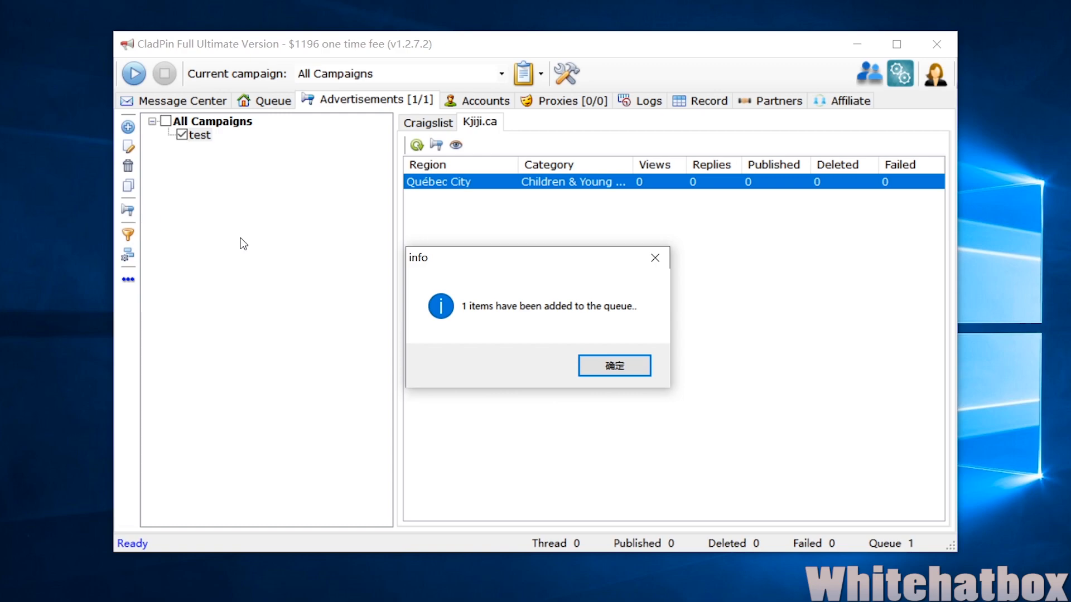
pyautogui.click(613, 365)
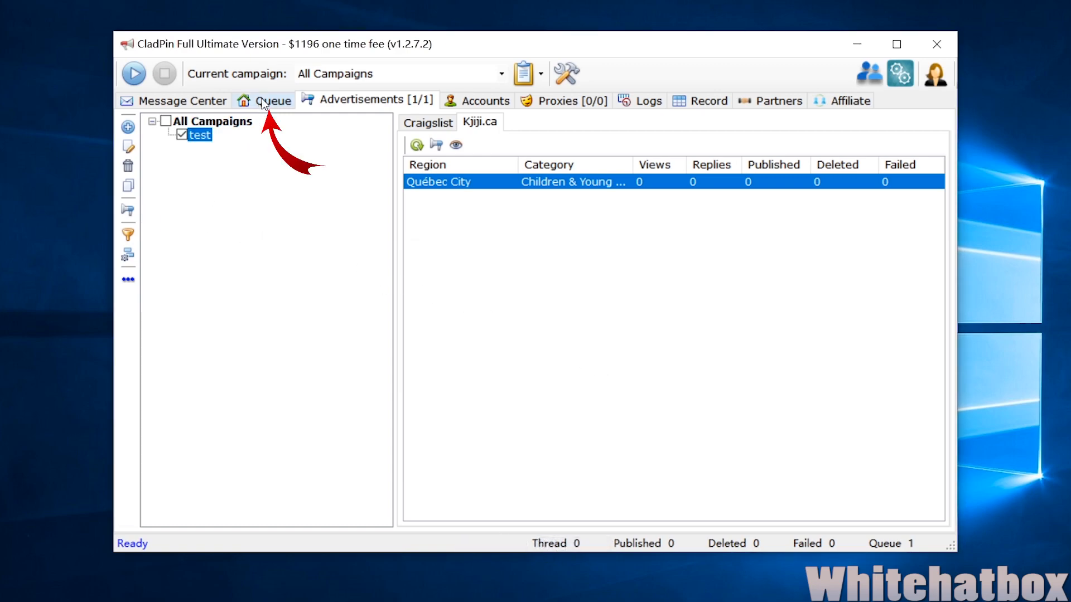
# Refresh the Kijiji queue to show the test ad and start the posting task.
pyautogui.click(271, 100)
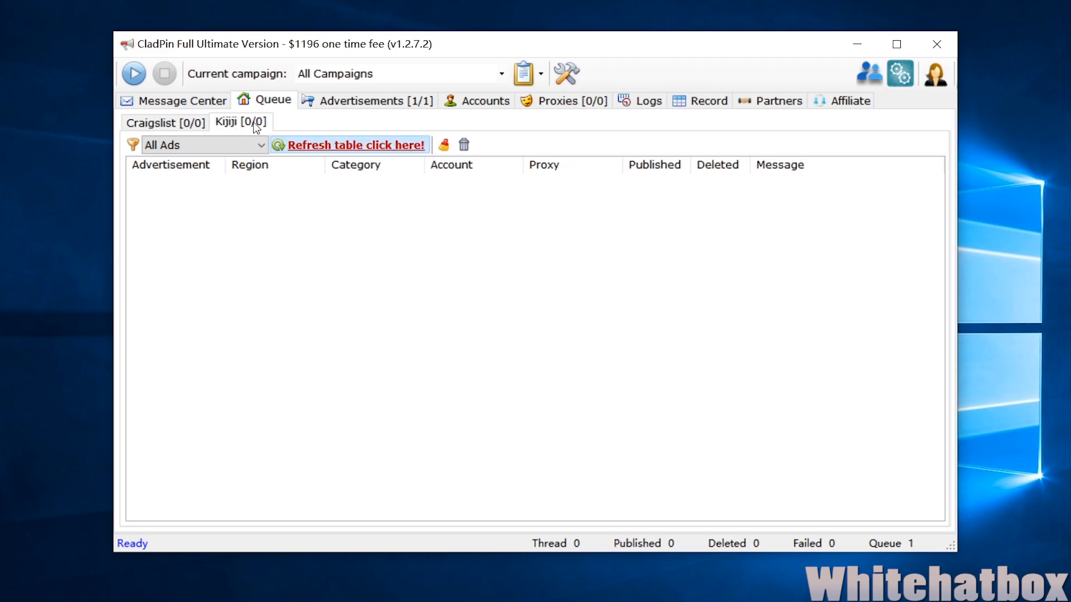
pyautogui.click(355, 145)
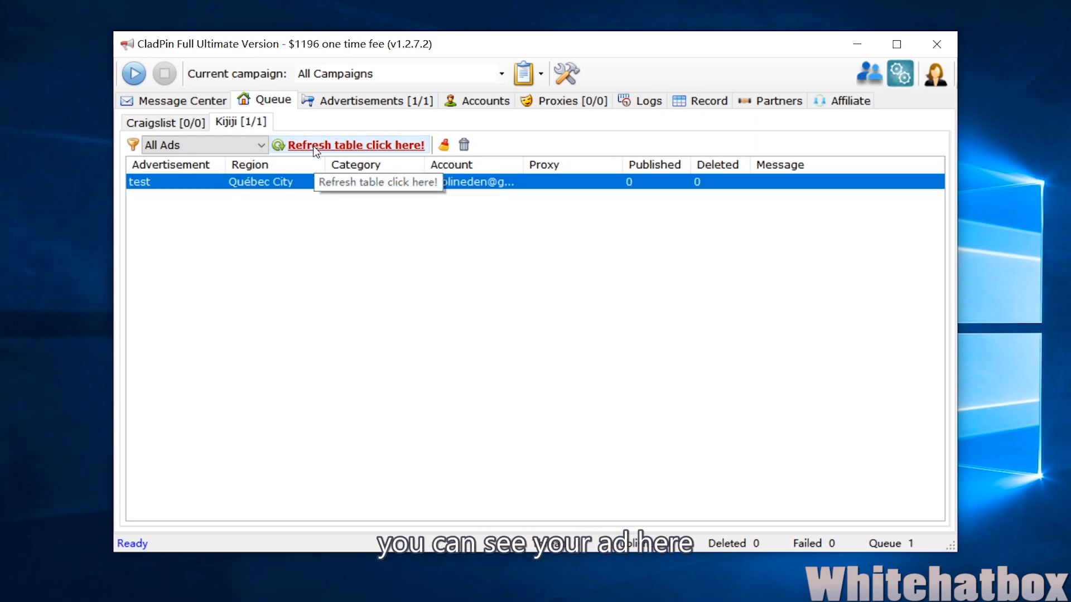
pyautogui.click(355, 145)
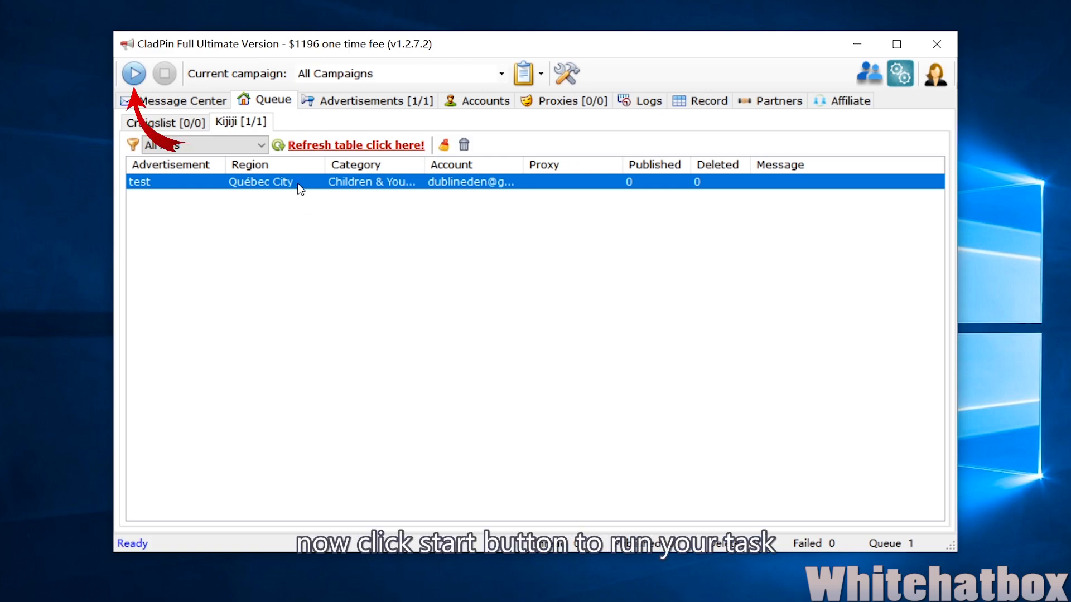
pyautogui.click(132, 74)
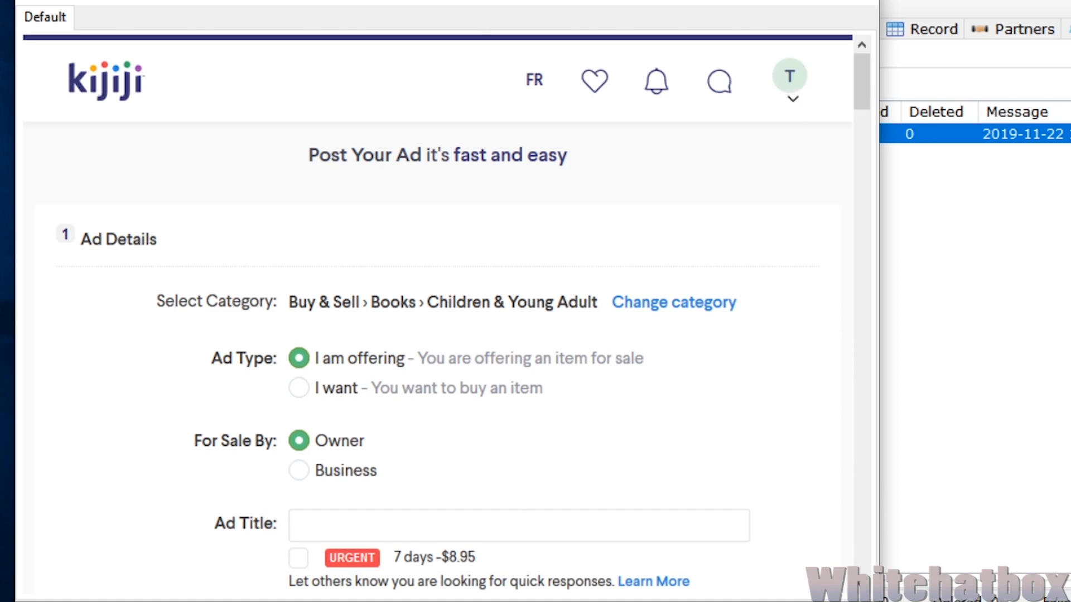
# Follow CladPin filling the Kijiji form, including 'H0', and publishing the ad.
pyautogui.scroll(-3)
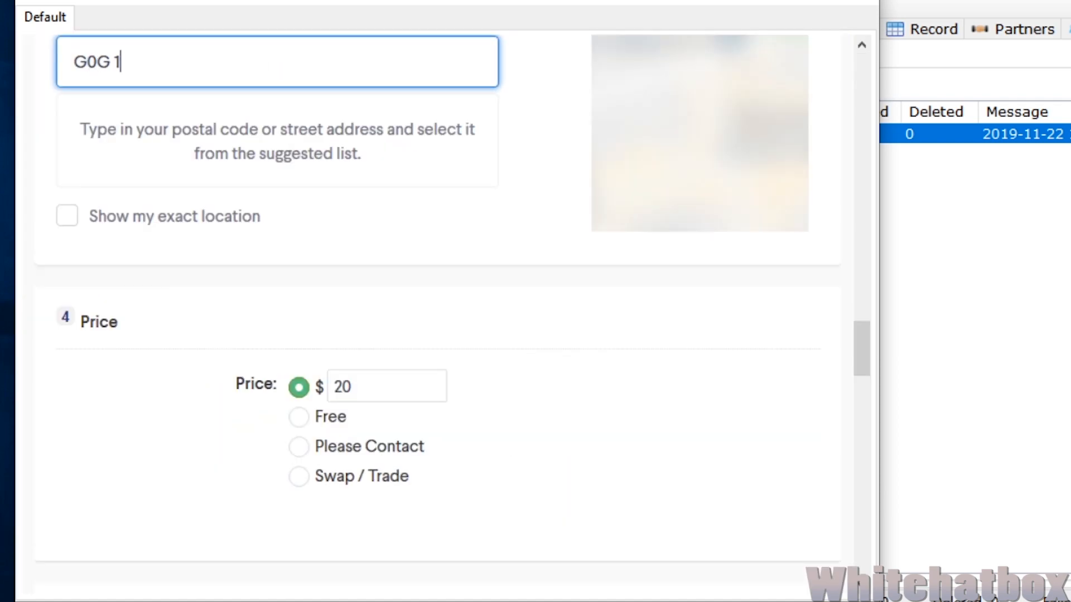
pyautogui.write('H0')
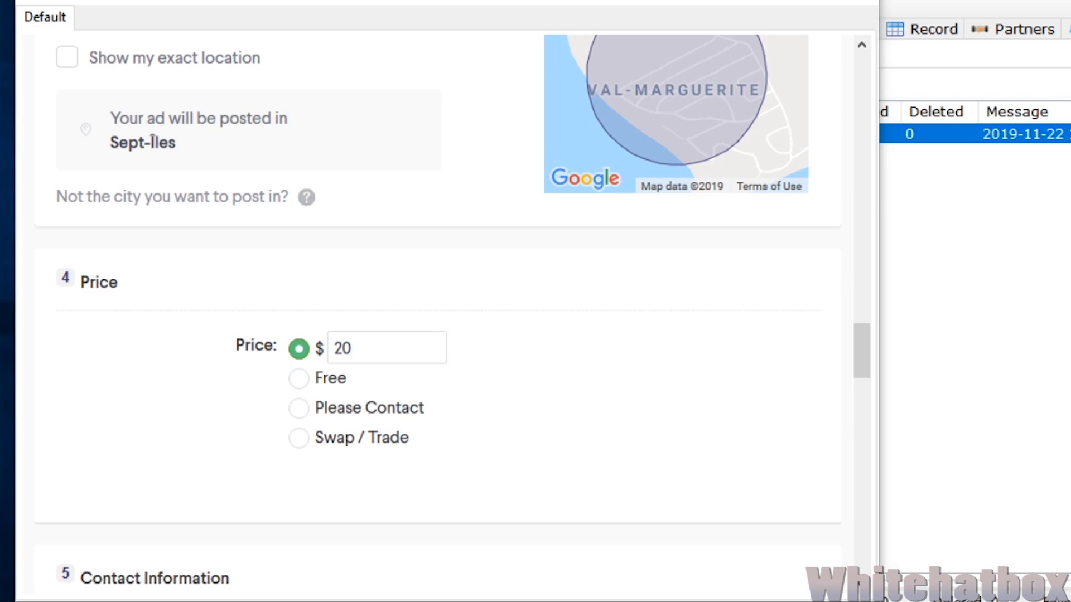
pyautogui.scroll(-3)
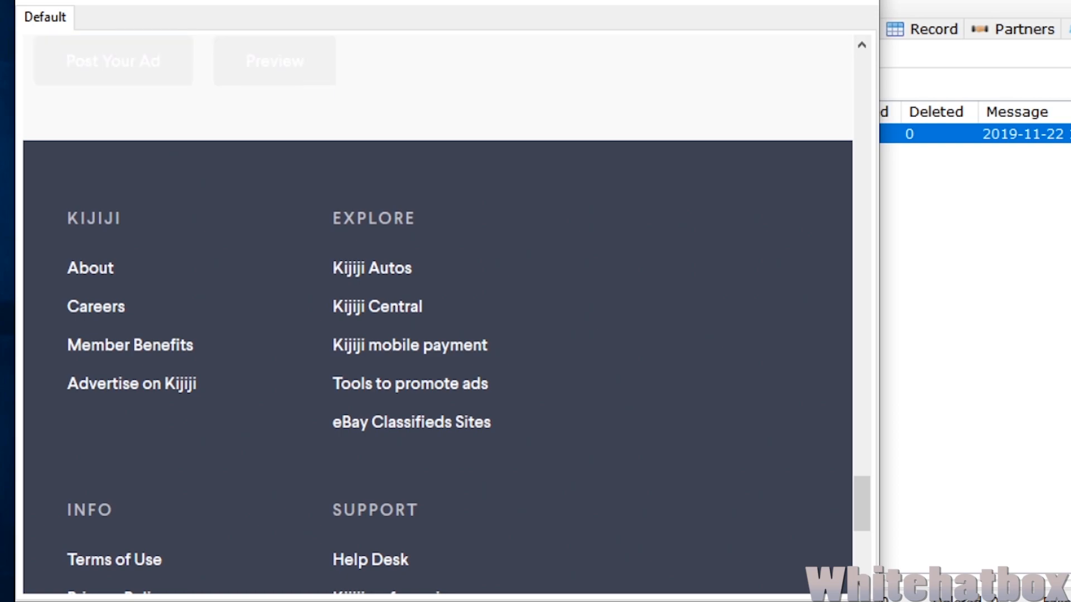
pyautogui.scroll(3)
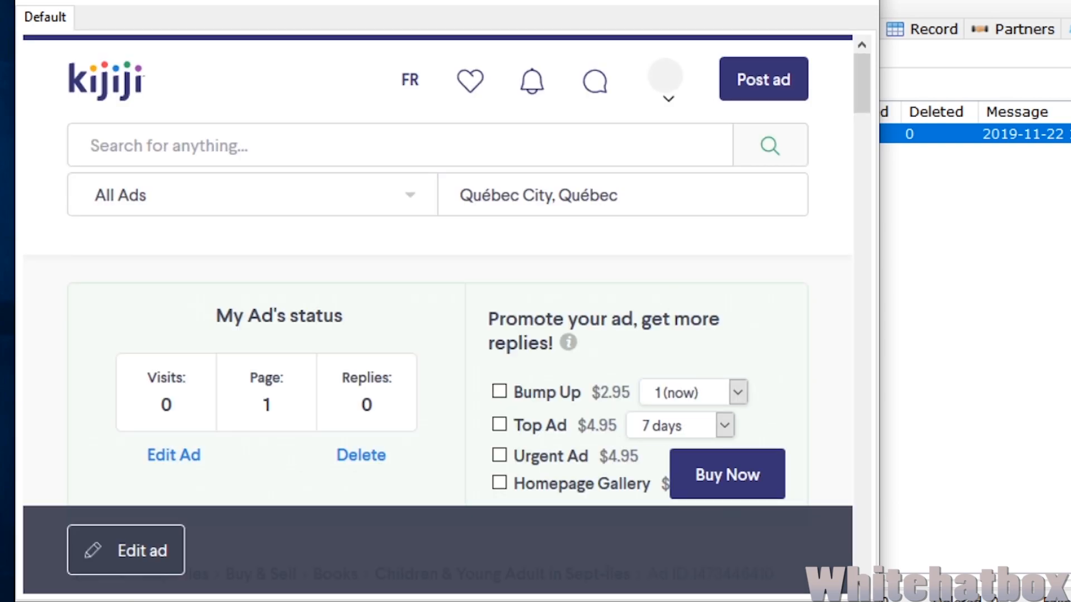